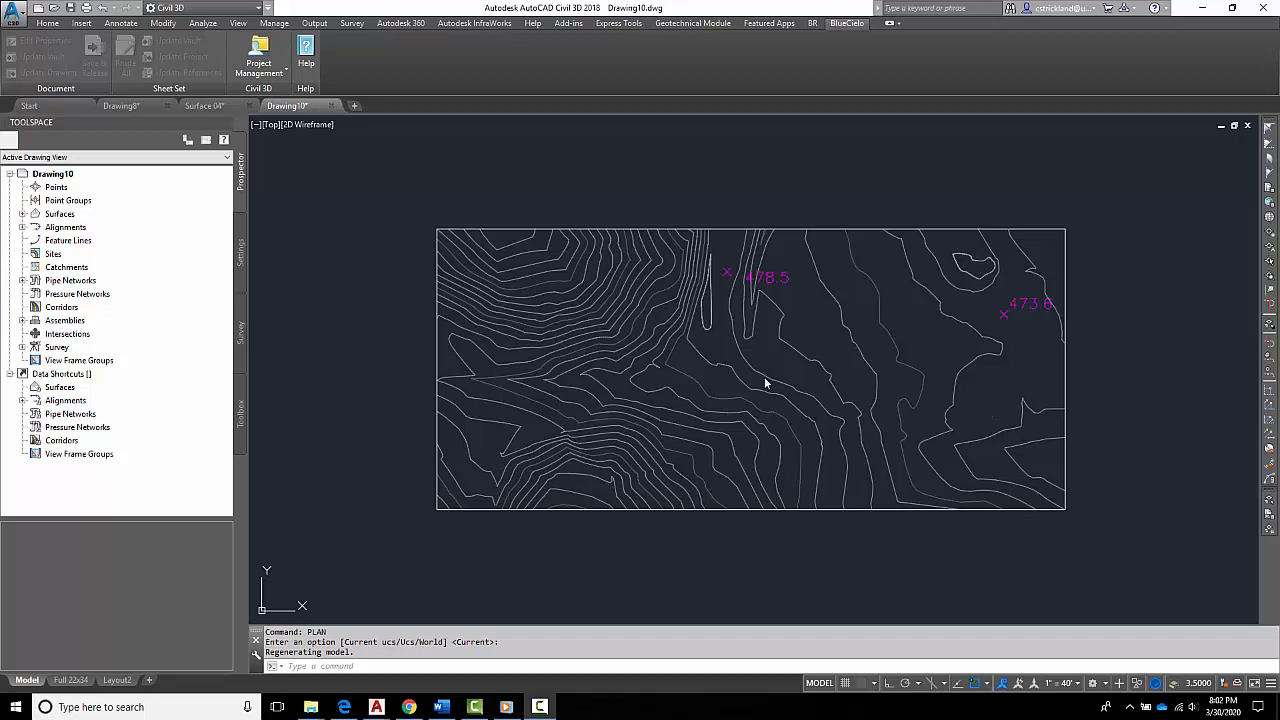
mouse_move(744, 338)
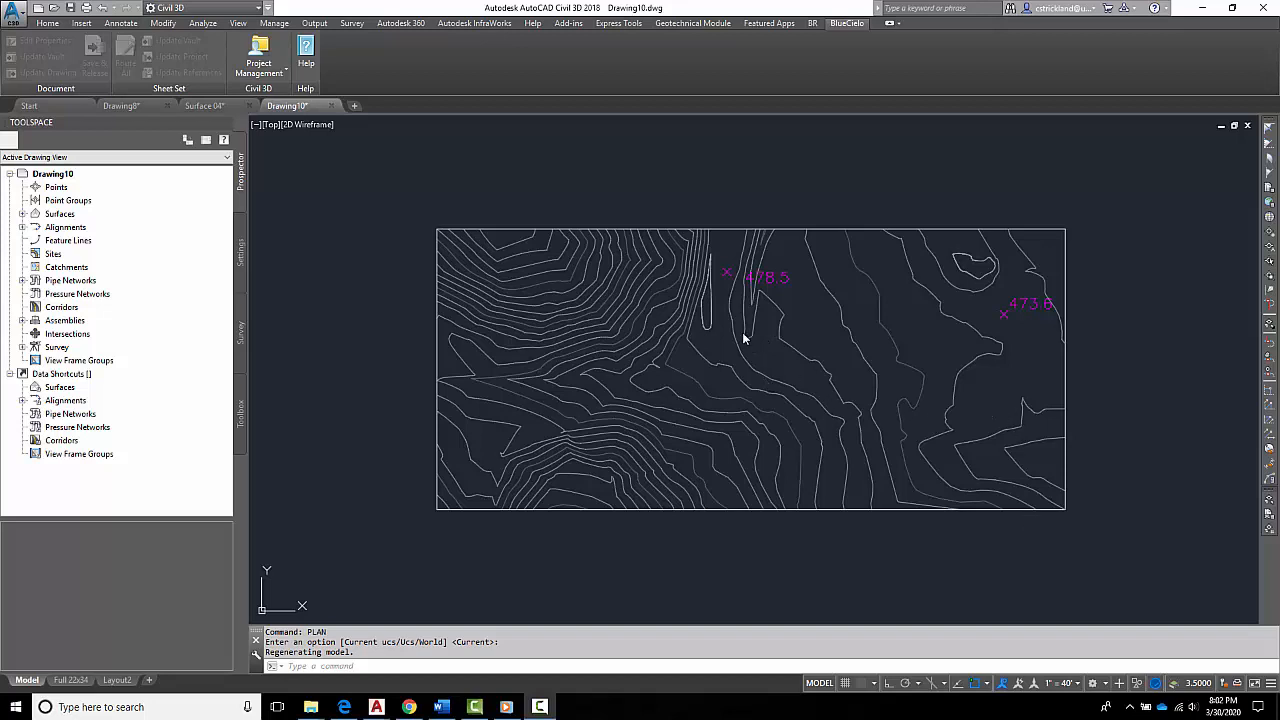
mouse_move(686, 343)
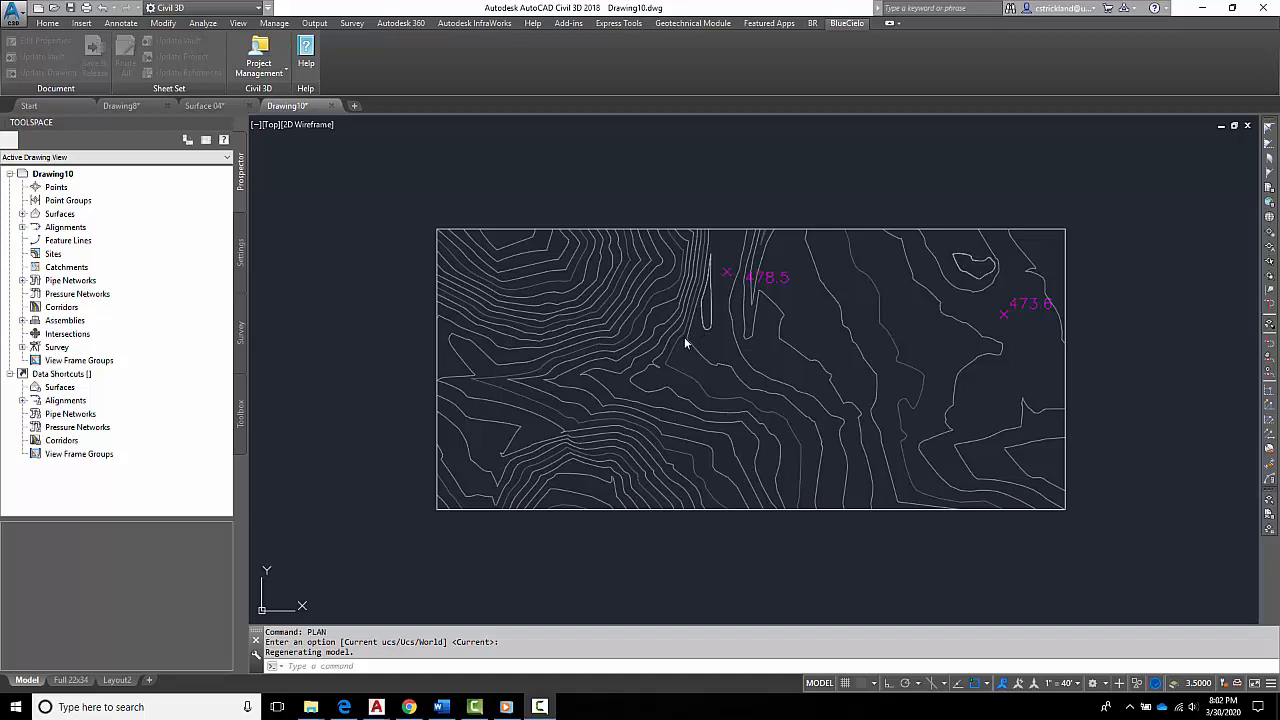
mouse_move(672, 358)
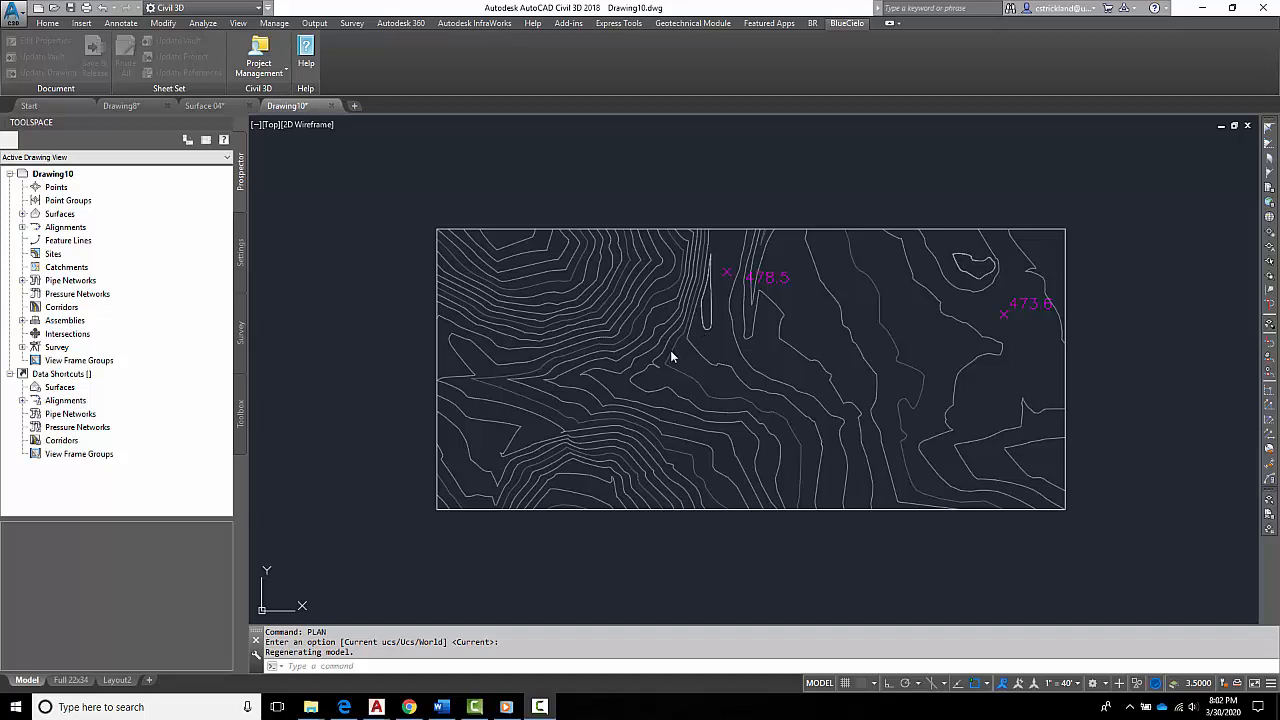
mouse_move(672, 357)
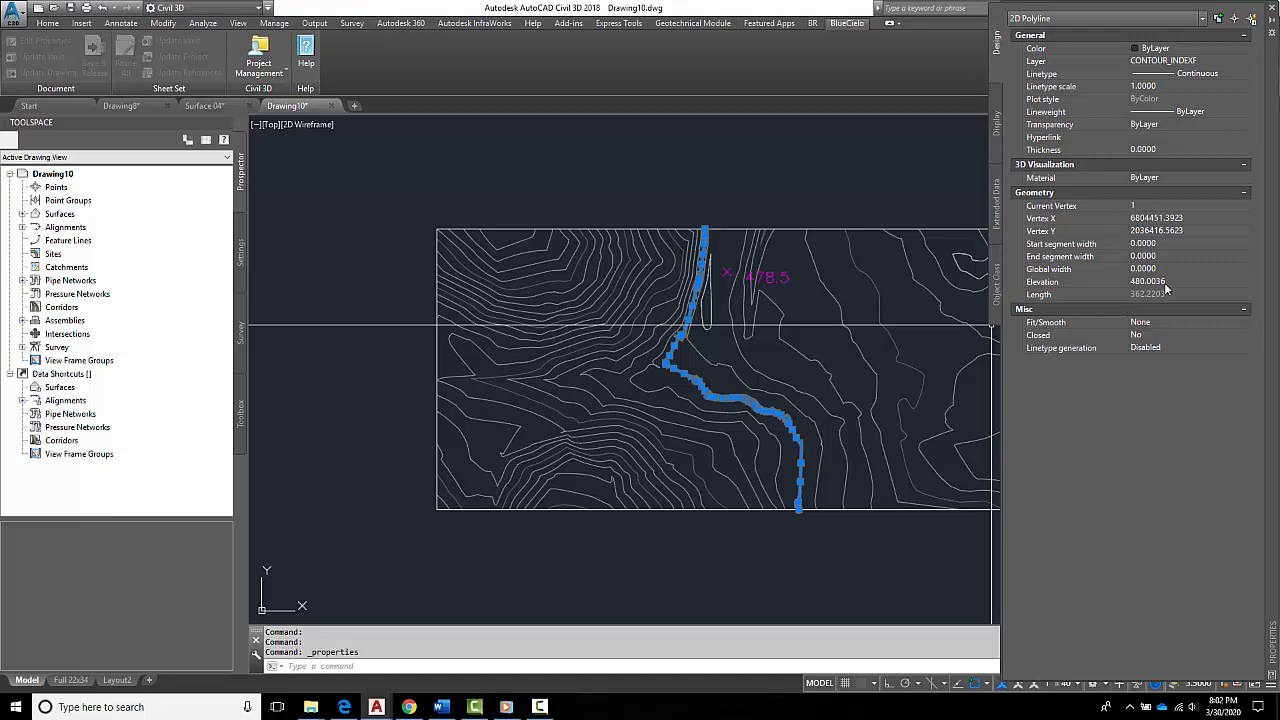
Dismiss the contour polyline's Properties and clear the selection to view the full contour map.
key(Escape)
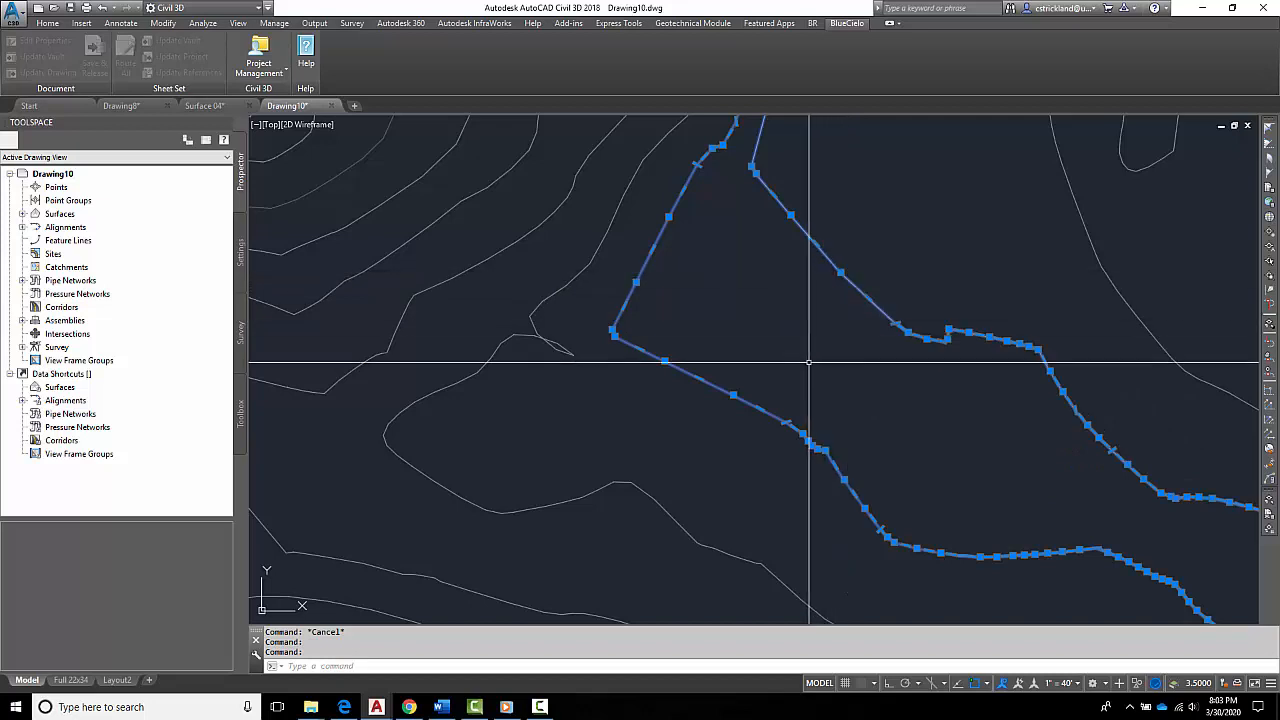
mouse_move(760, 308)
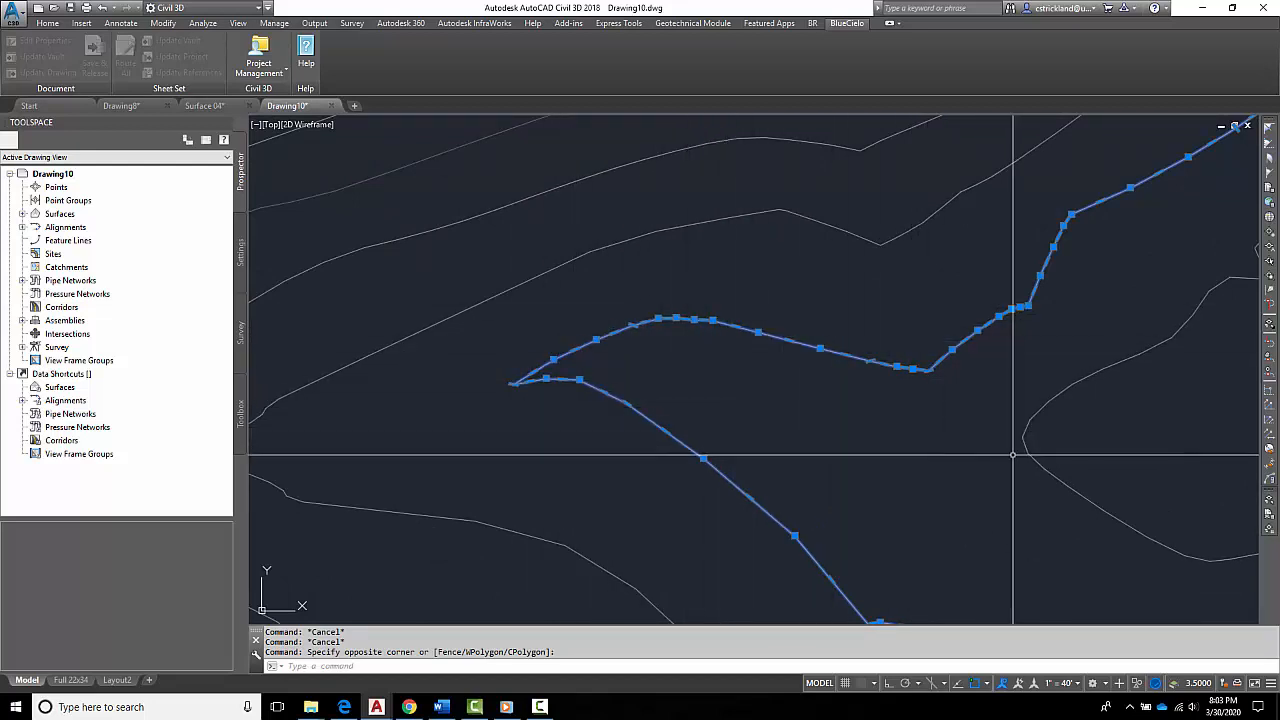
mouse_move(990, 456)
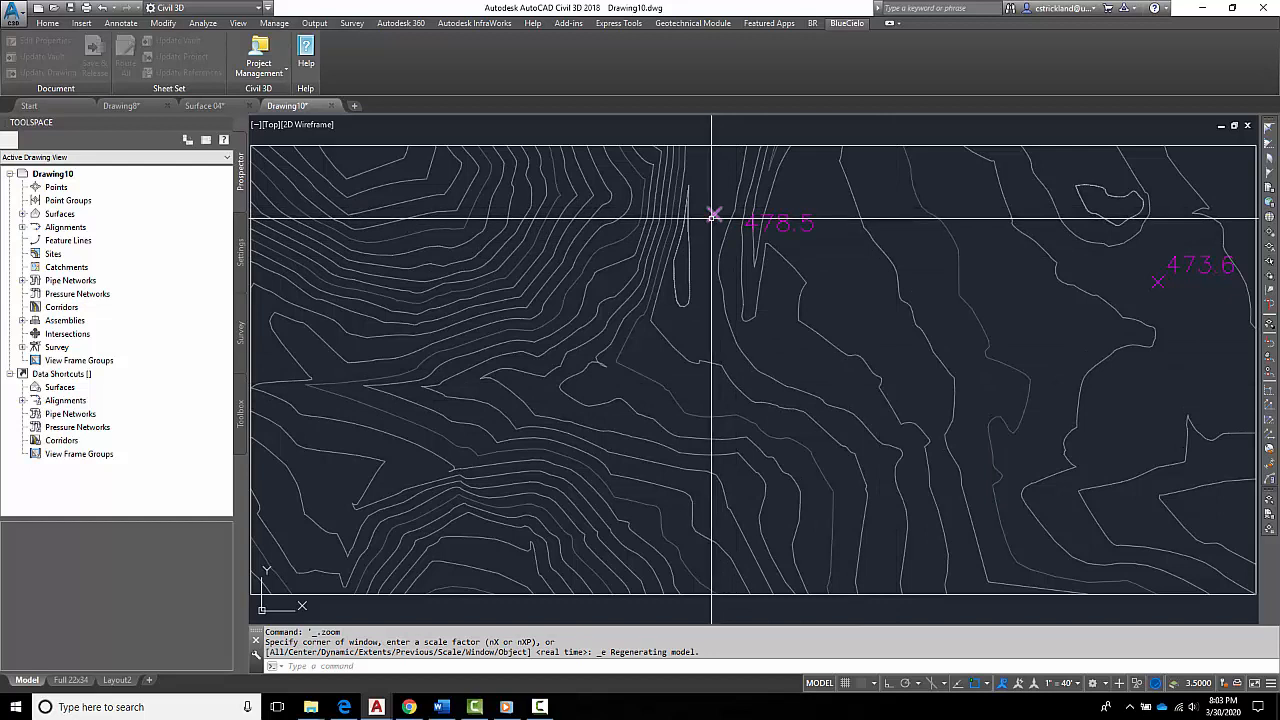
mouse_move(718, 211)
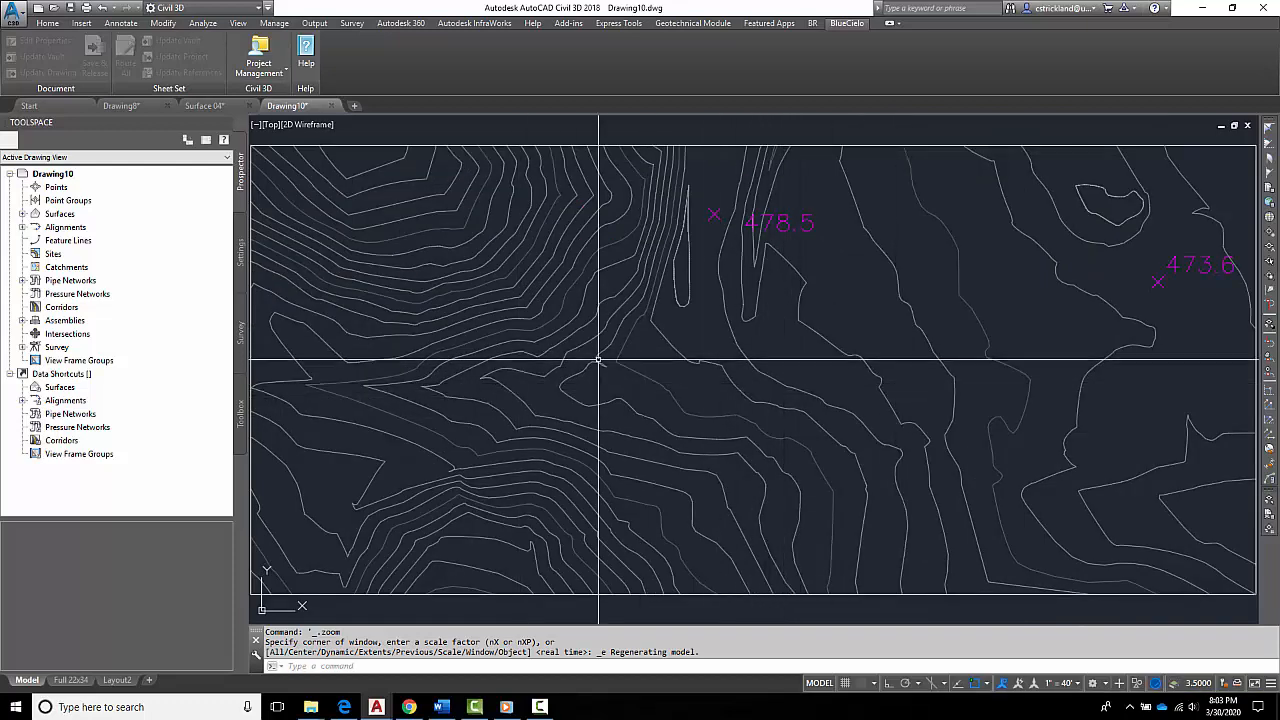
Expand Surfaces > Surface1 > Definition in Prospector to list its zero-count data types.
click(34, 213)
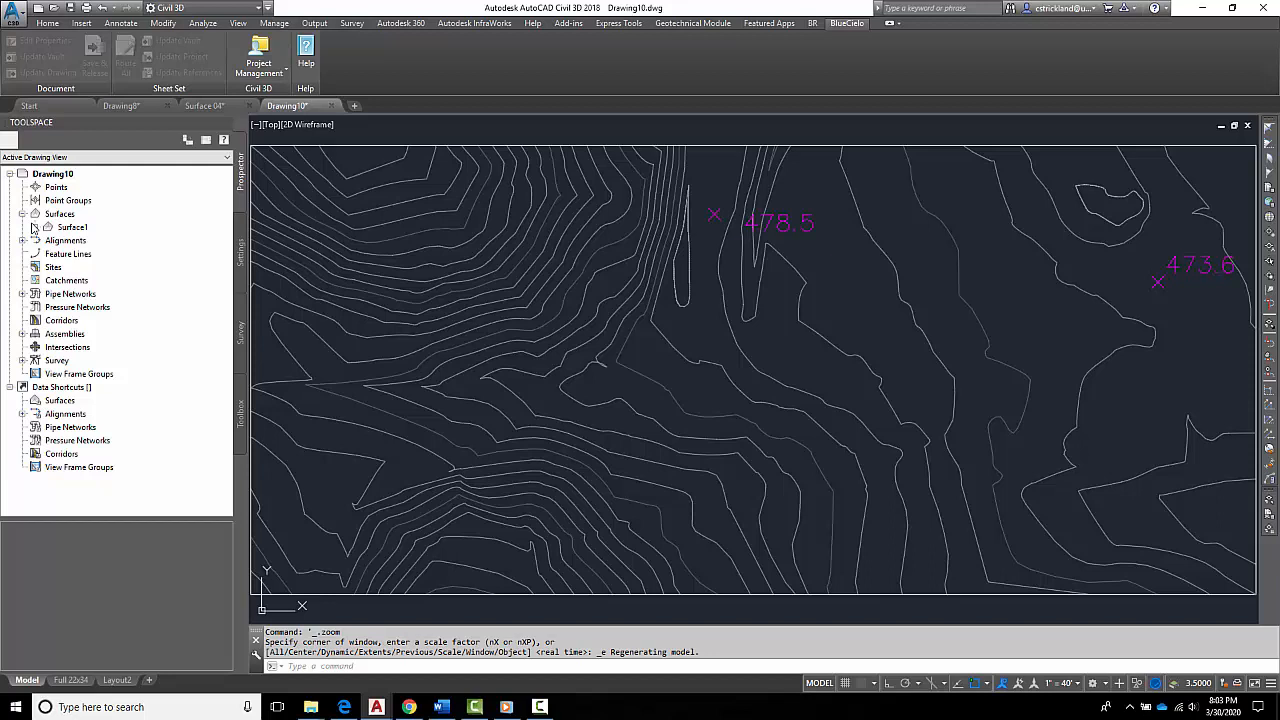
click(34, 227)
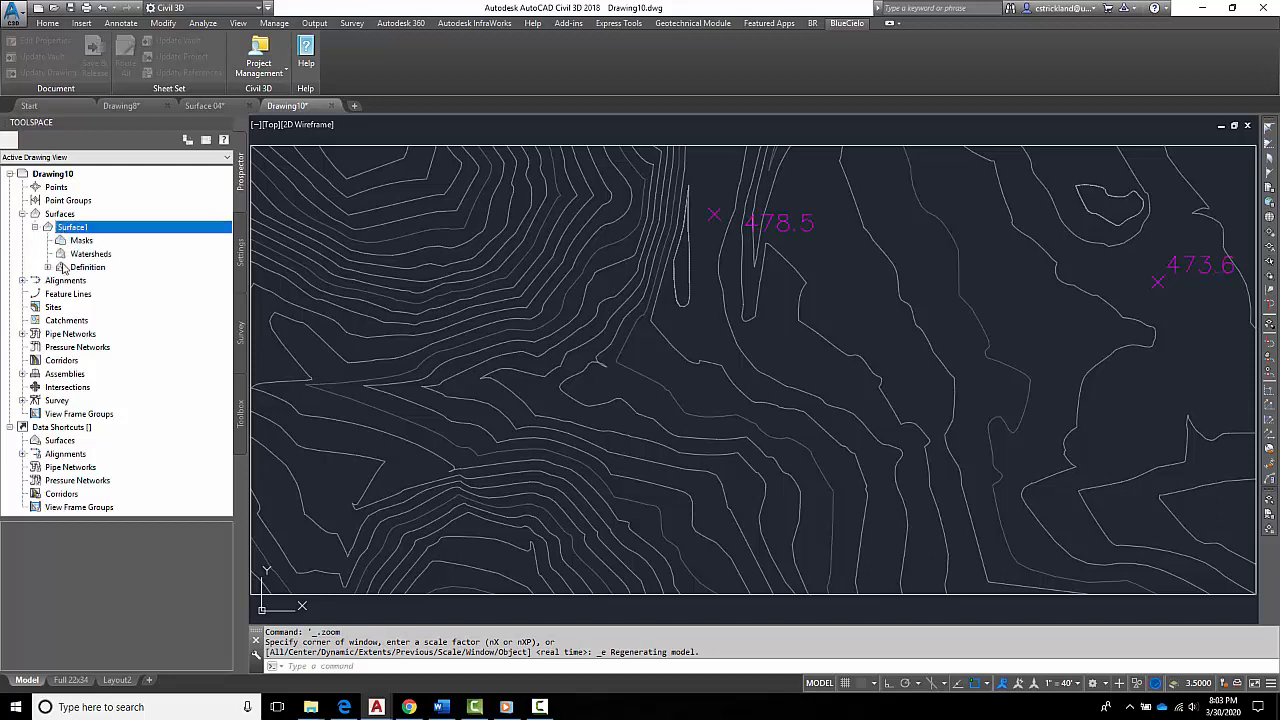
click(61, 267)
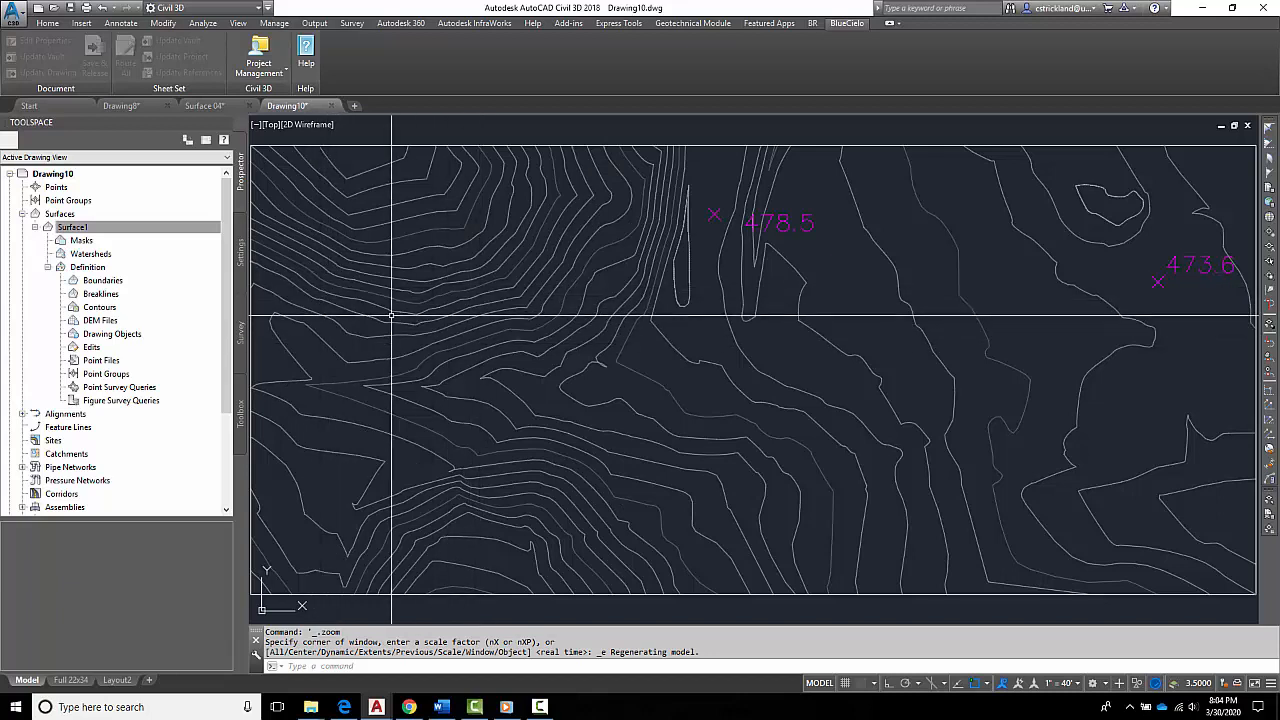
click(72, 227)
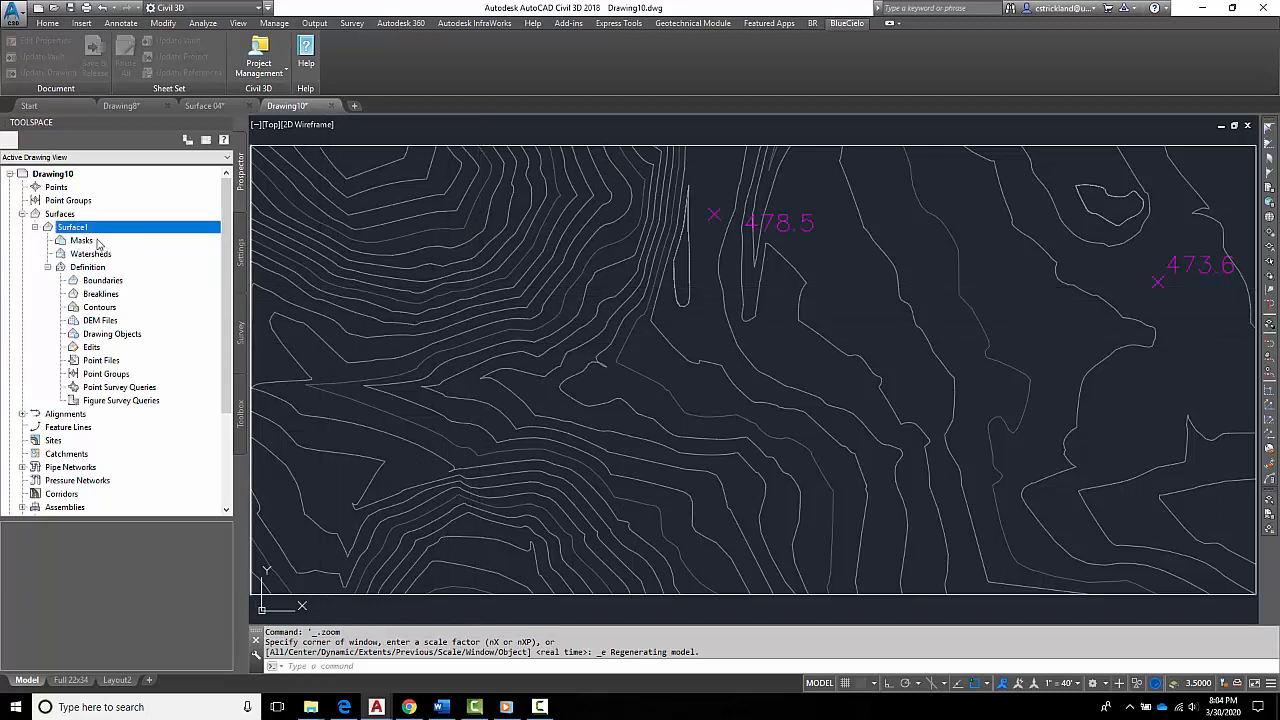
click(88, 267)
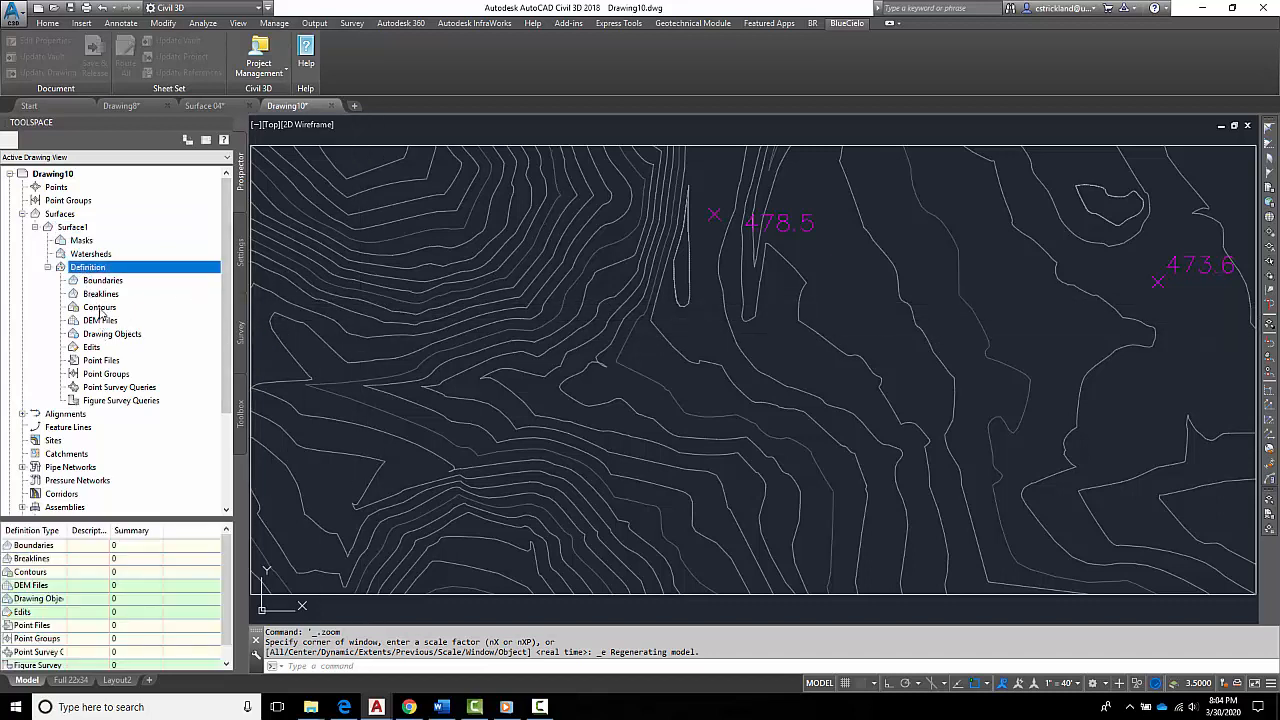
Define contour data 'All' with 15'/4° weeding, 100'/1' supplementing and three flat-area options.
click(100, 307)
text(All)
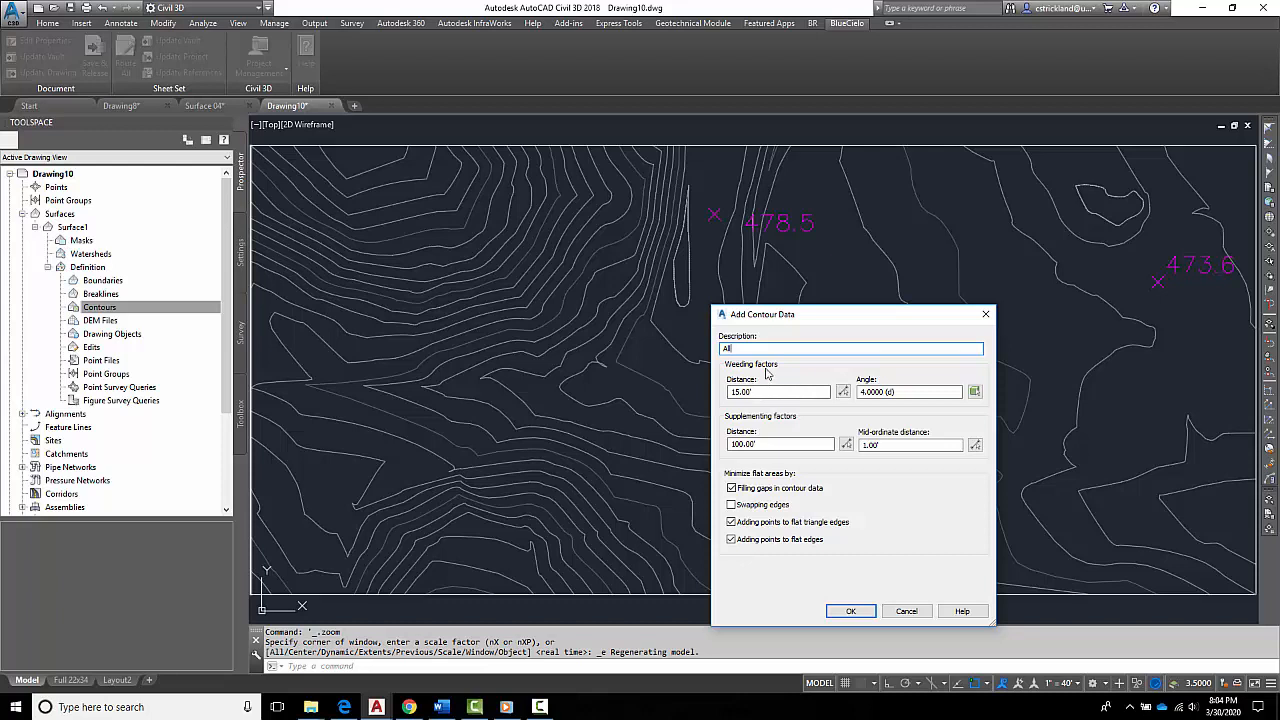
mouse_move(815, 320)
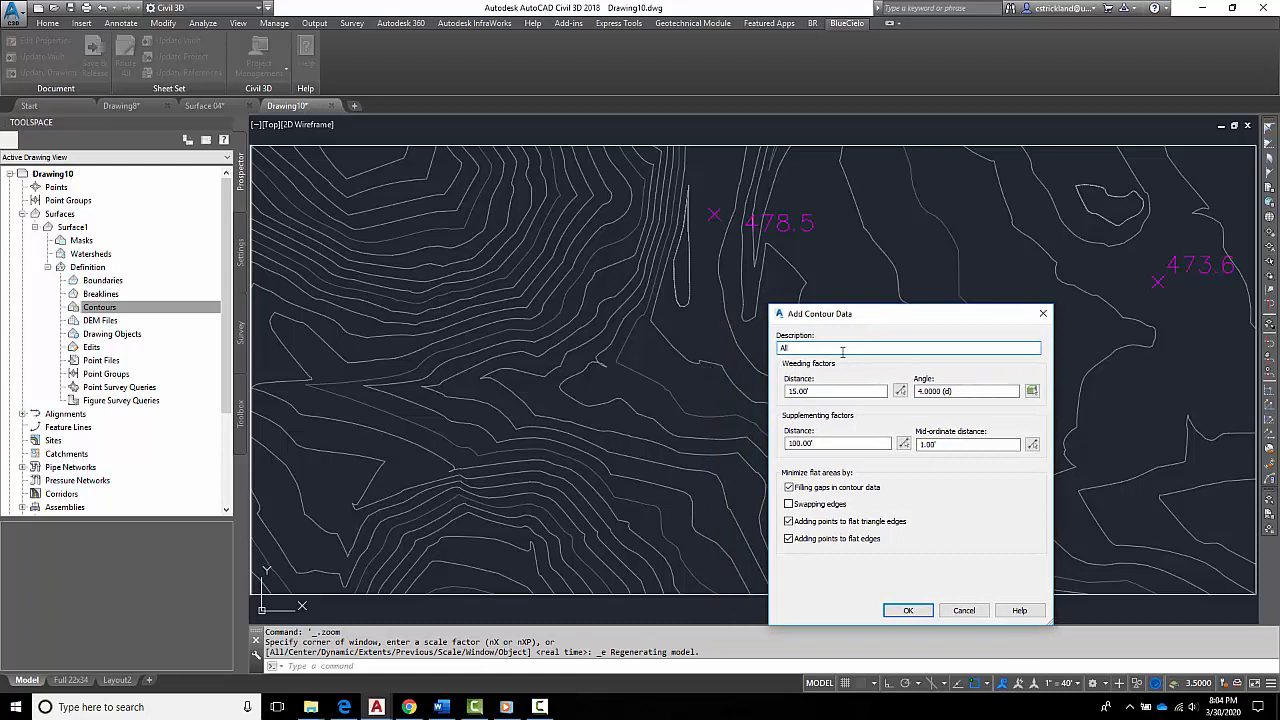
mouse_move(713, 367)
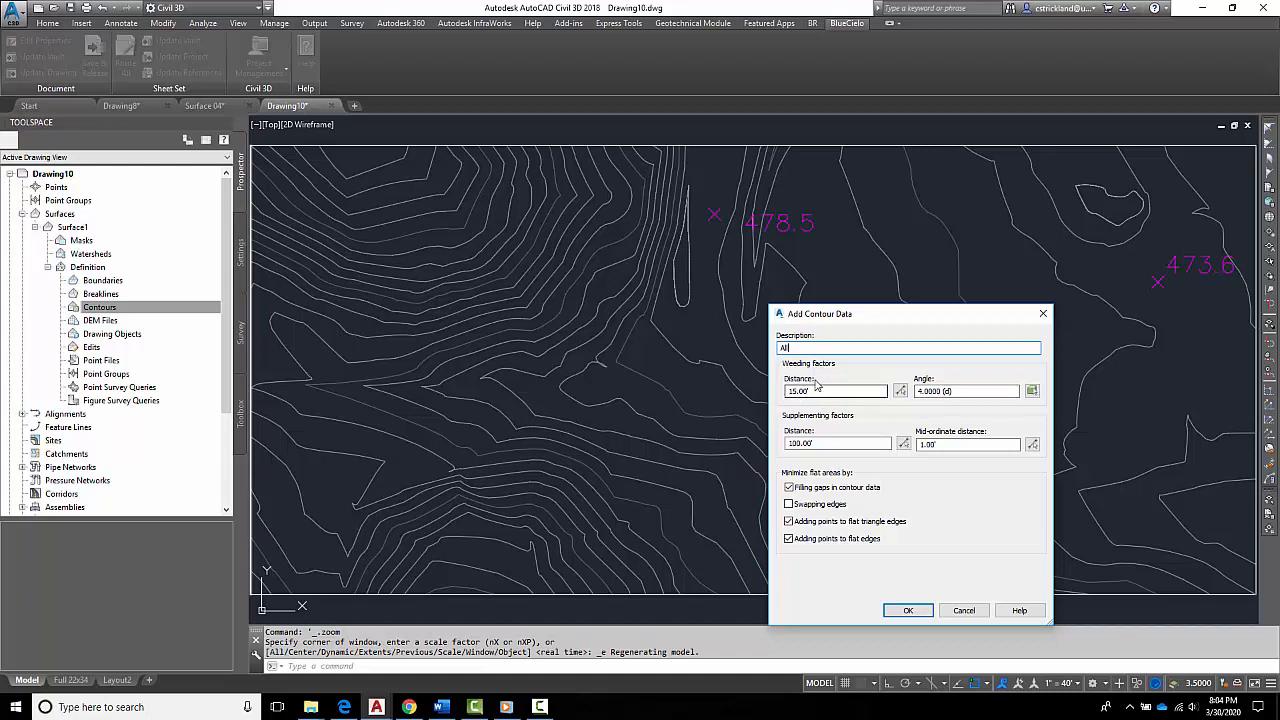
mouse_move(826, 377)
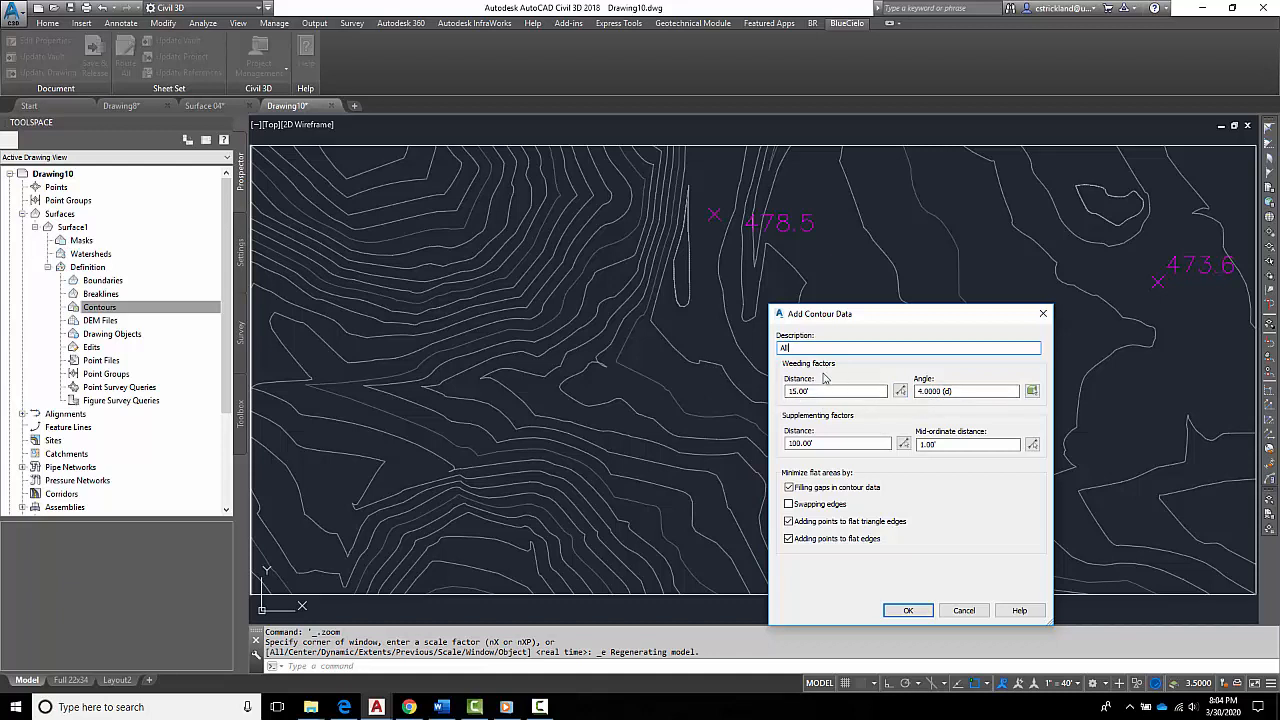
mouse_move(846, 425)
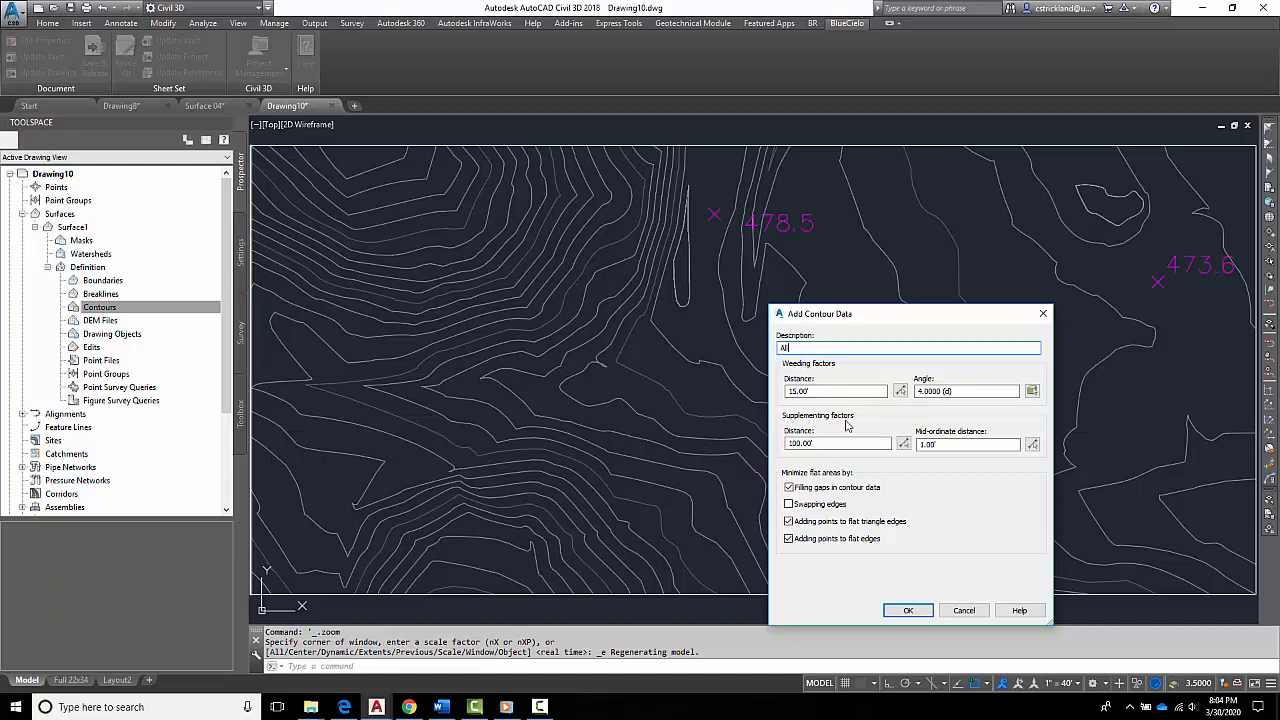
click(834, 443)
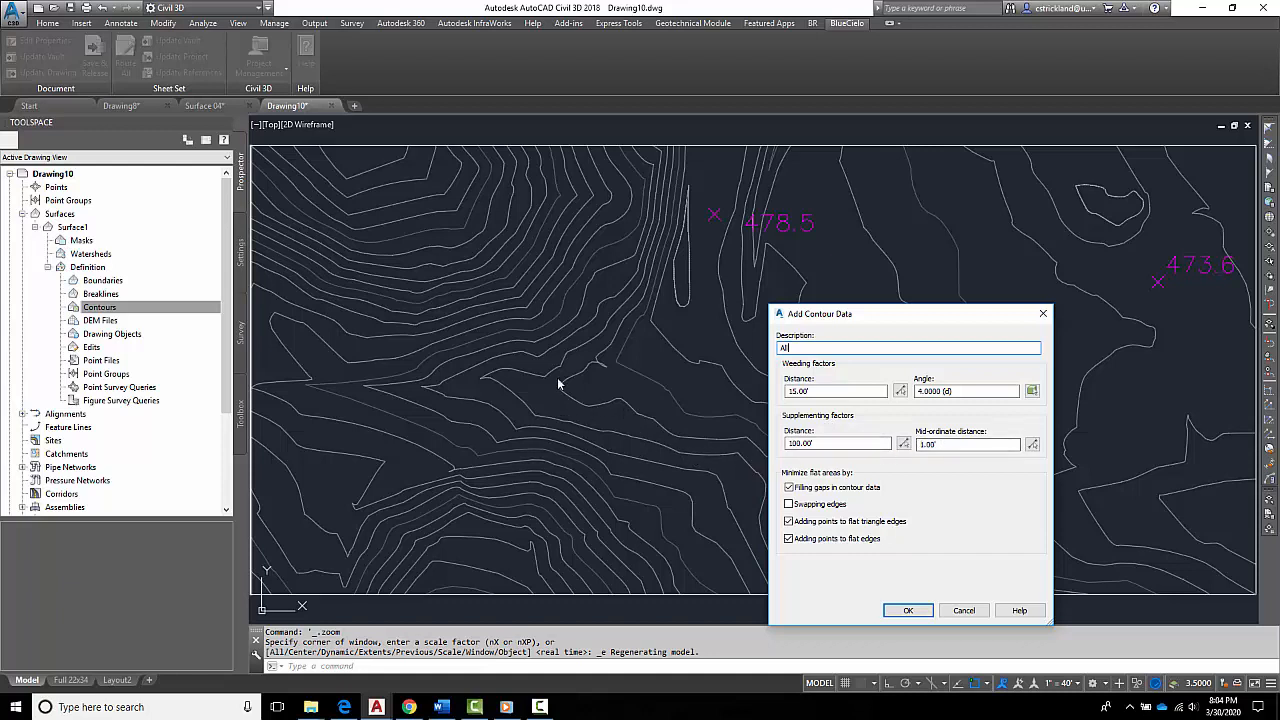
mouse_move(589, 410)
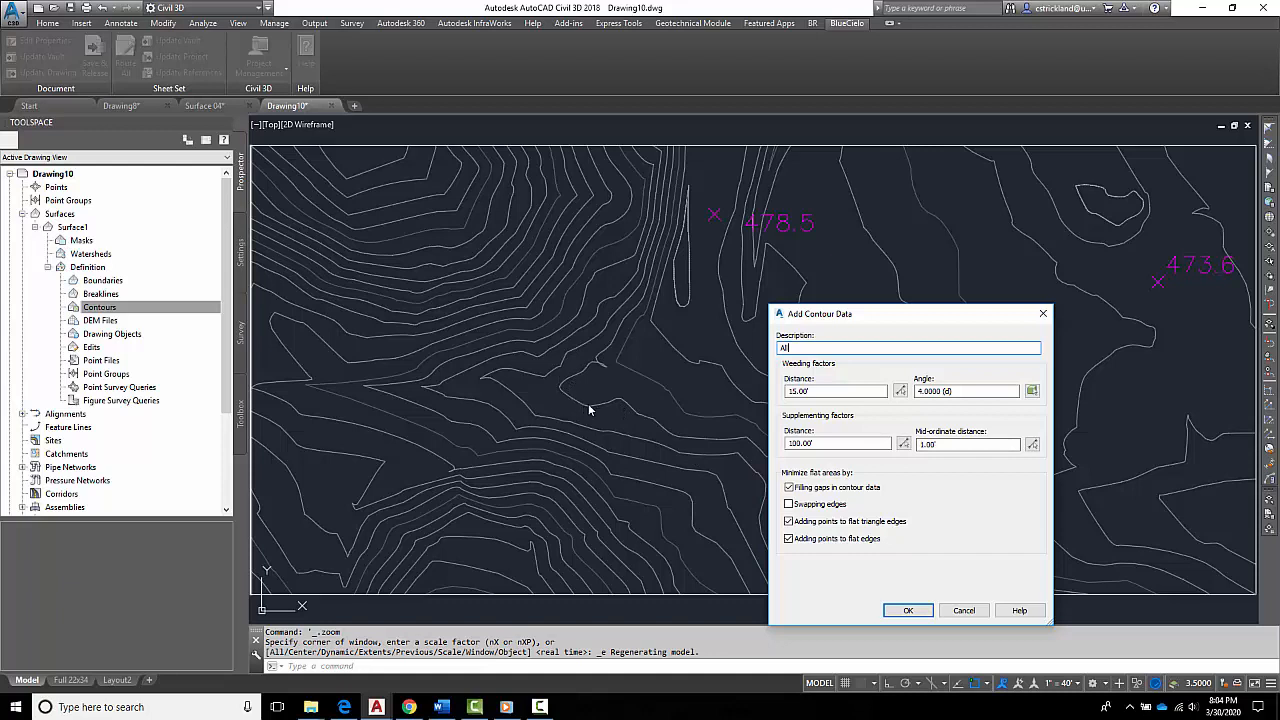
mouse_move(918, 463)
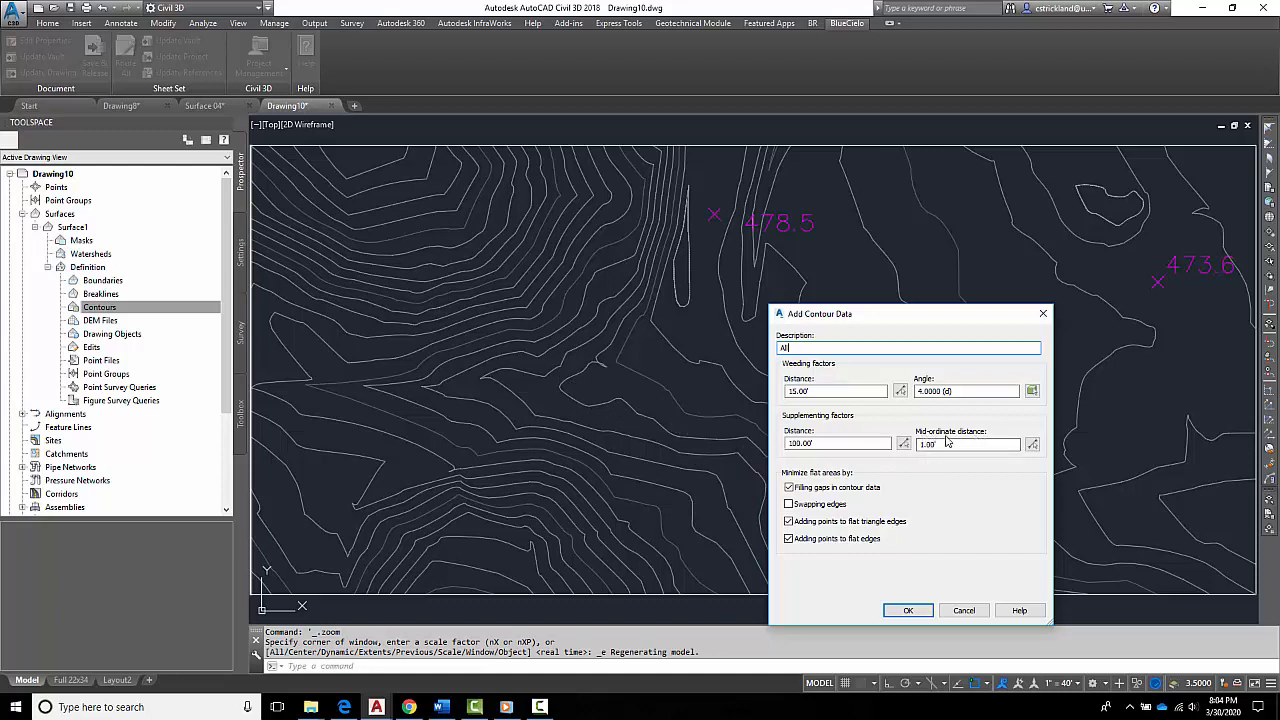
mouse_move(920, 472)
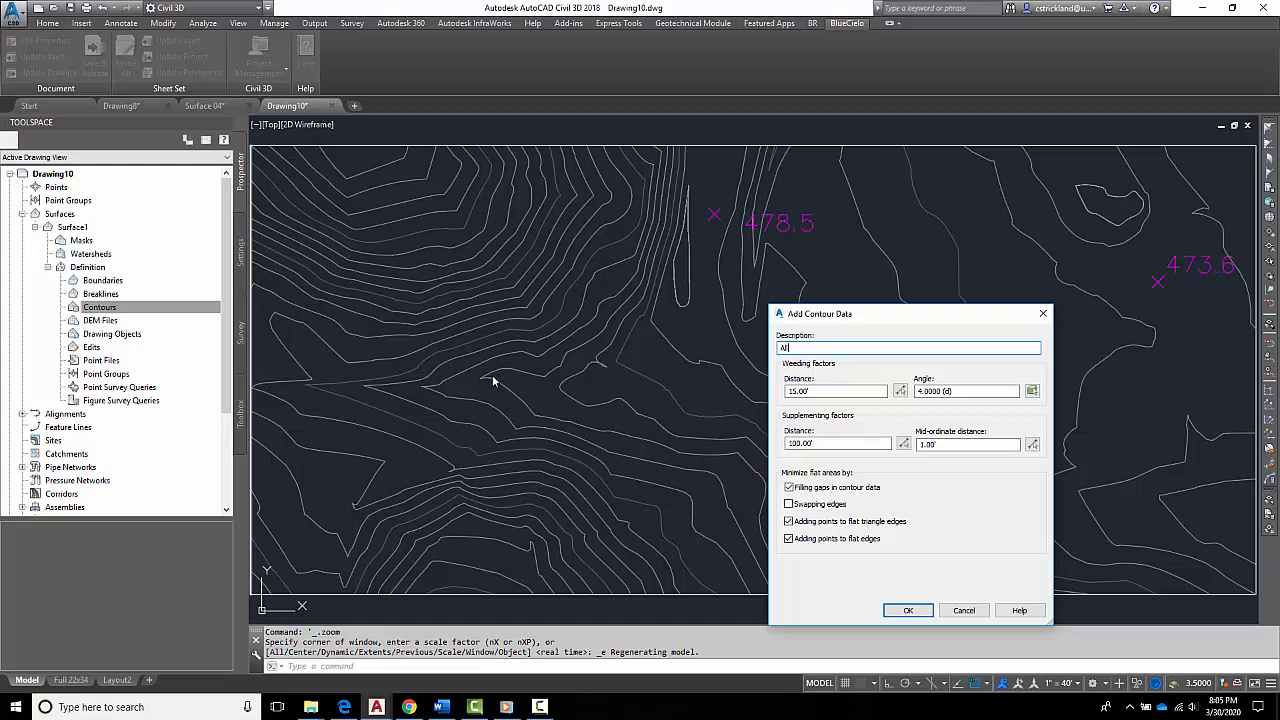
mouse_move(508, 386)
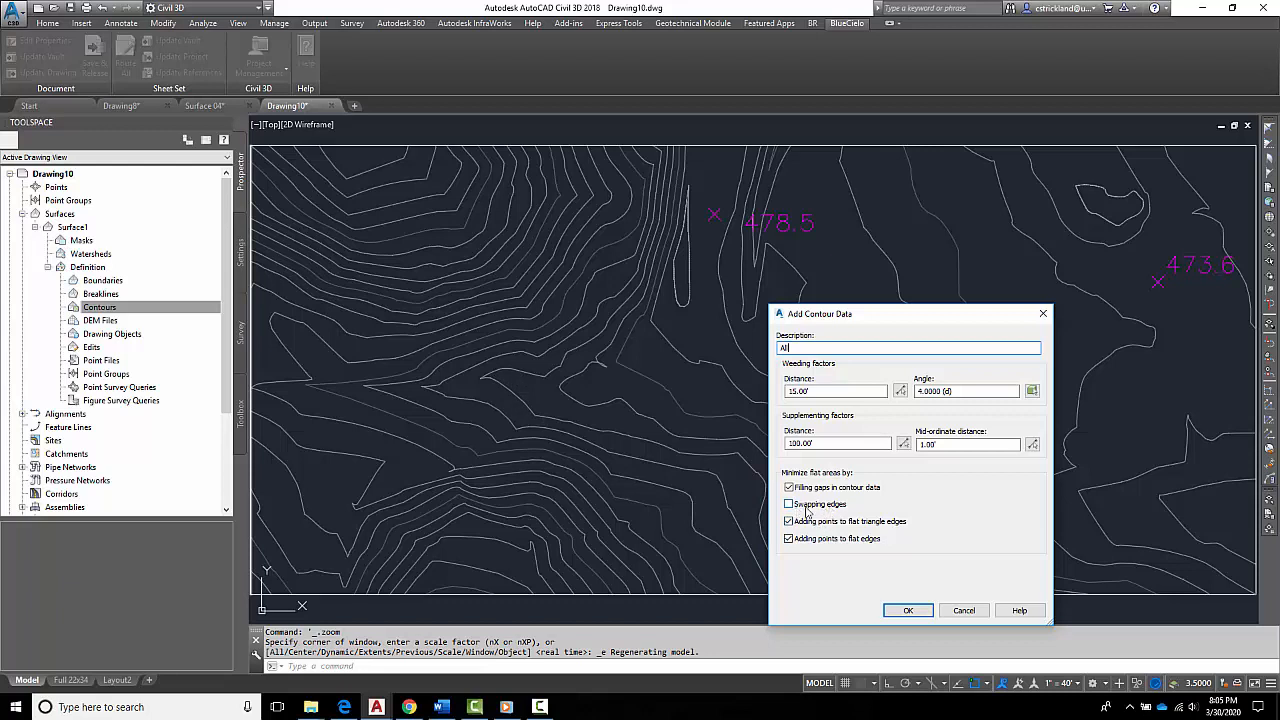
mouse_move(820, 512)
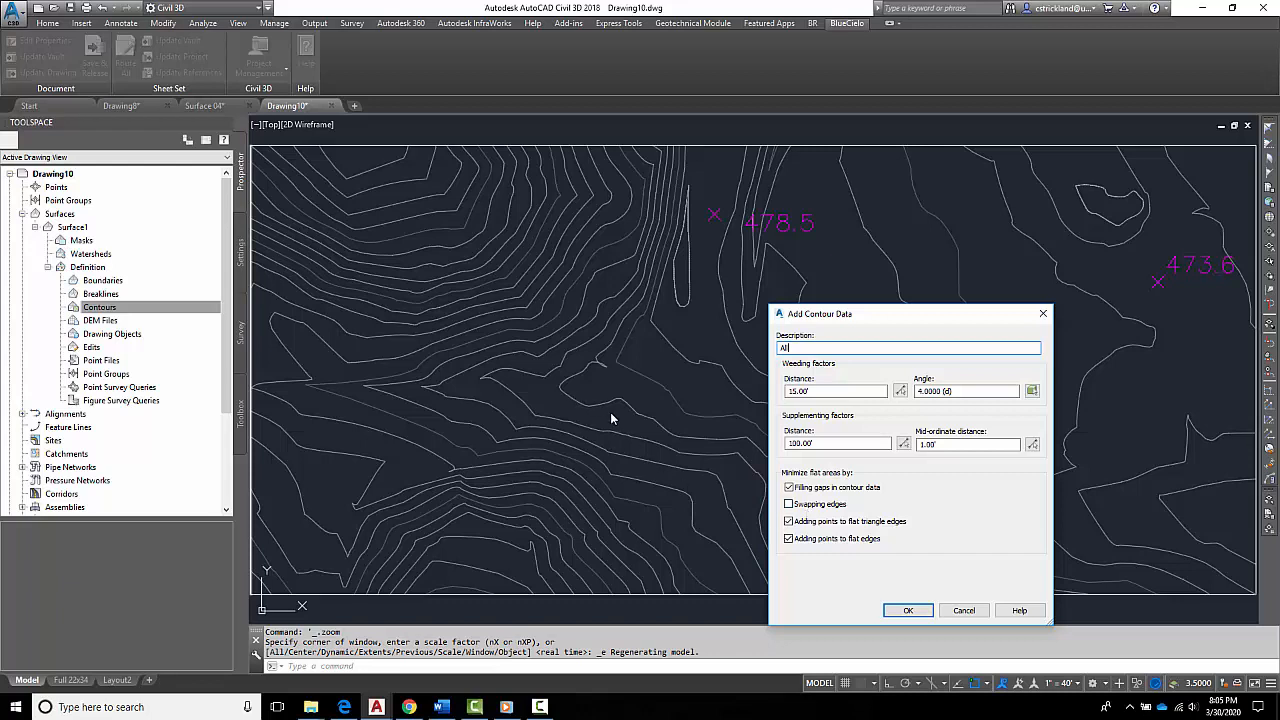
mouse_move(707, 442)
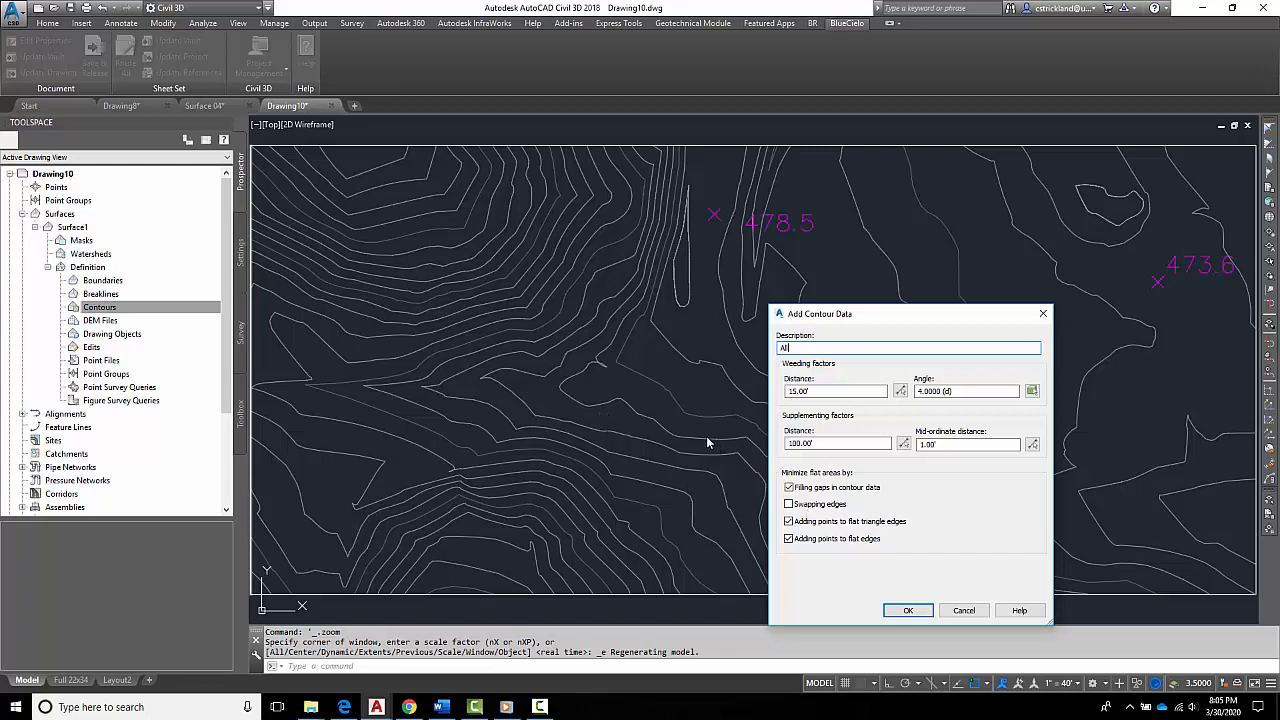
mouse_move(591, 398)
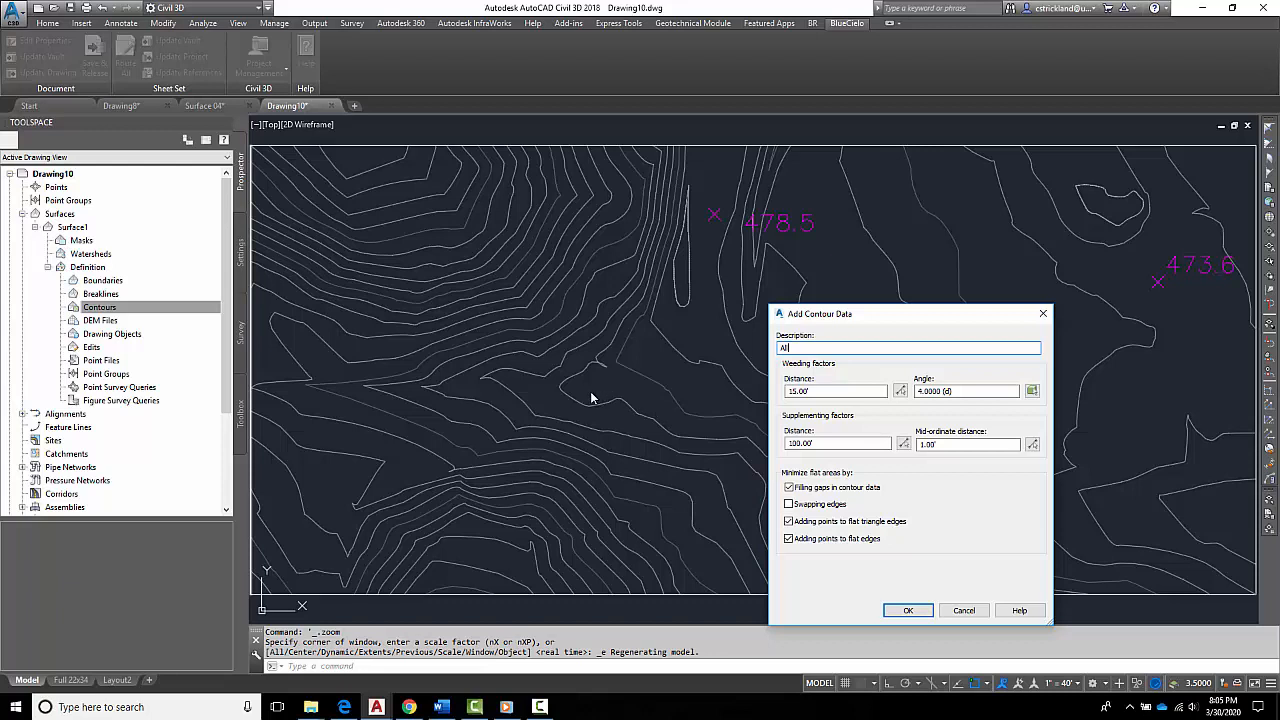
mouse_move(578, 402)
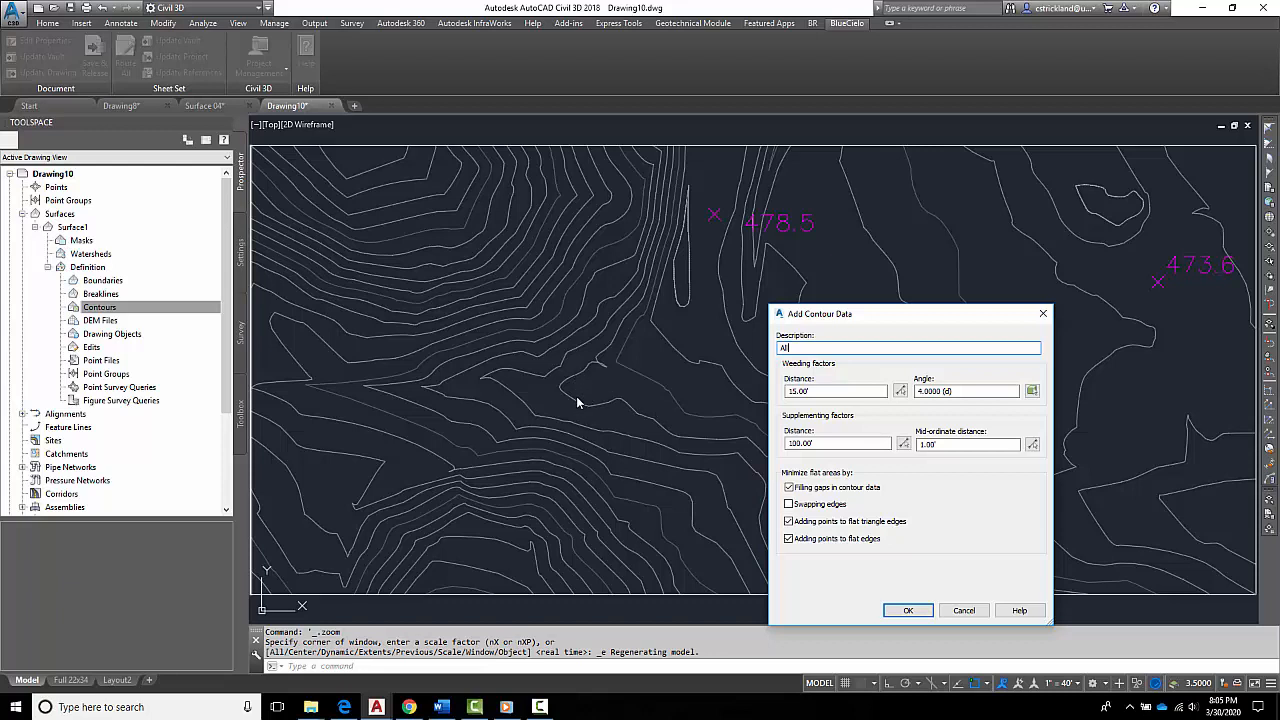
mouse_move(555, 391)
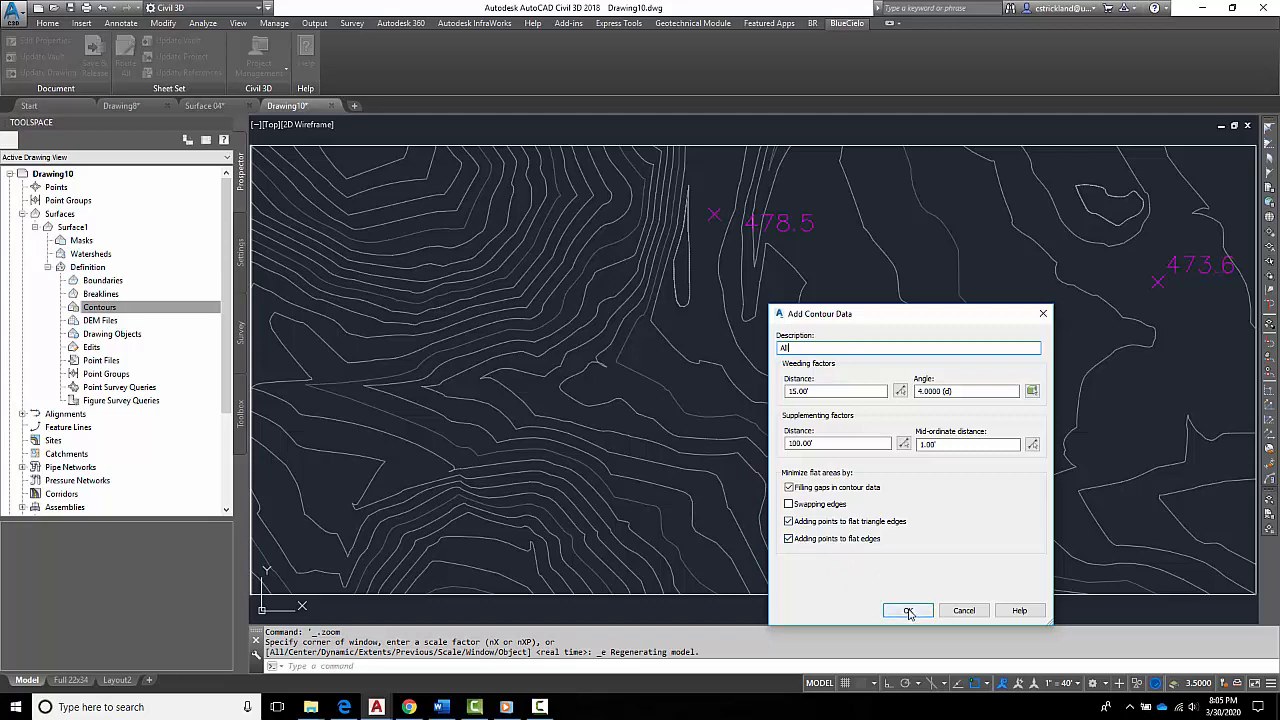
Add the 46 selected contour polylines to Surface1 as the All contour data.
click(908, 610)
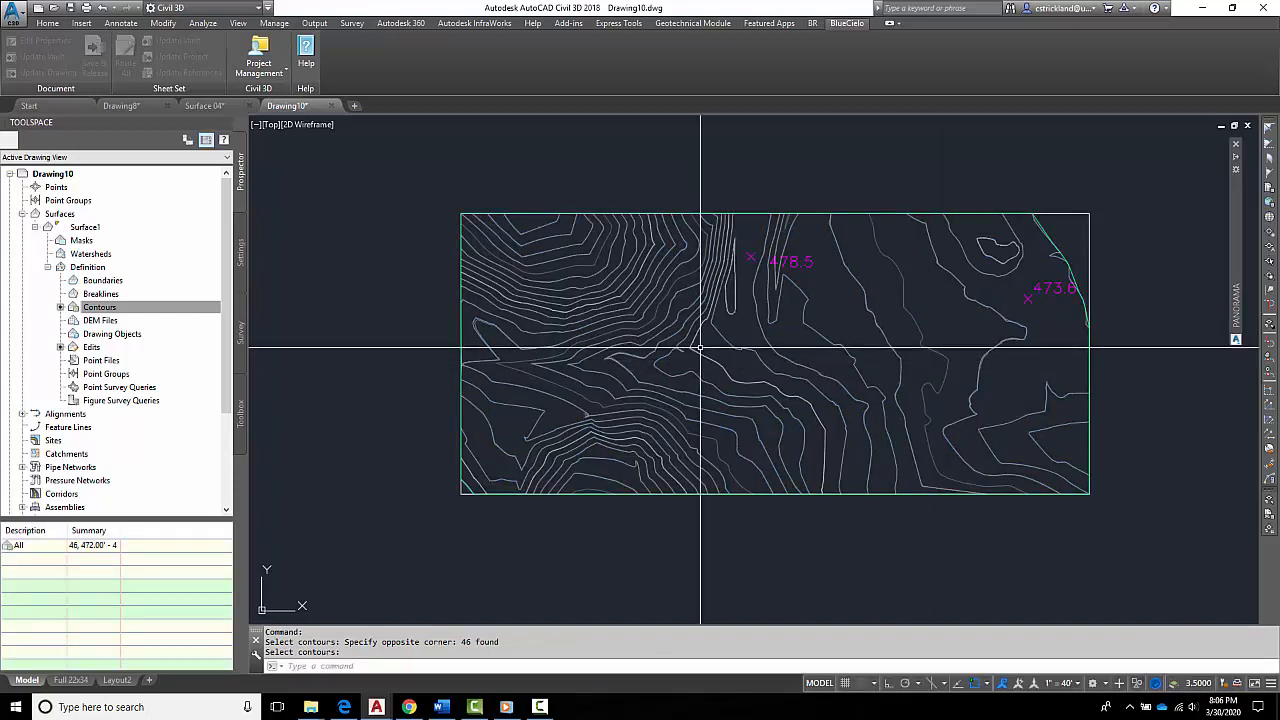
click(99, 307)
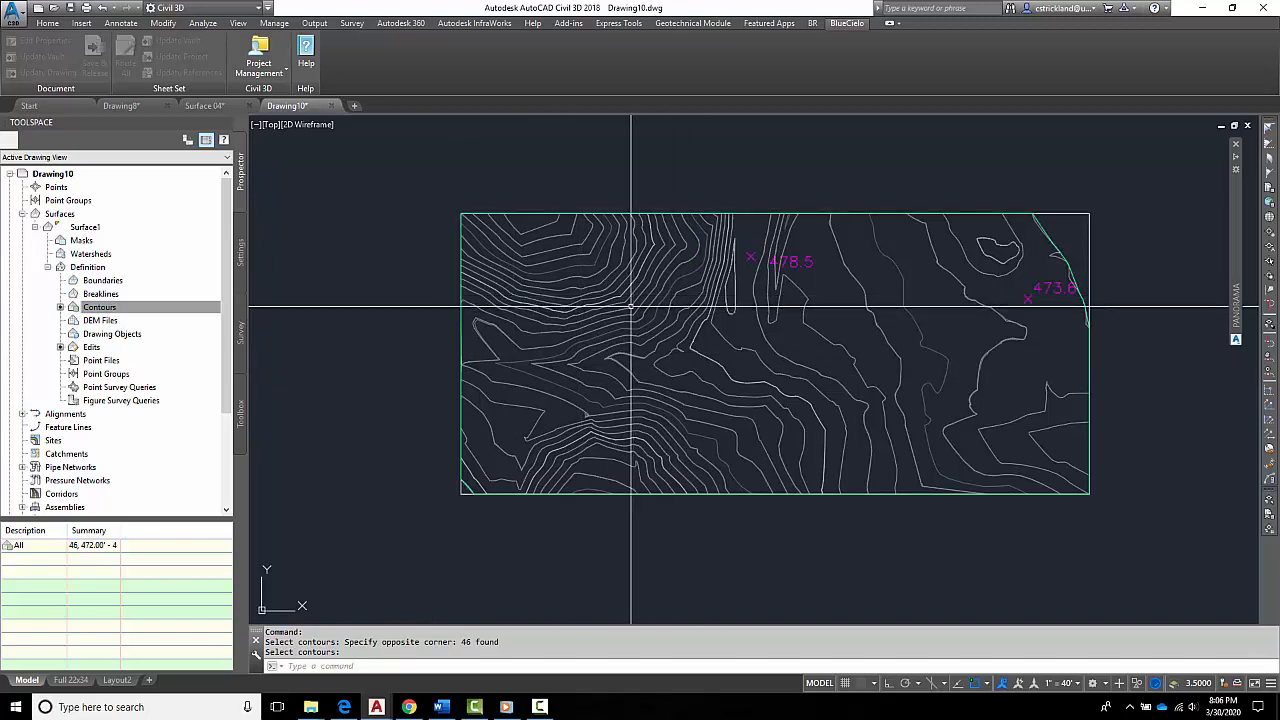
click(84, 227)
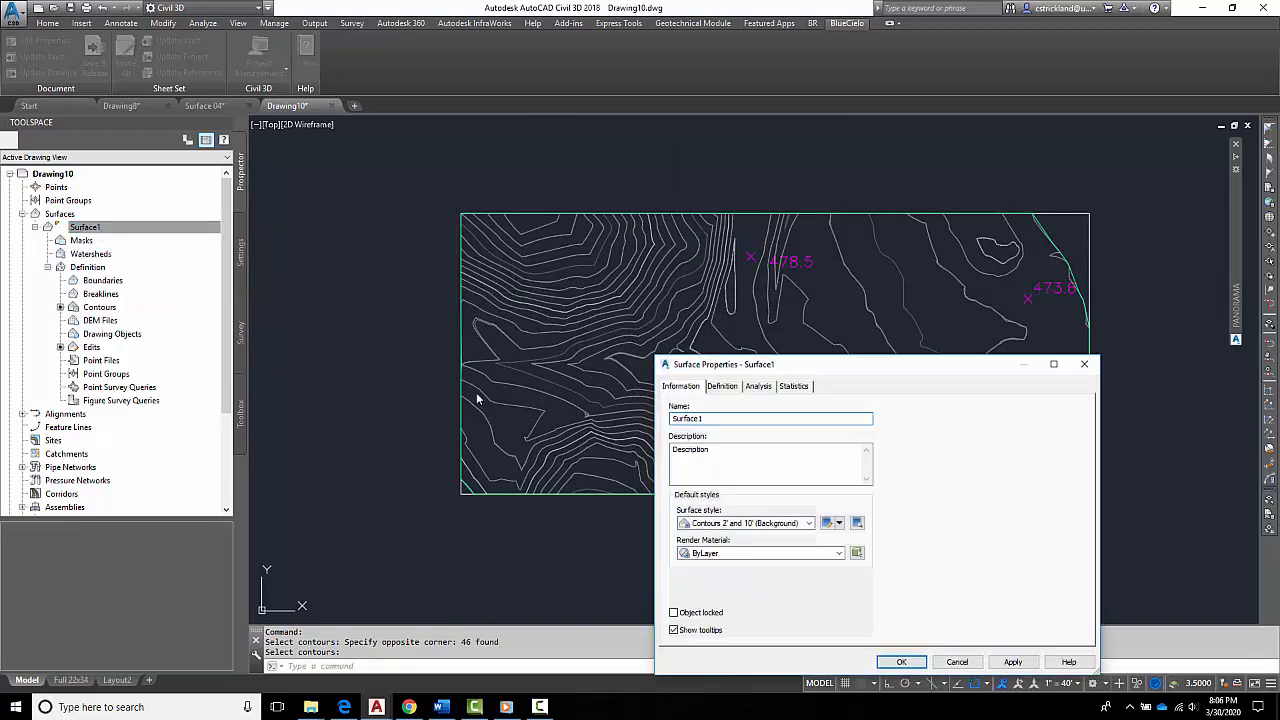
Change Surface1's style to Contours 1' and 5' (Design) and confirm the properties.
click(816, 523)
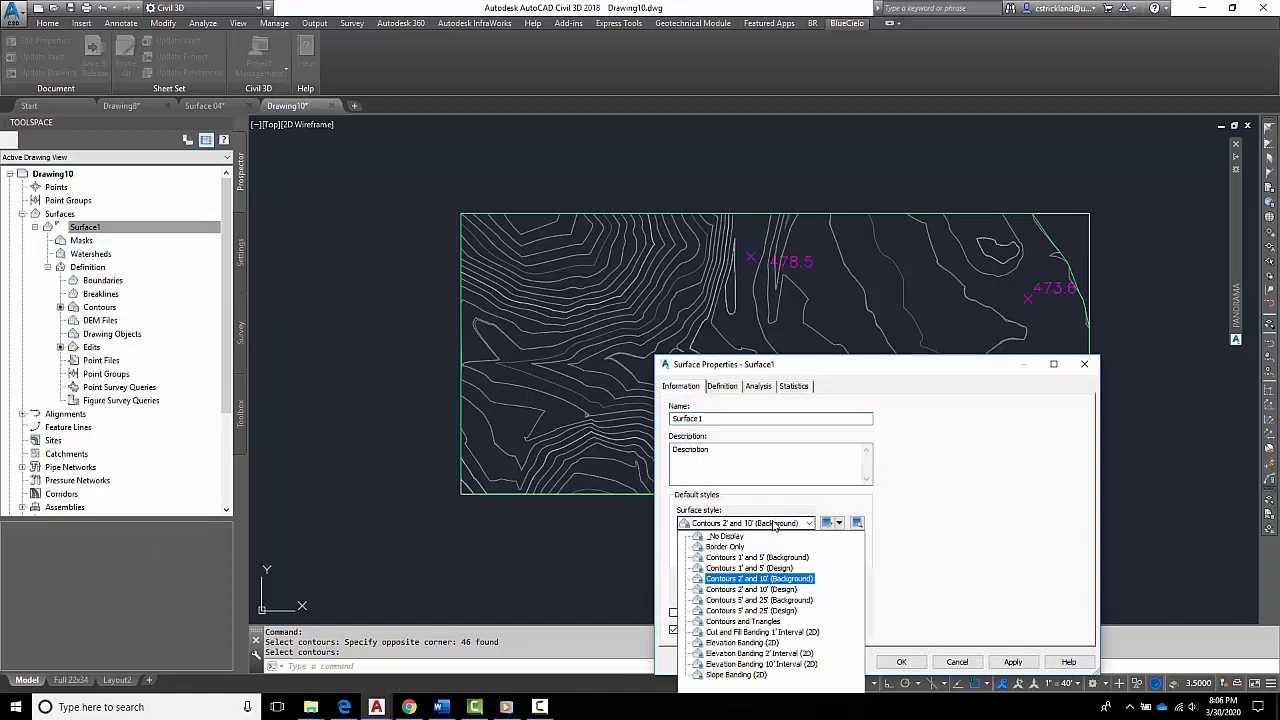
click(751, 567)
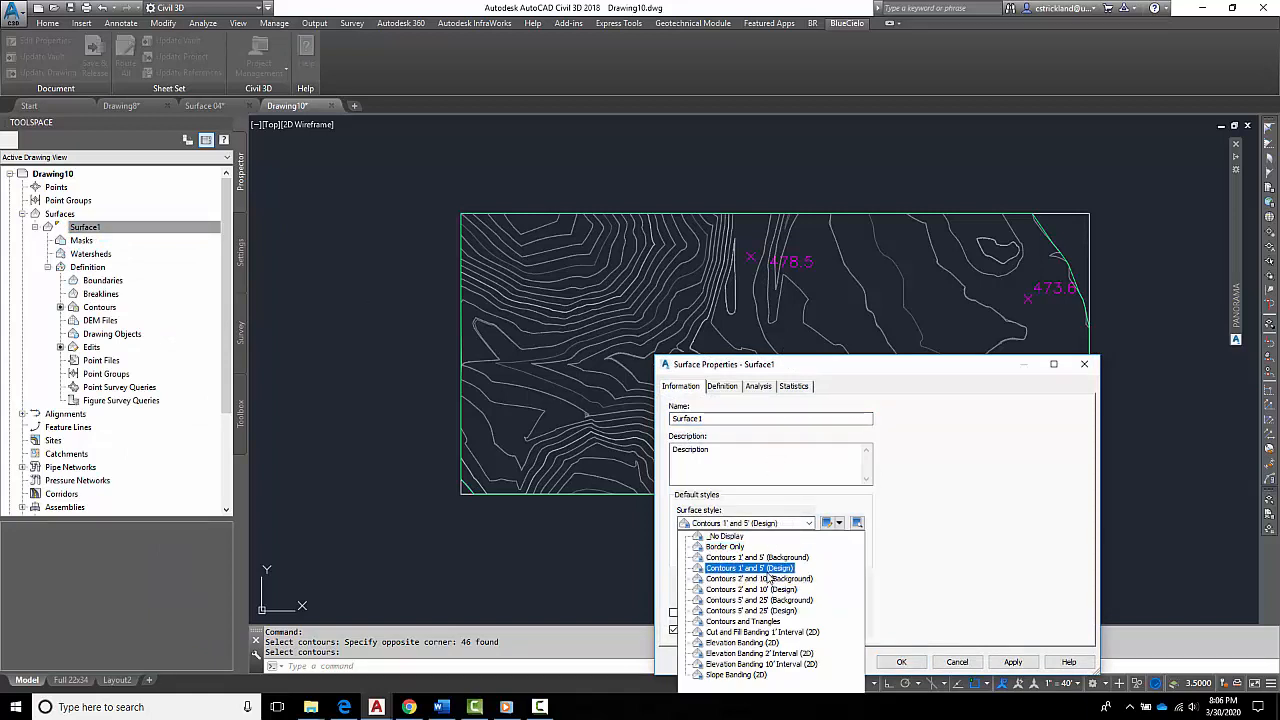
mouse_move(730, 568)
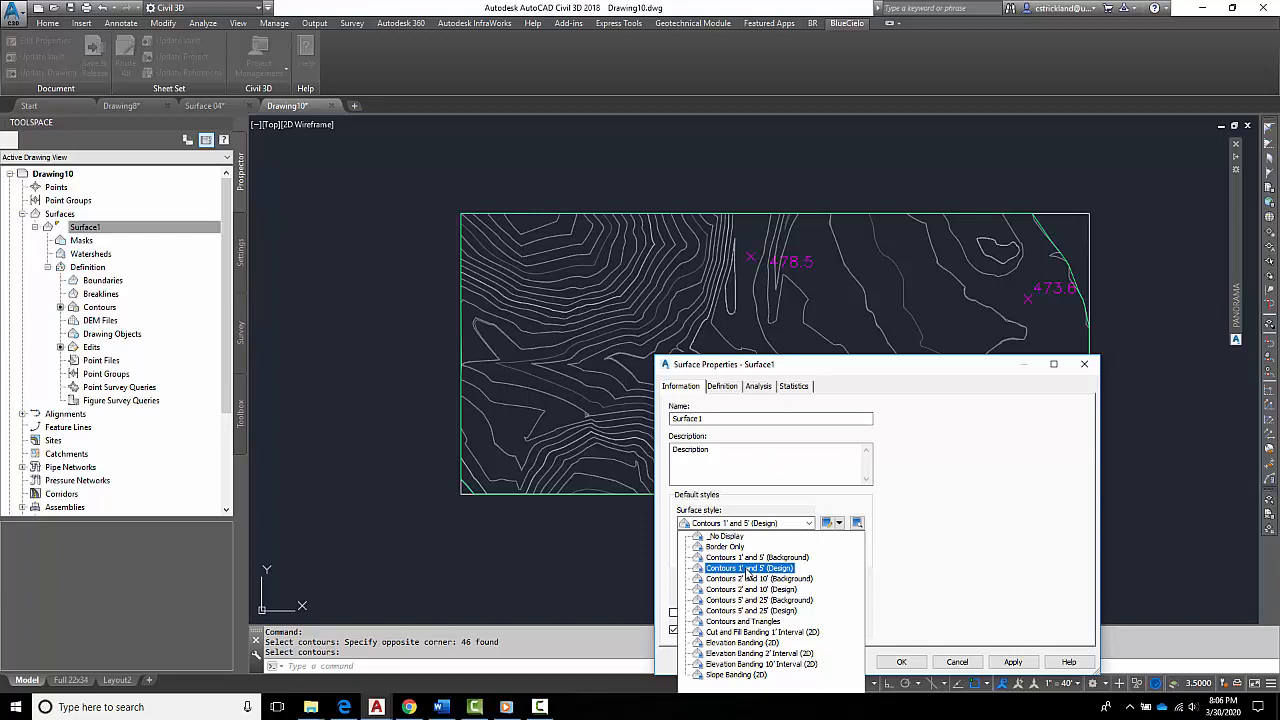
click(745, 568)
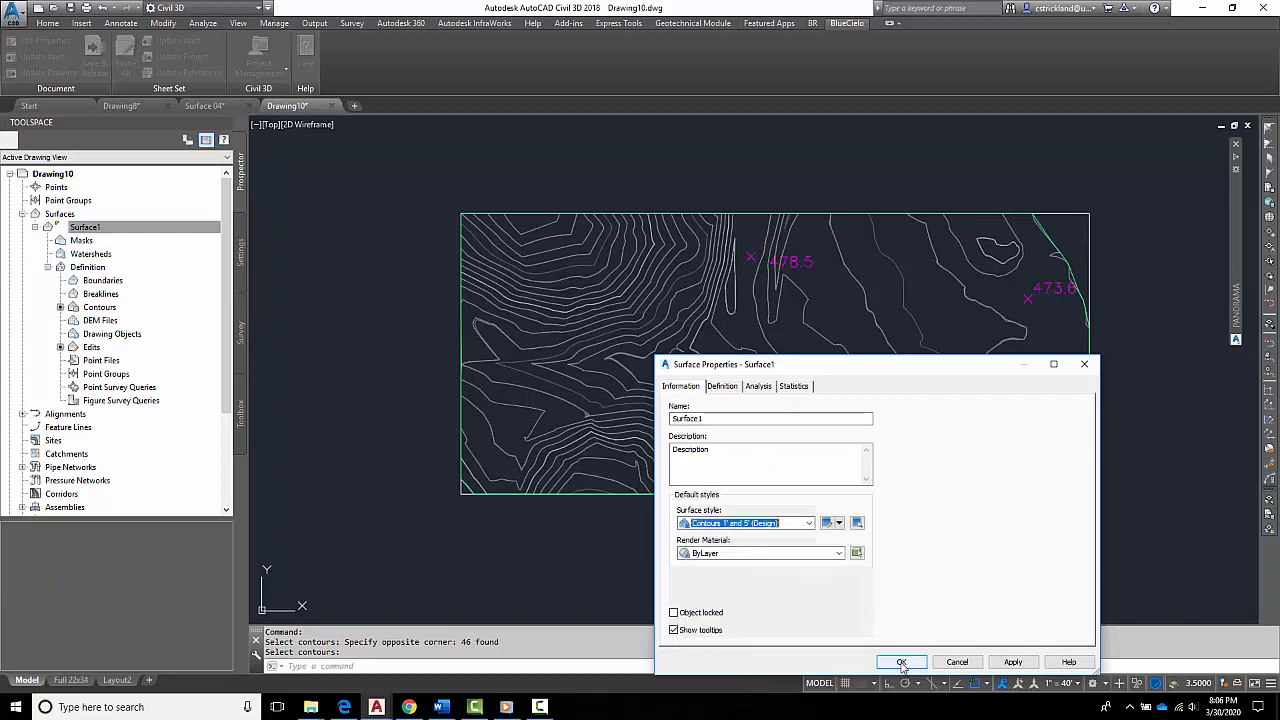
click(901, 662)
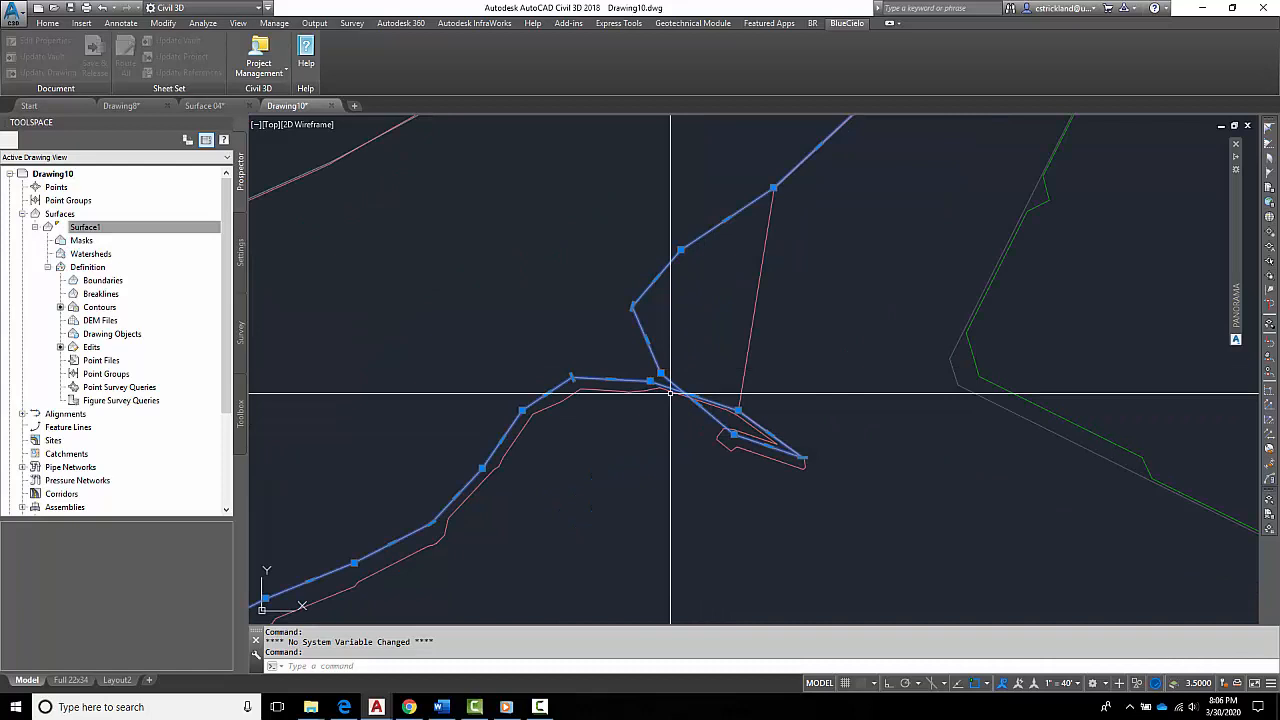
mouse_move(678, 398)
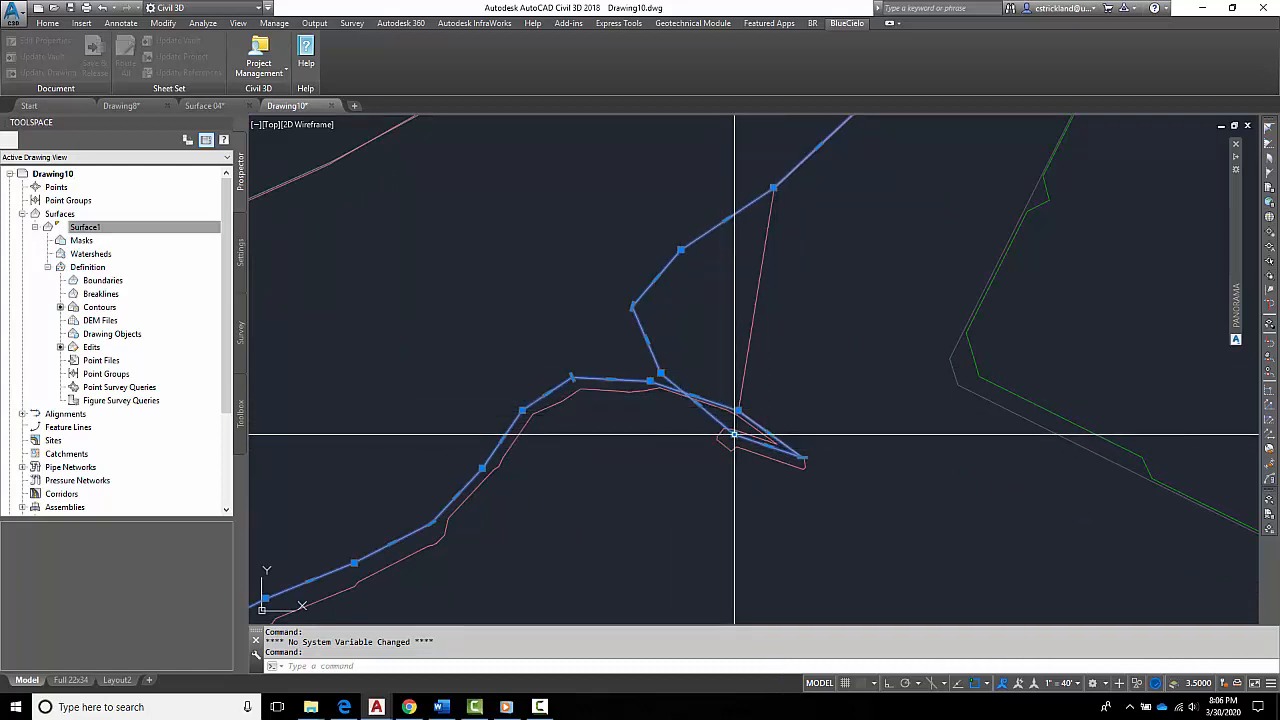
Grip-stretch a vertex of the kinked contour to a new location, making Surface1 out of date.
click(730, 438)
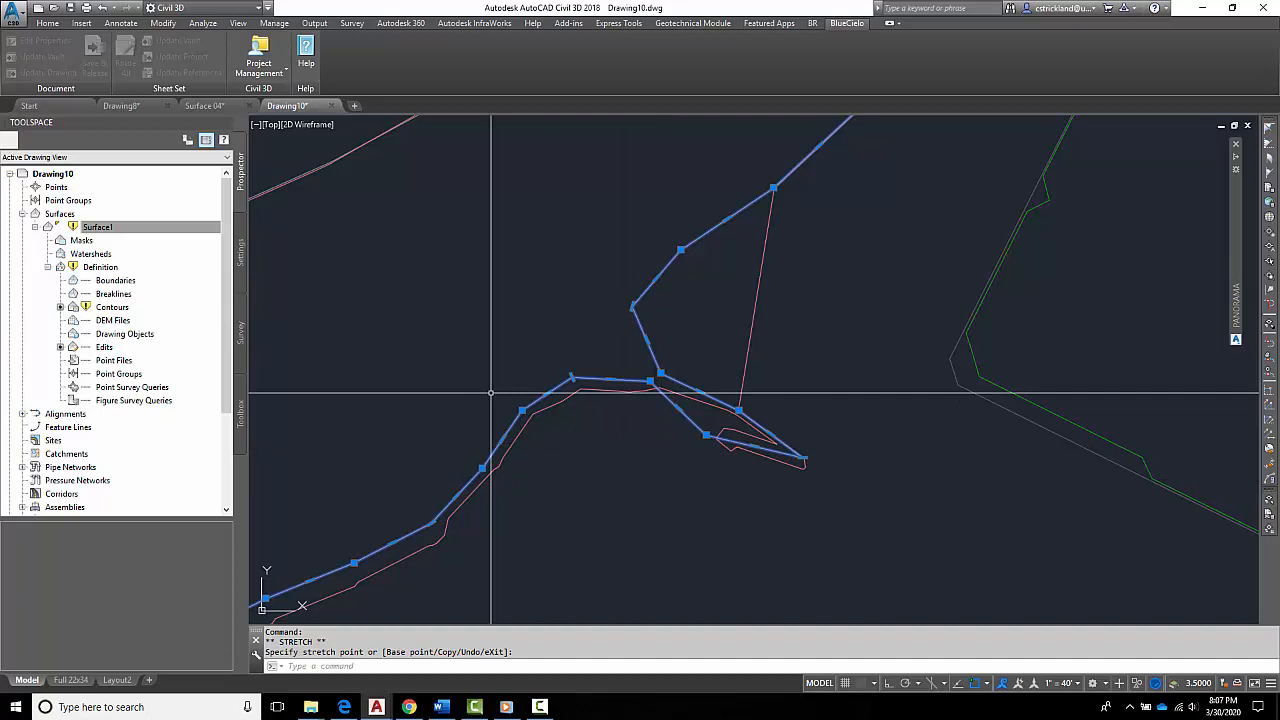
mouse_move(680, 397)
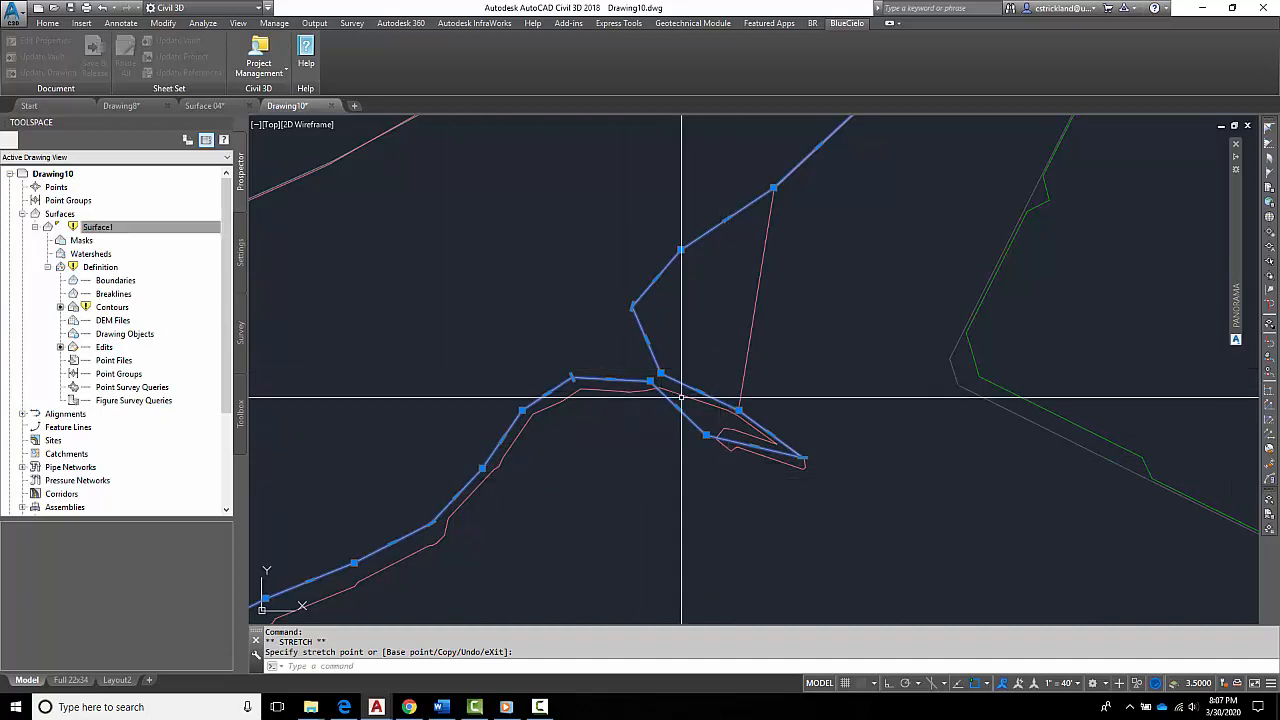
click(97, 227)
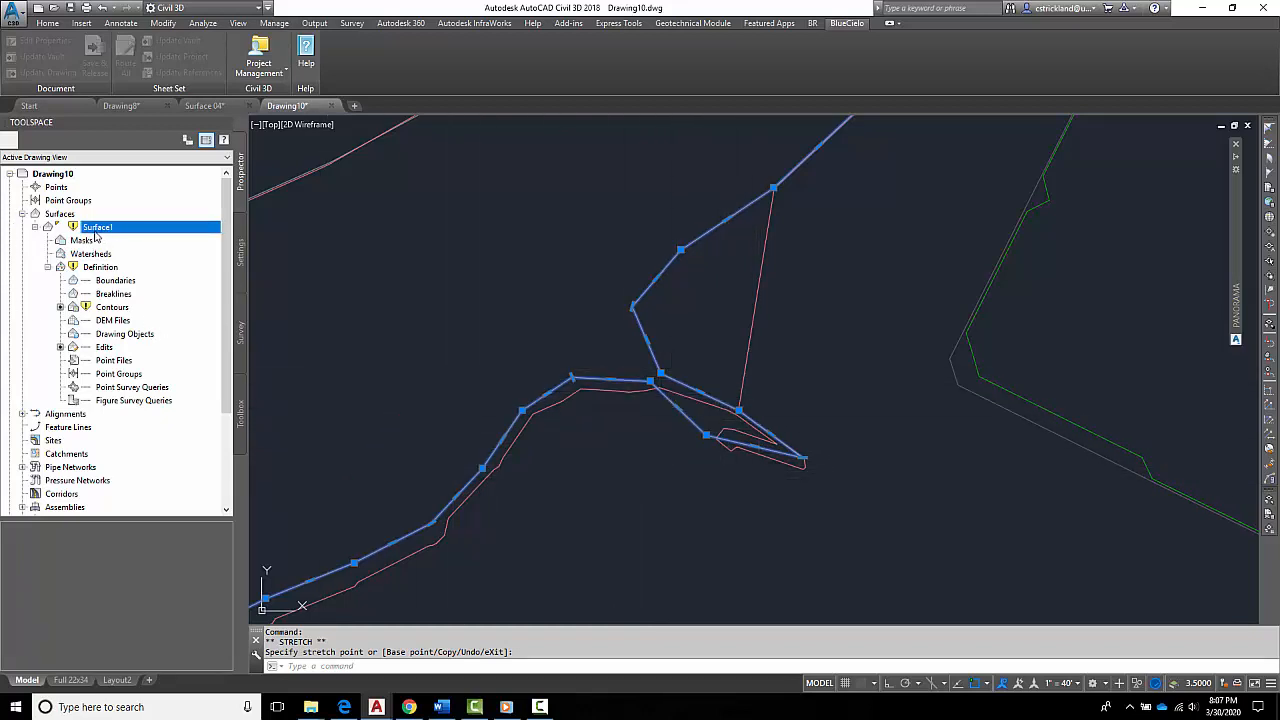
right_click(97, 227)
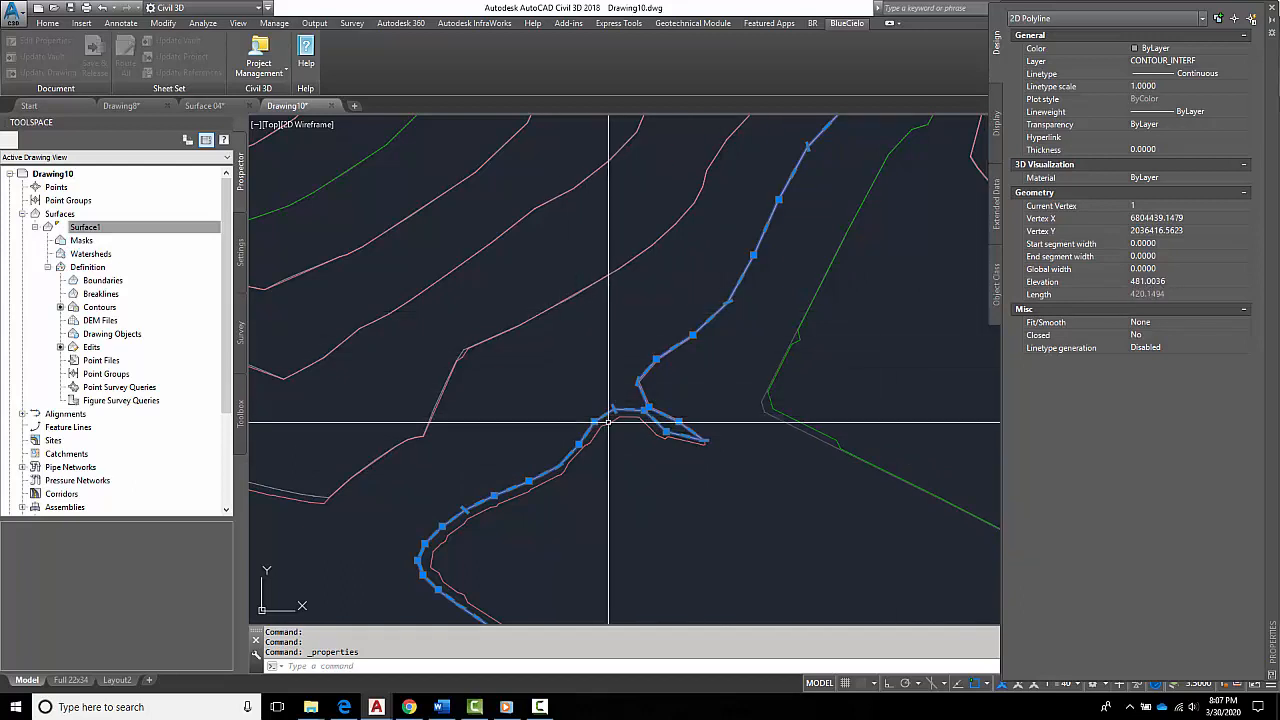
mouse_move(610, 424)
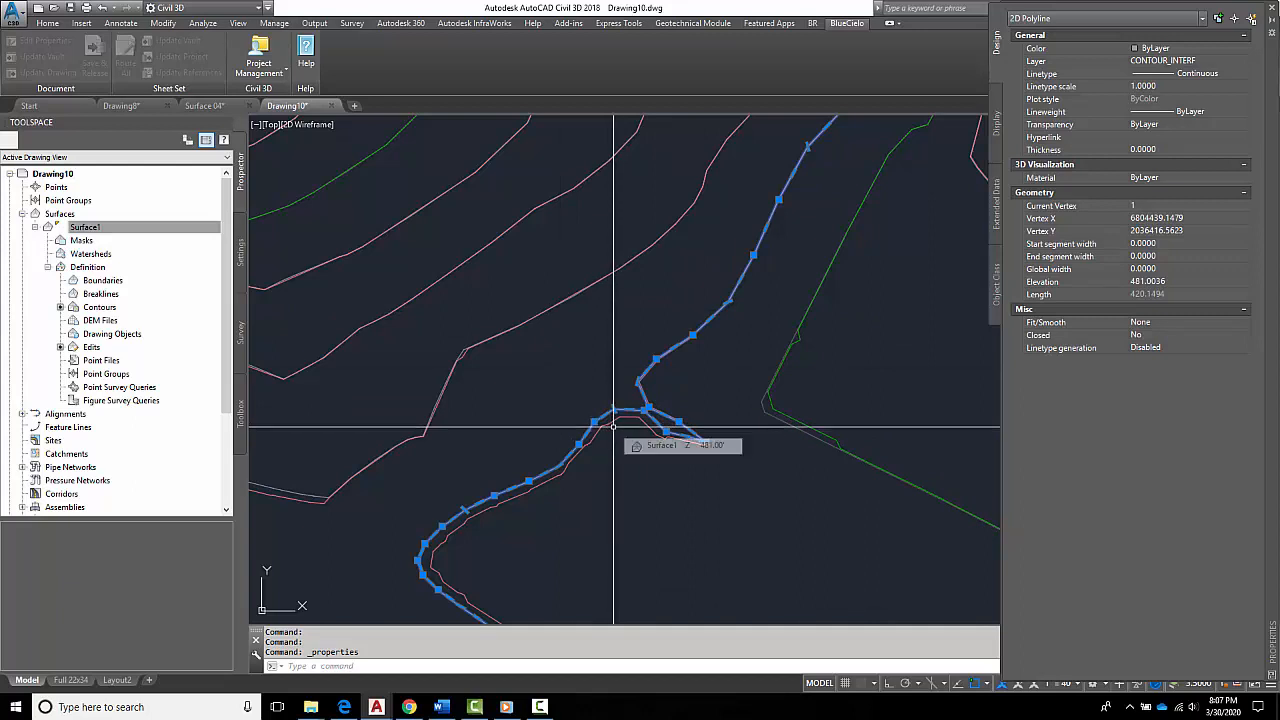
Clear the contour selection and zoom out over the rebuilt Surface1.
key(Escape)
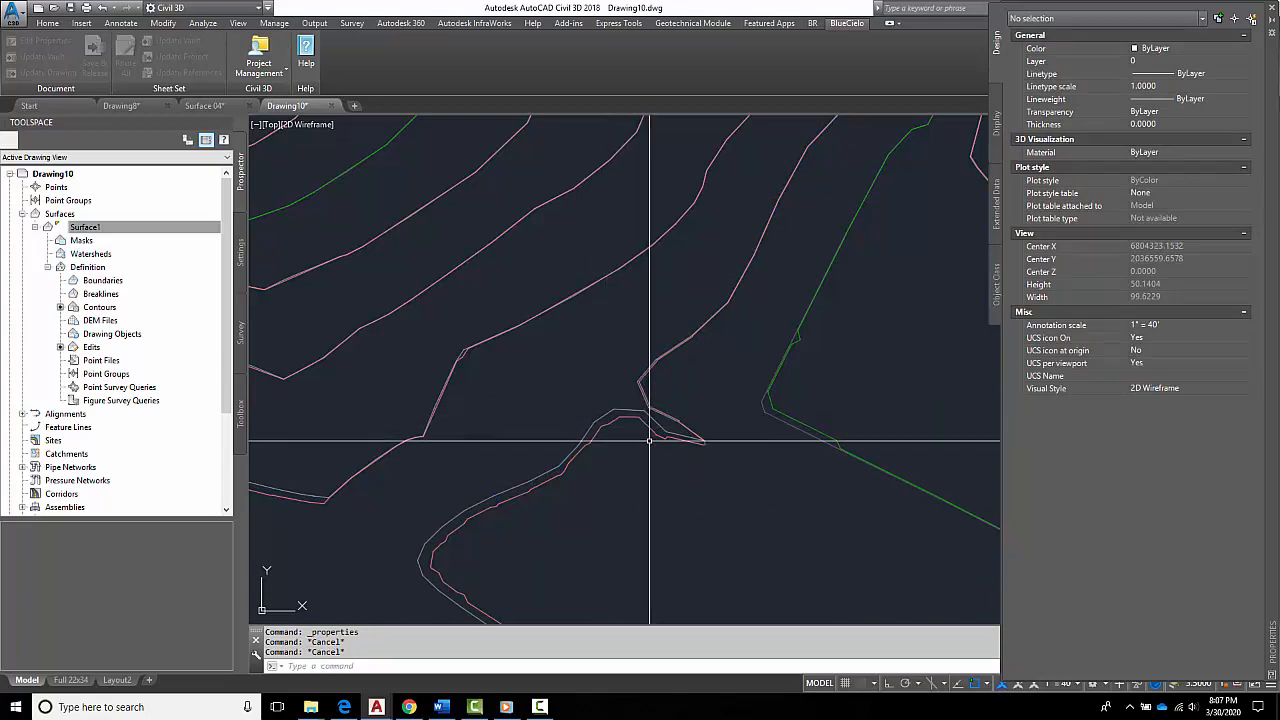
scroll(down, 3)
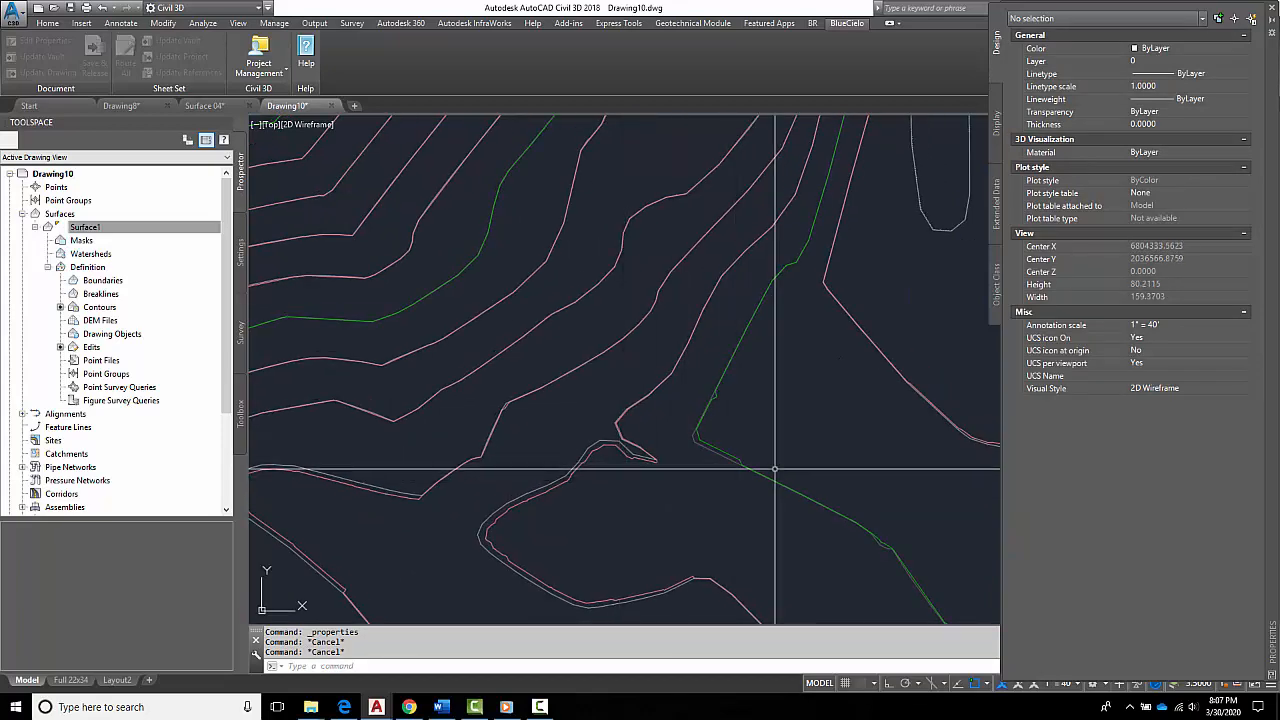
scroll(down, 3)
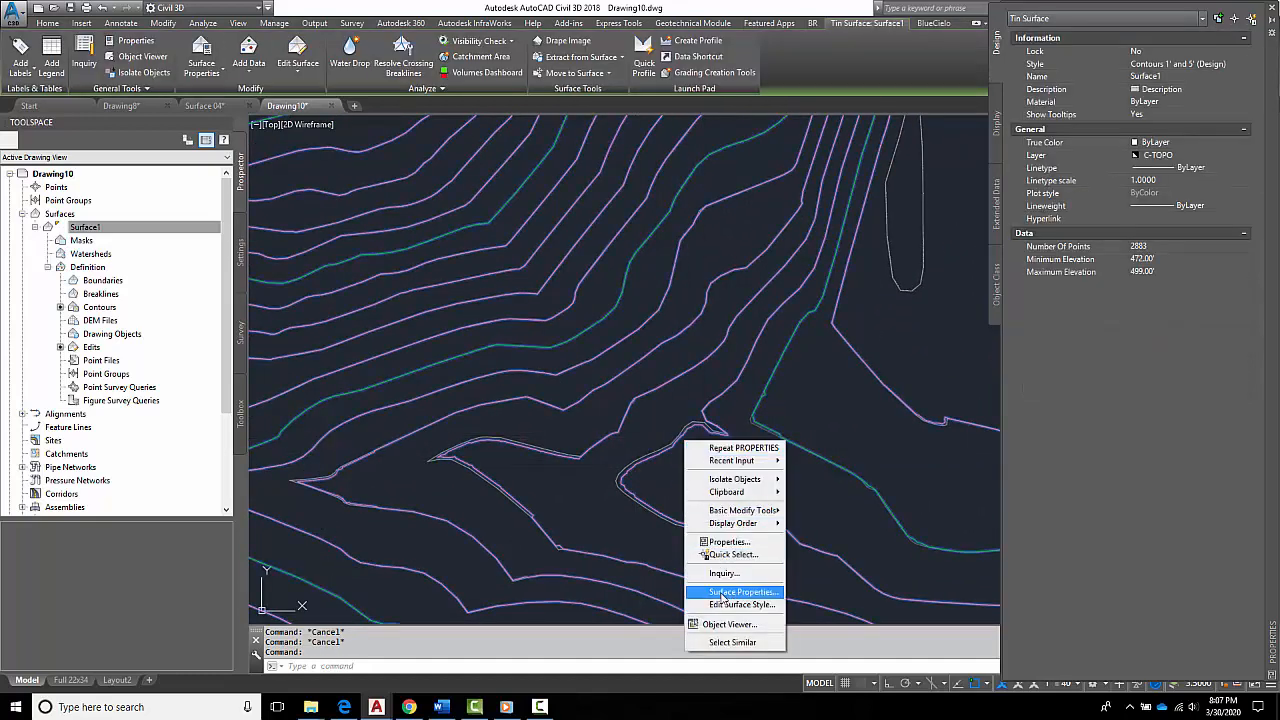
Switch Surface1's style to a triangles style to display the TIN network.
click(739, 591)
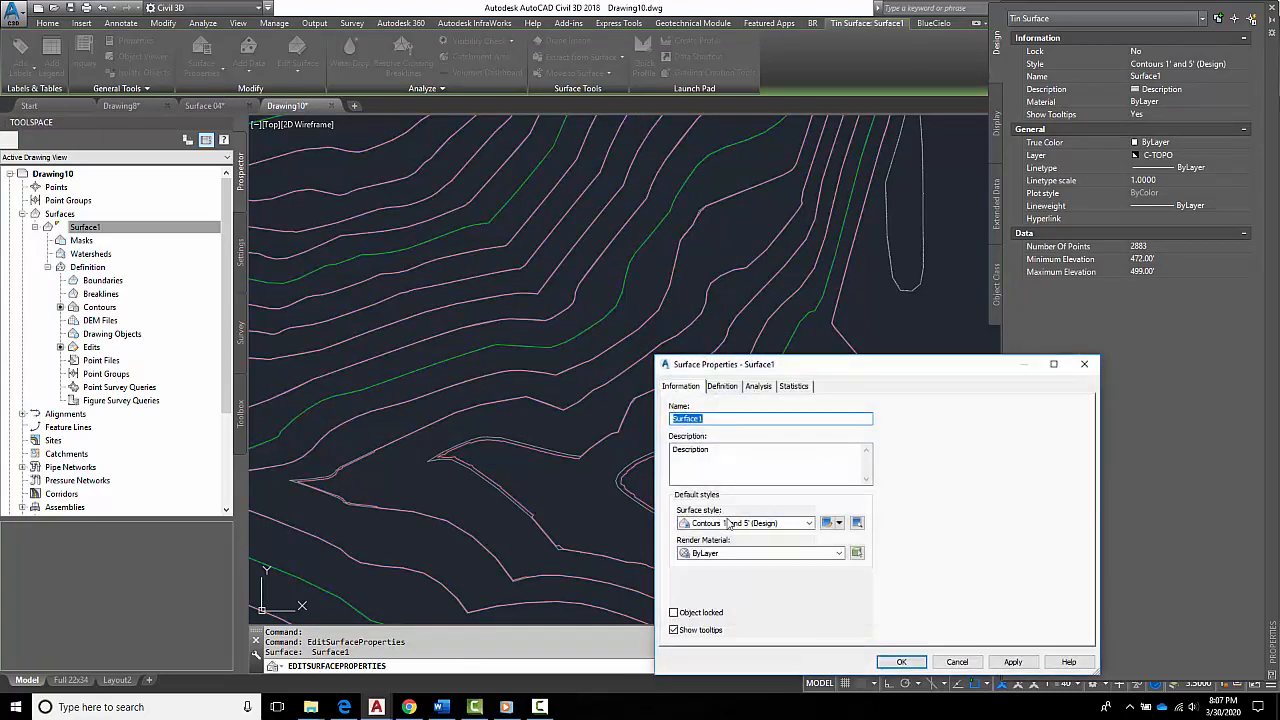
click(804, 523)
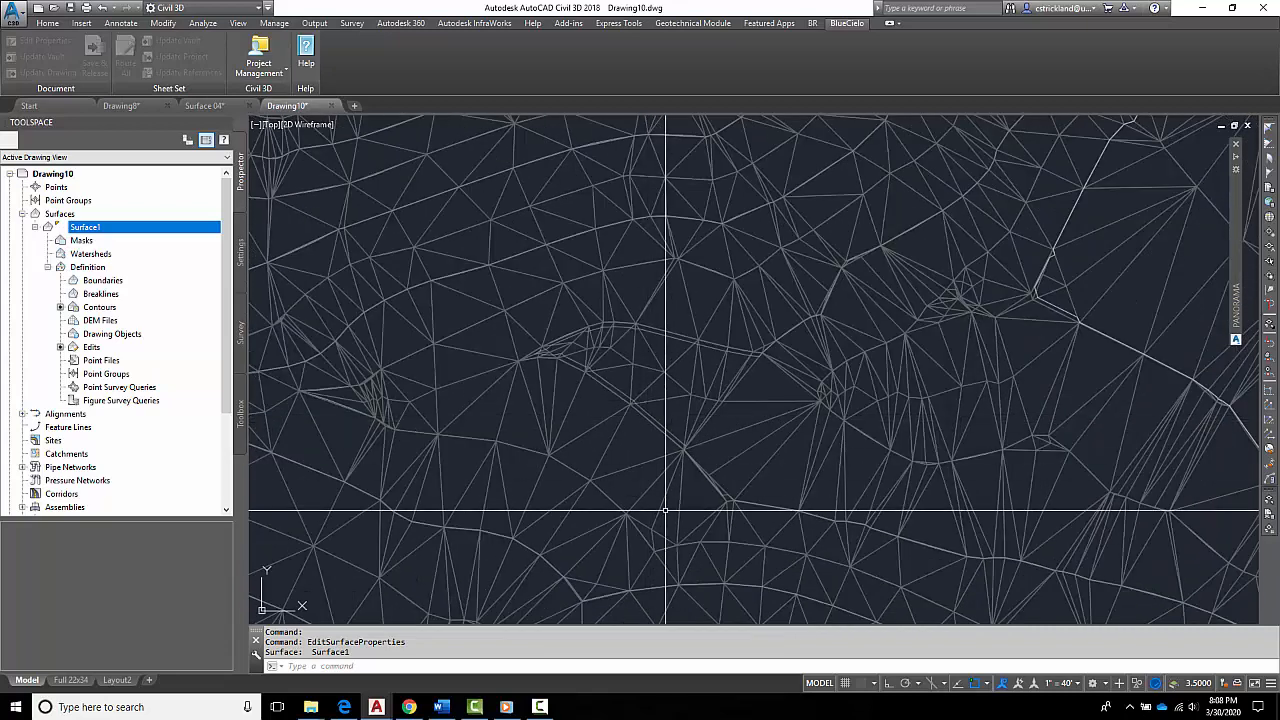
drag(515, 215, 697, 510)
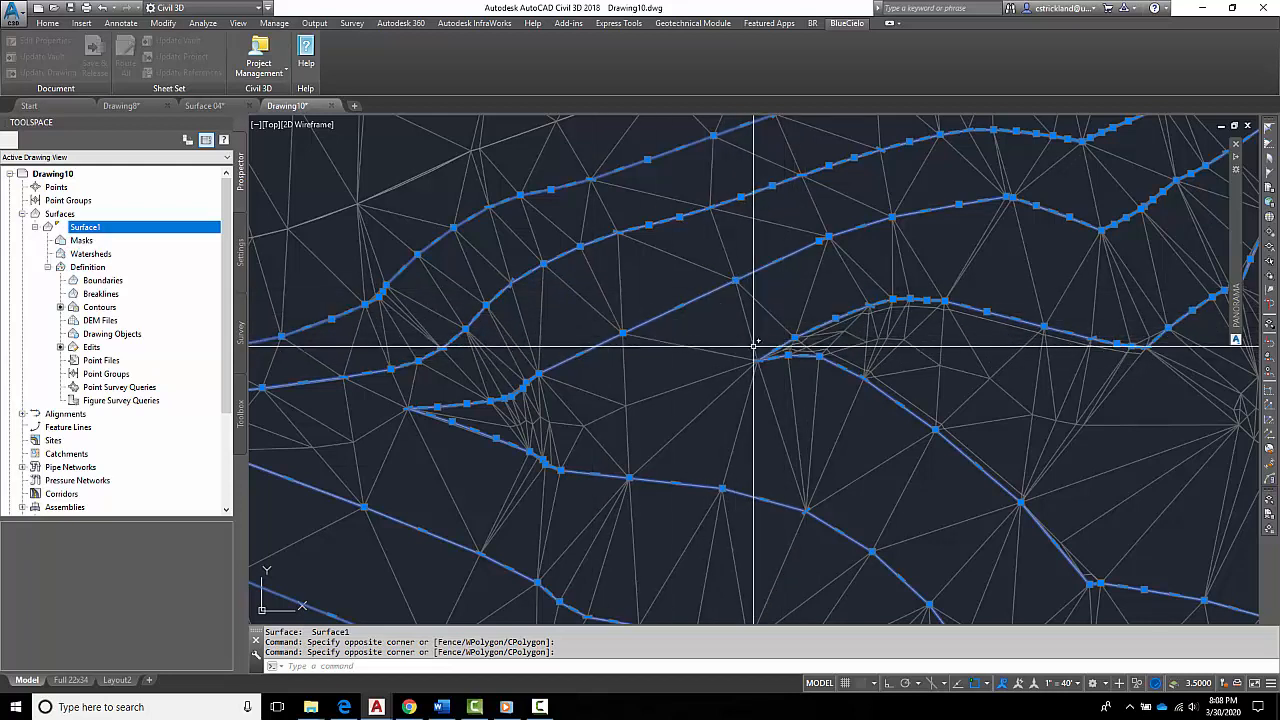
mouse_move(623, 407)
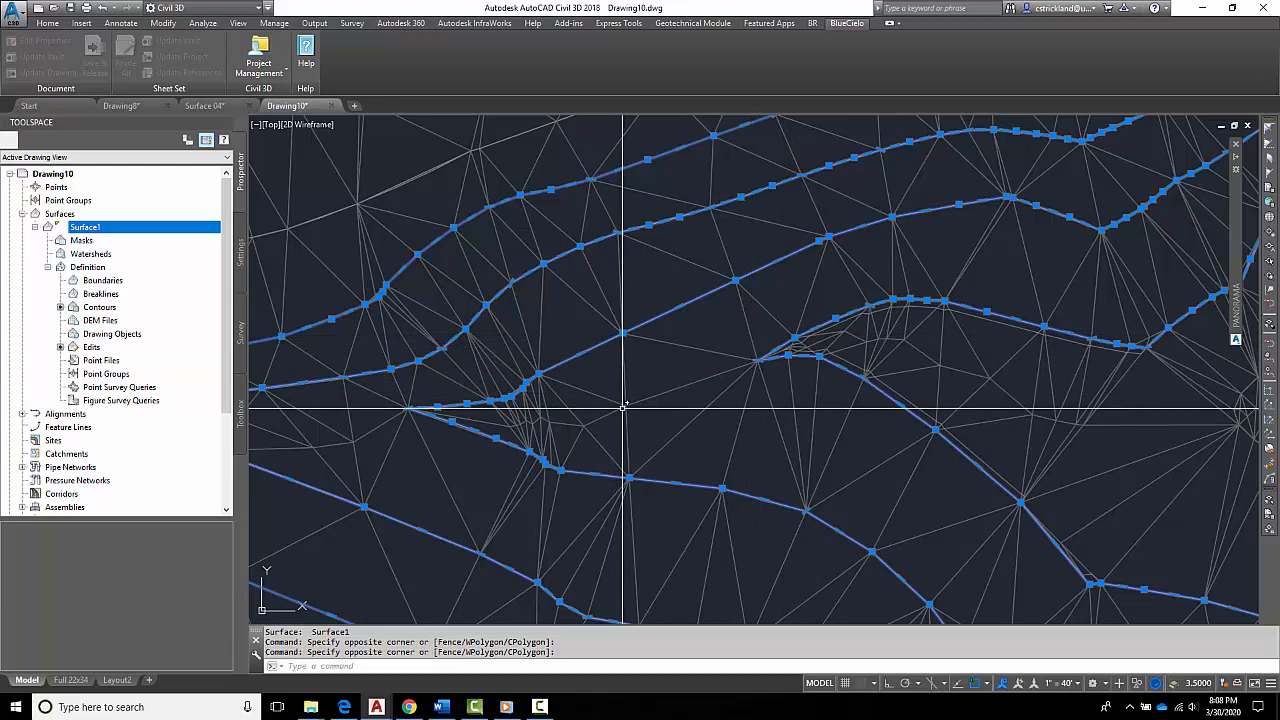
mouse_move(631, 403)
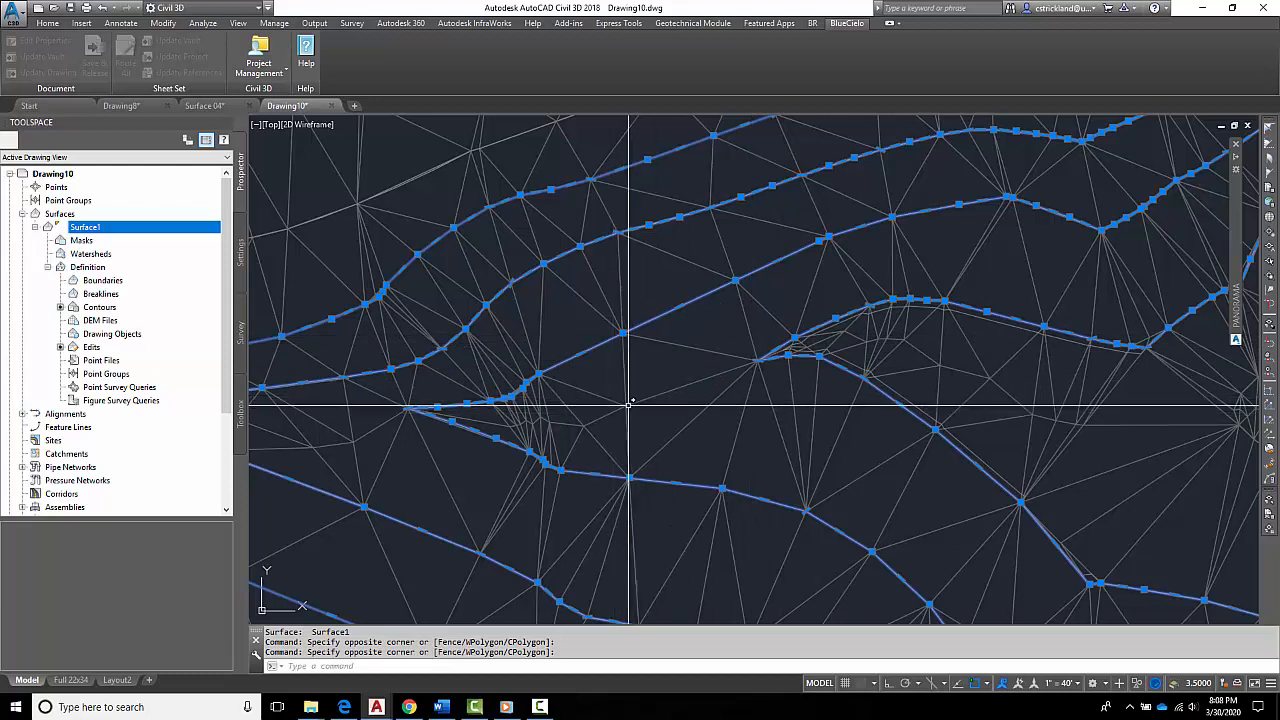
mouse_move(603, 410)
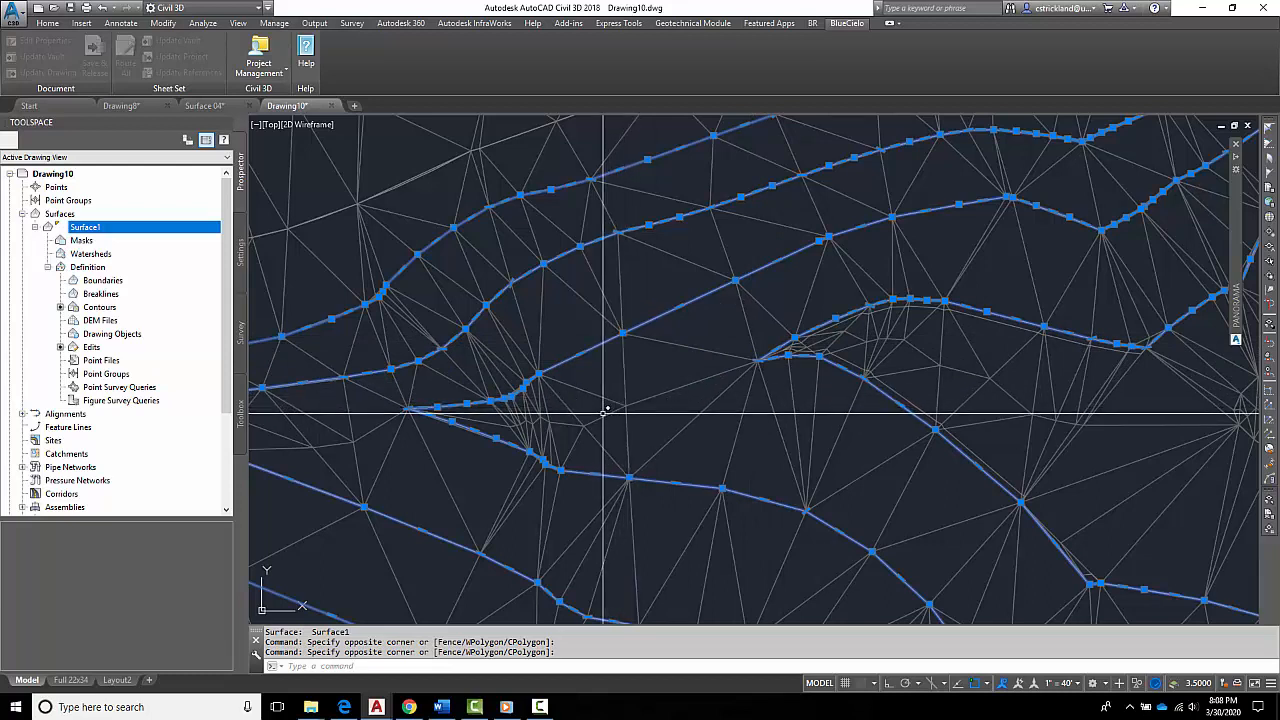
mouse_move(467, 418)
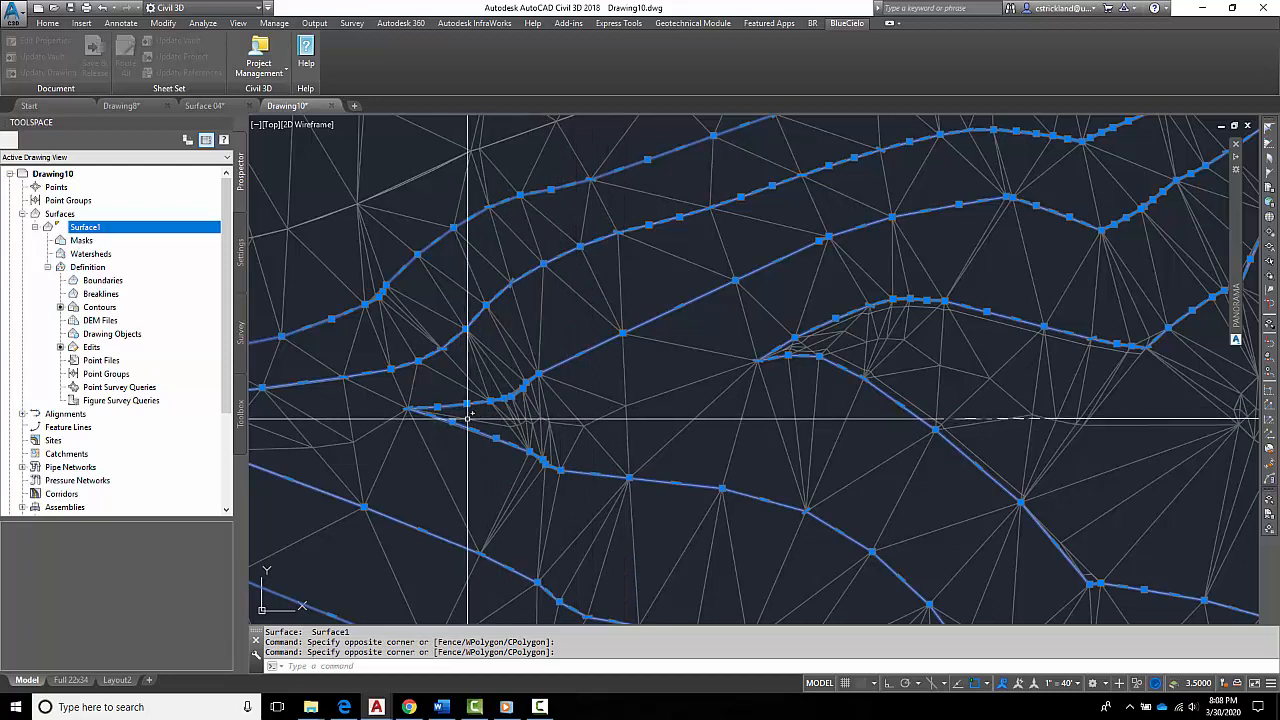
mouse_move(553, 414)
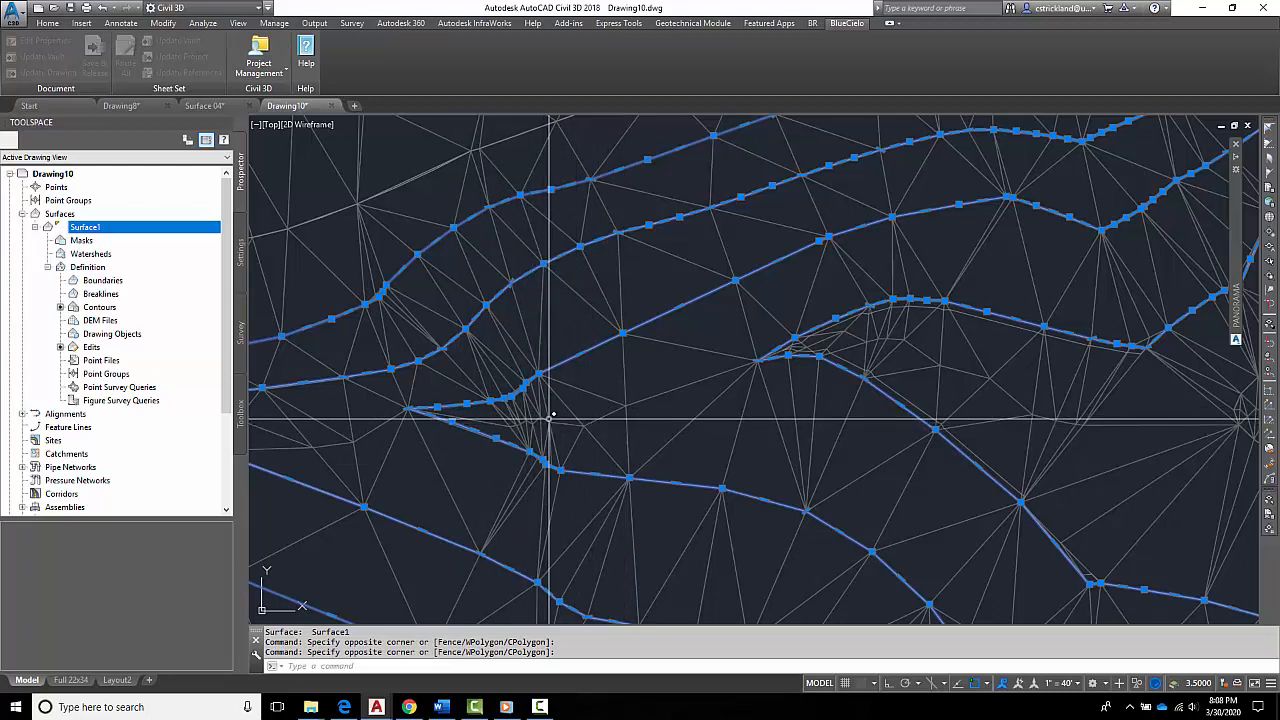
mouse_move(553, 414)
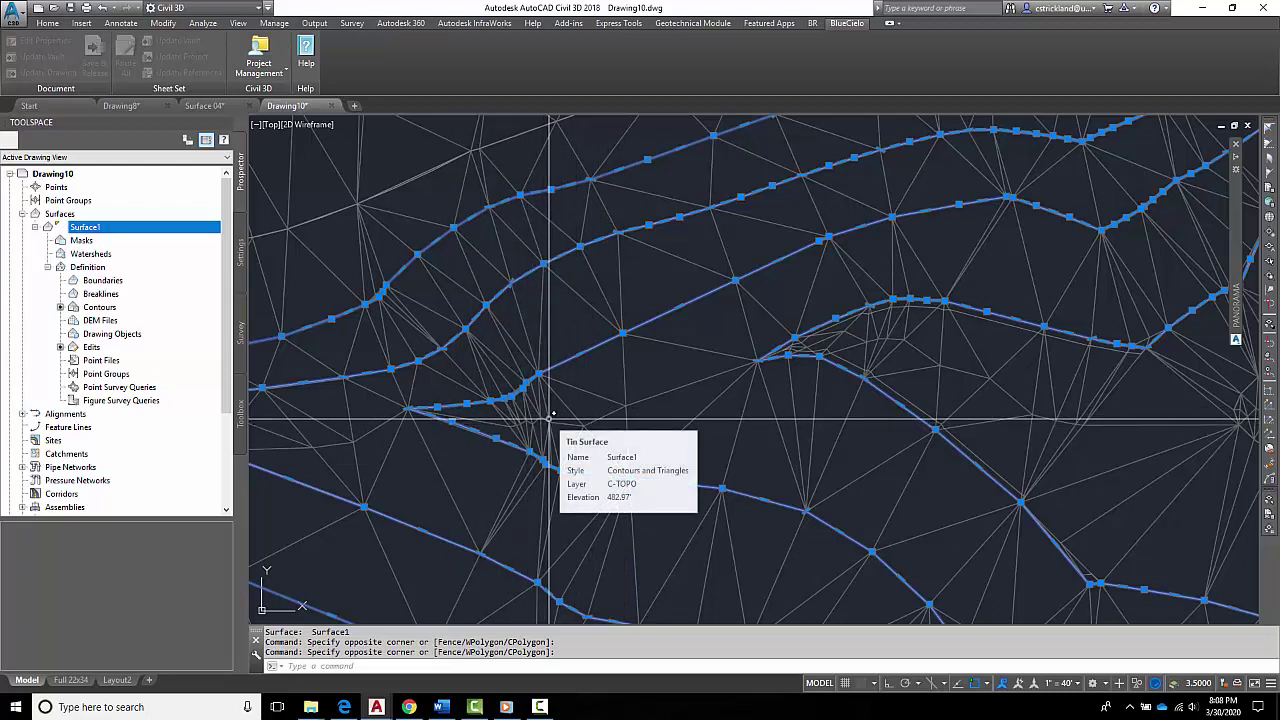
mouse_move(812, 353)
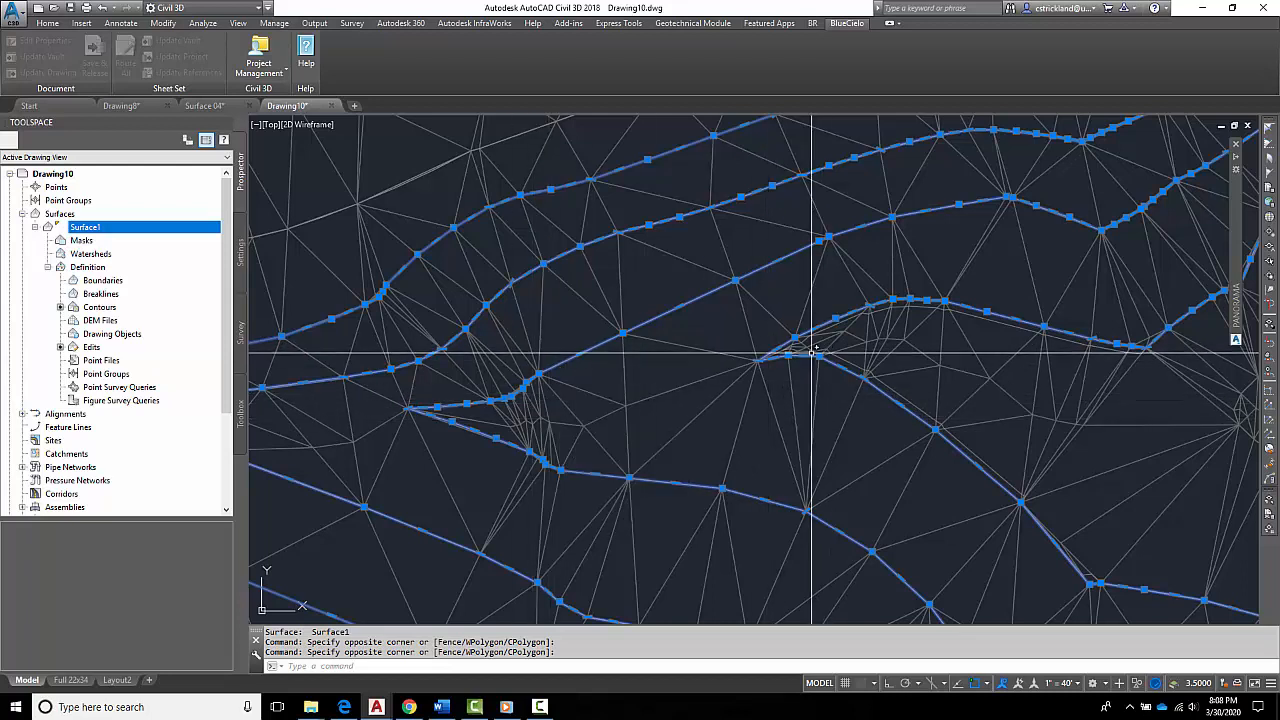
mouse_move(550, 417)
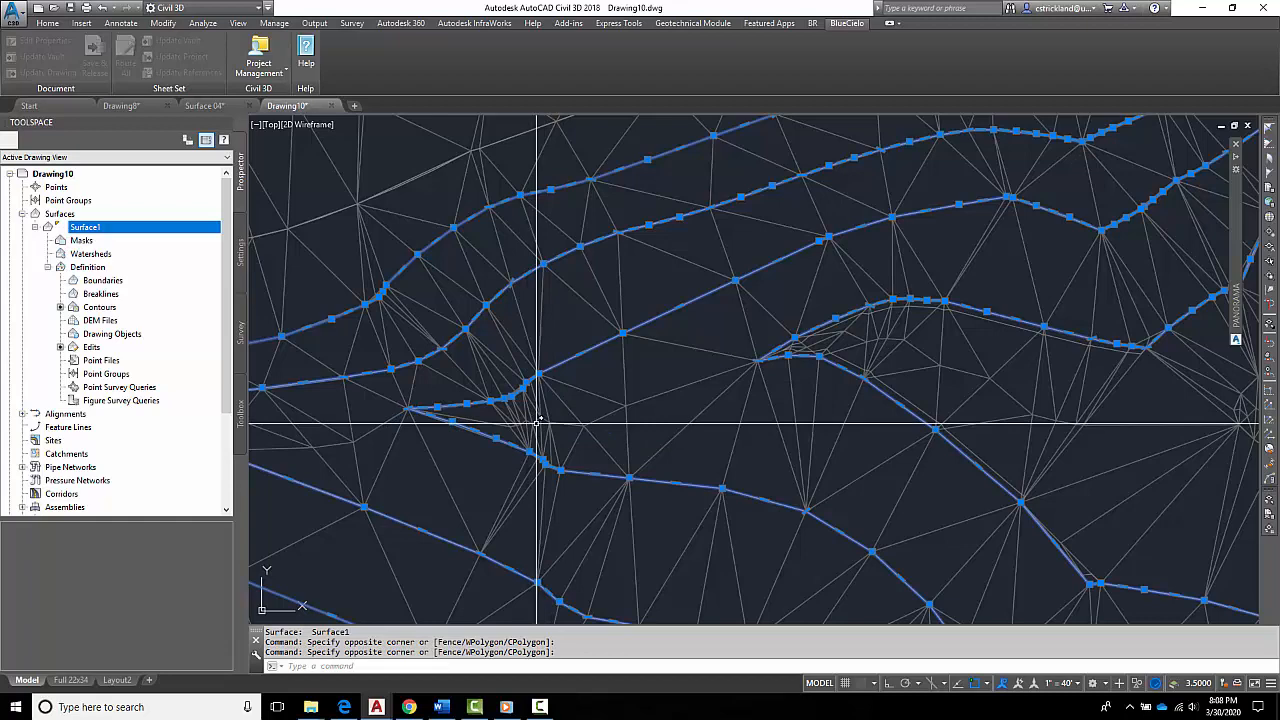
mouse_move(592, 429)
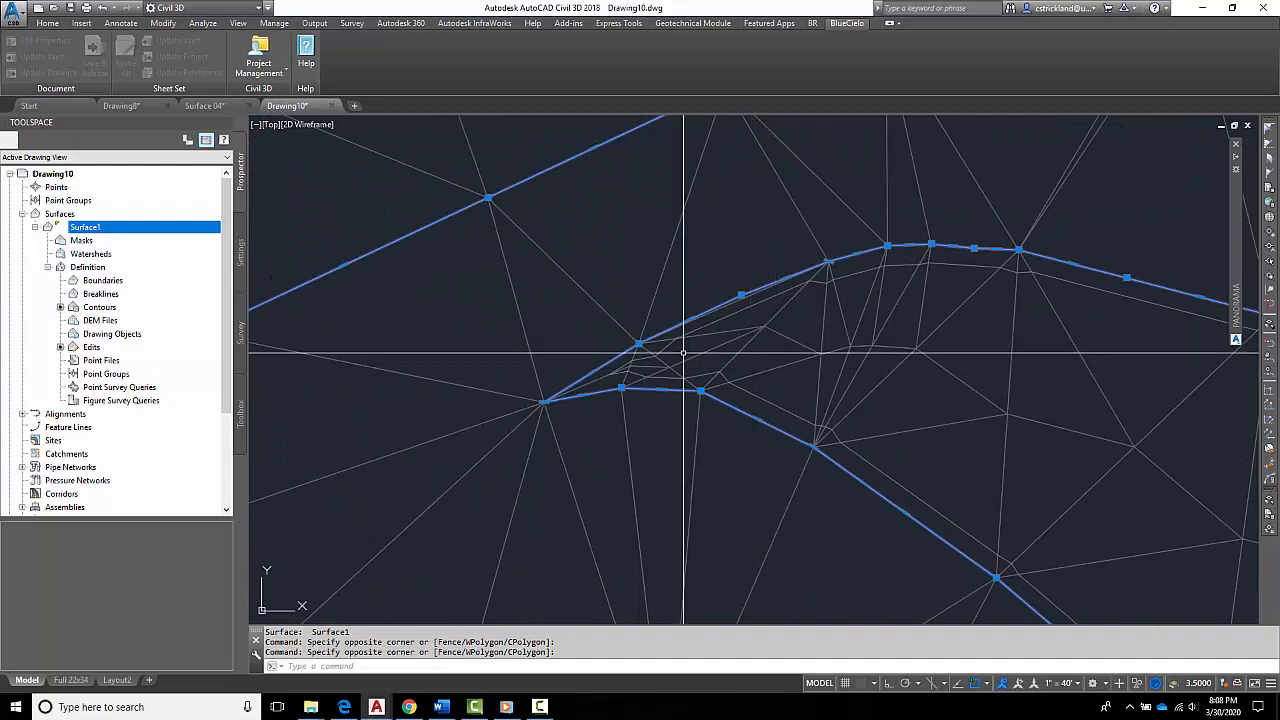
mouse_move(680, 358)
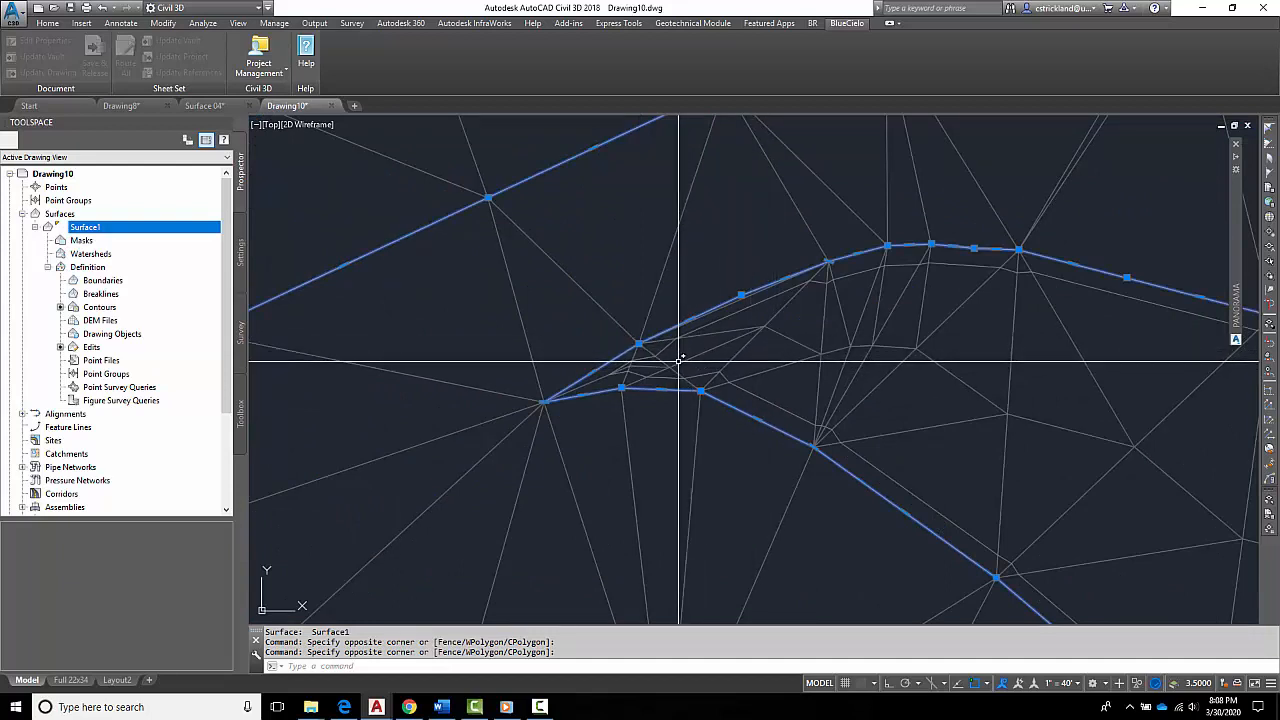
mouse_move(713, 345)
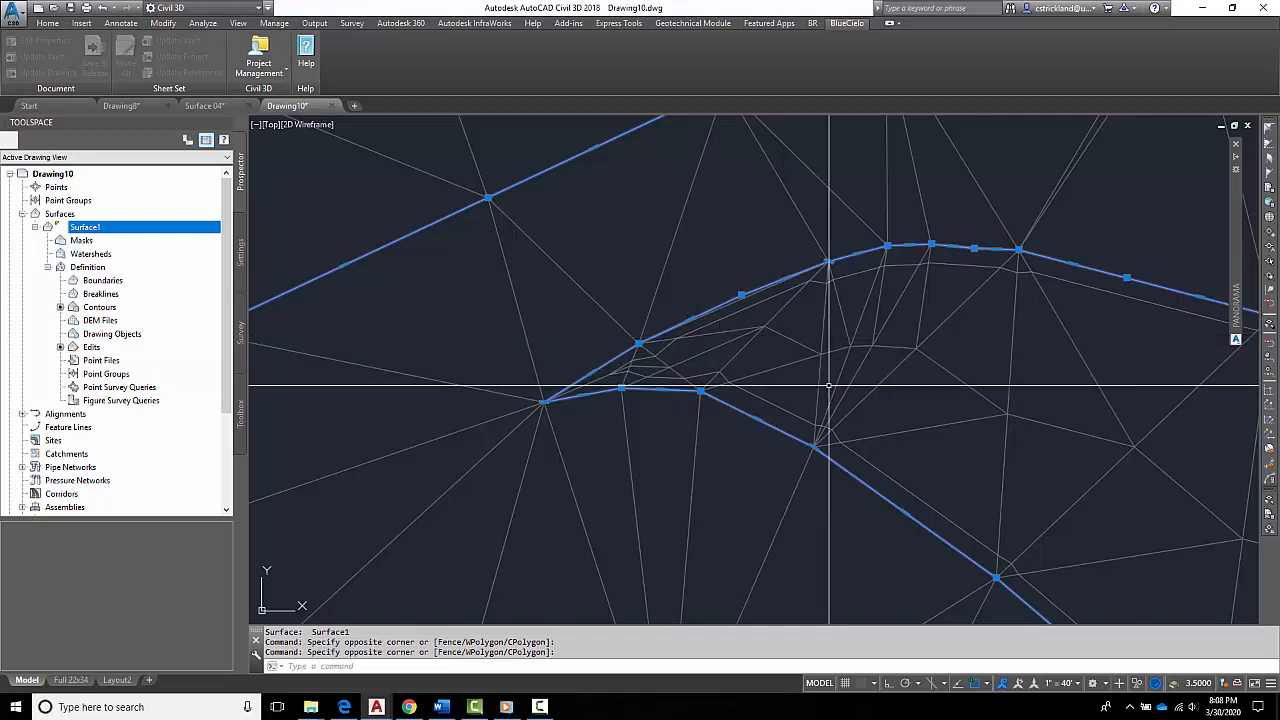
mouse_move(883, 290)
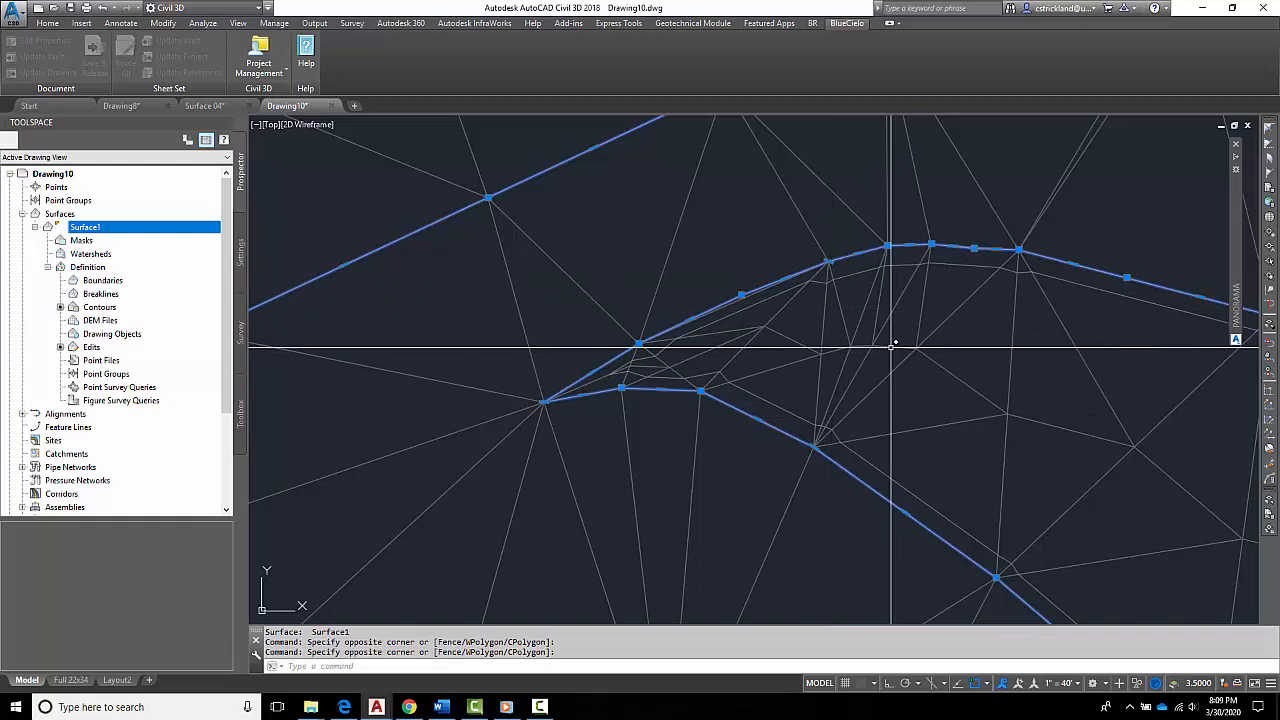
mouse_move(788, 405)
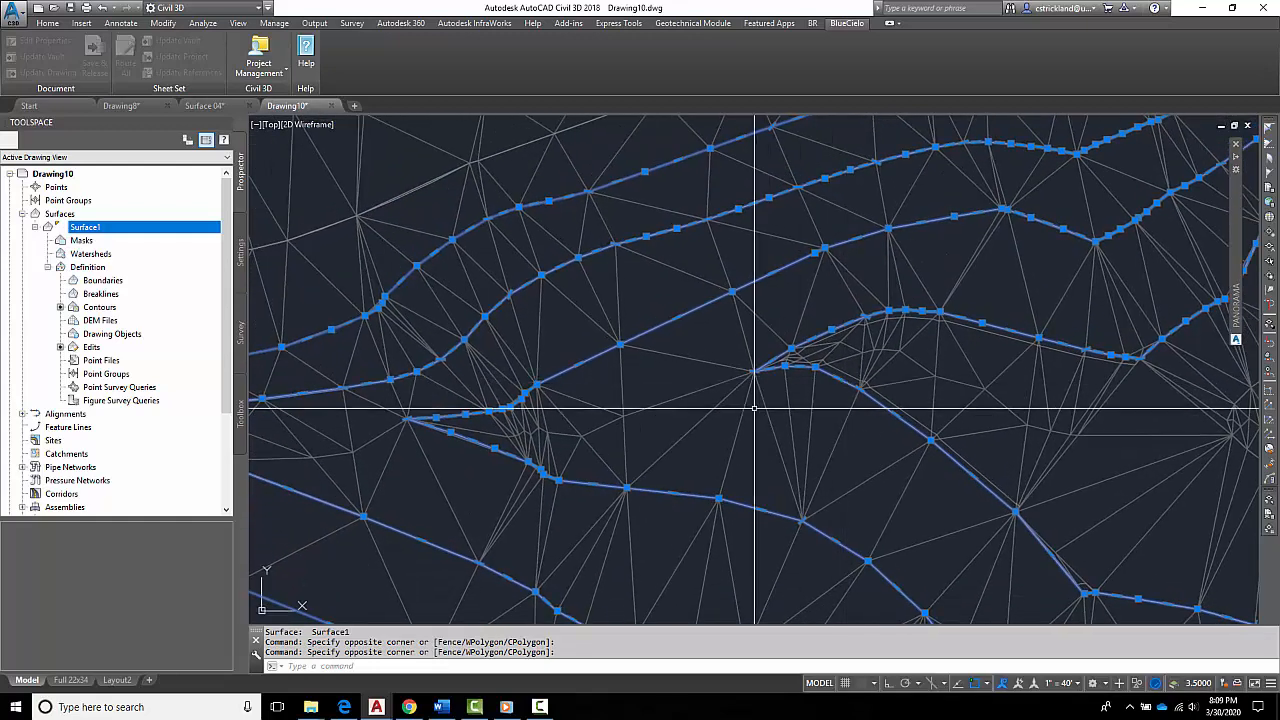
Return Surface1 to a contours-only style and select its Contours definition item.
right_click(765, 443)
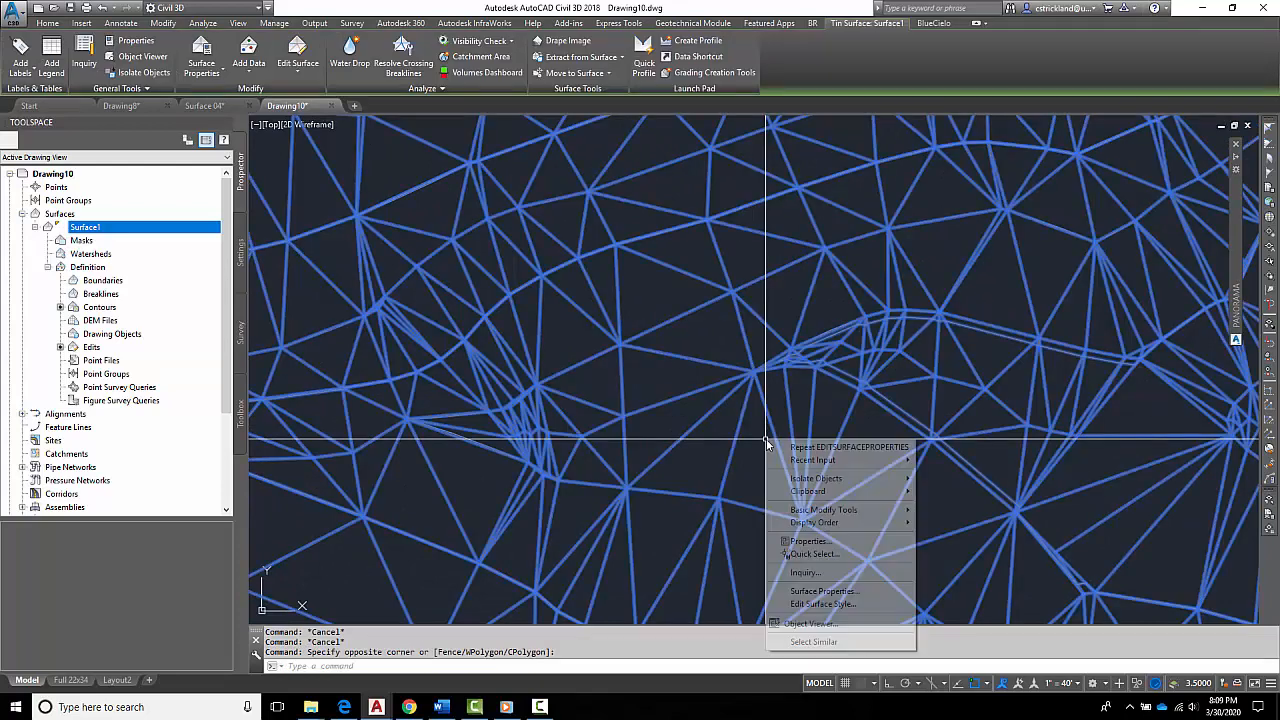
click(744, 452)
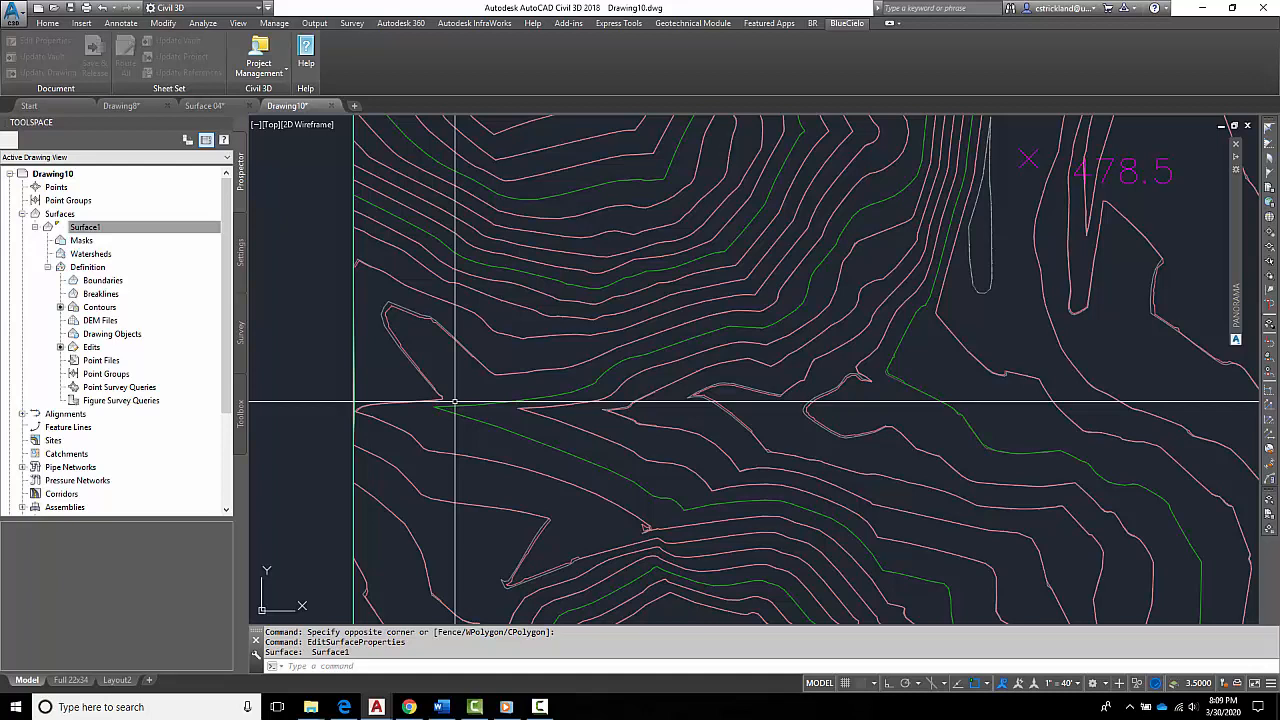
click(99, 307)
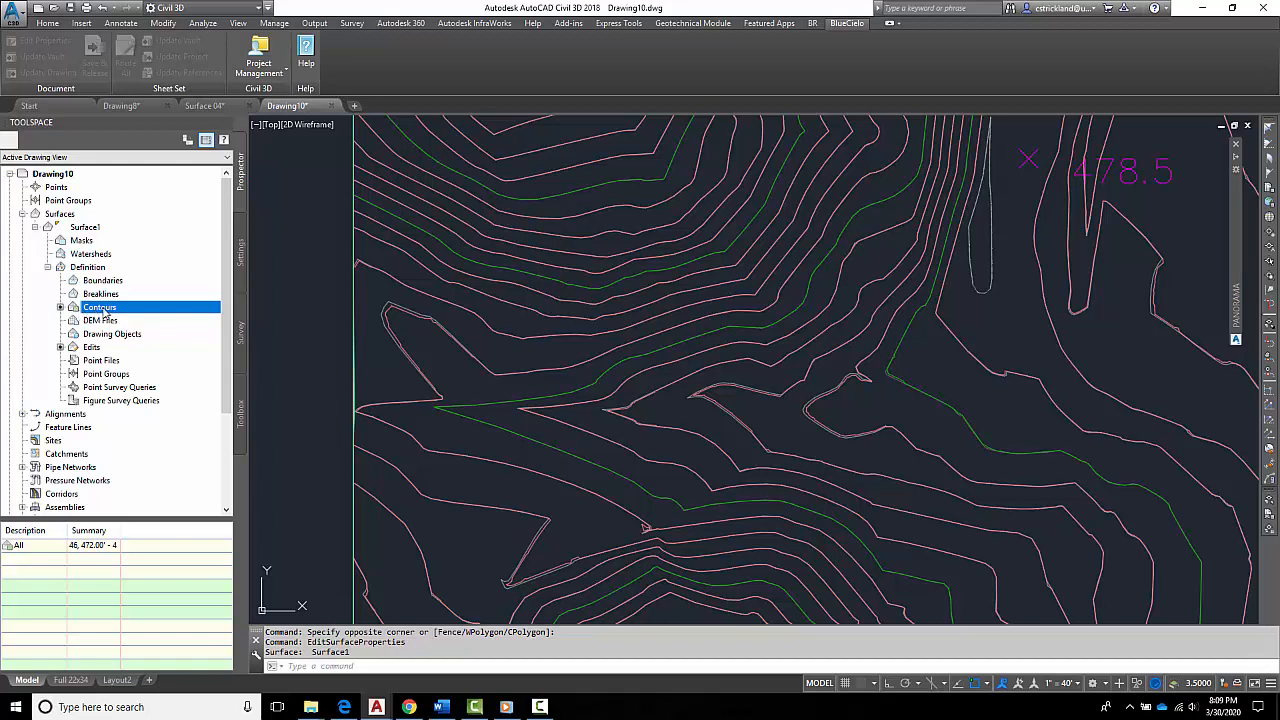
Under Definition > Edits, delete the Minimize flat areas entry from the list.
click(91, 347)
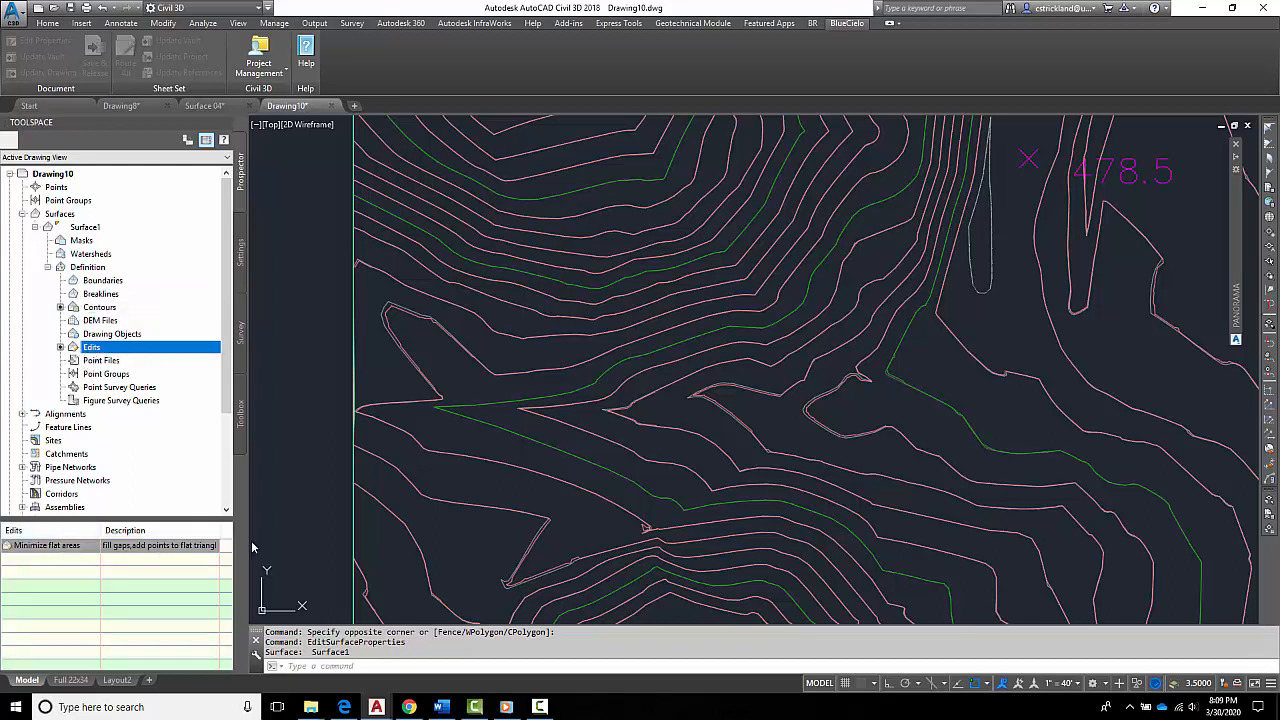
click(45, 545)
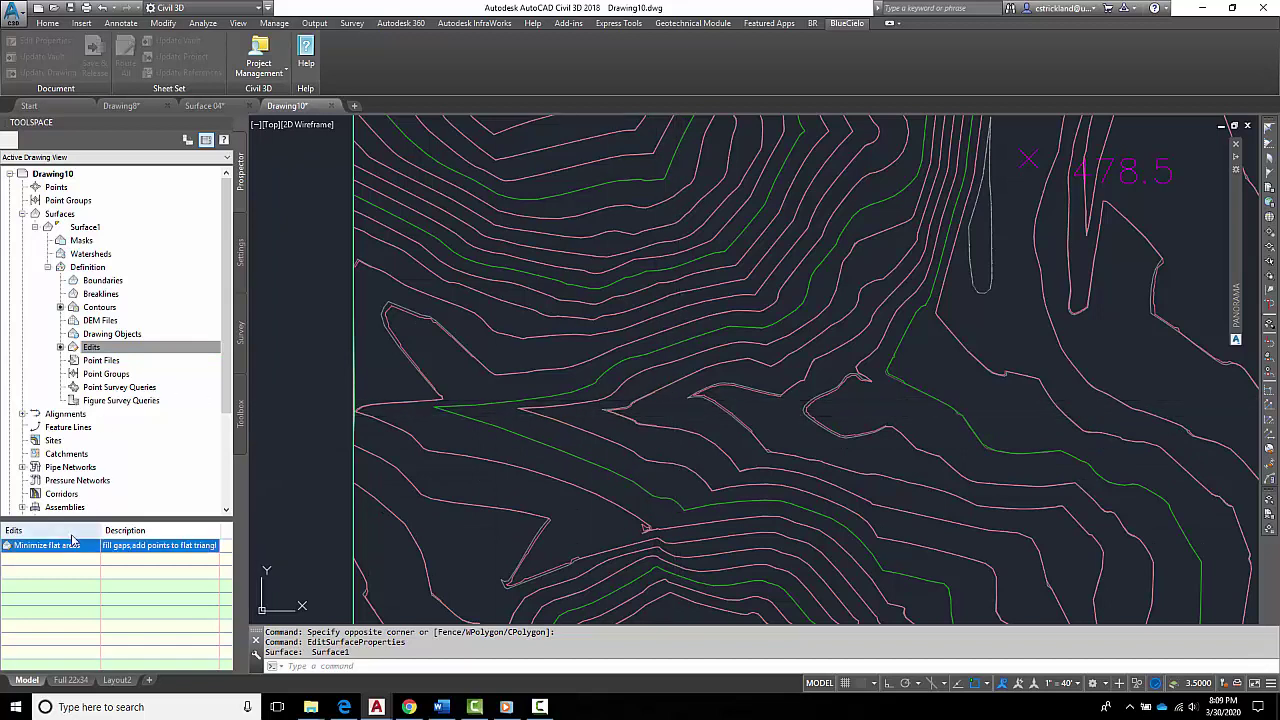
right_click(45, 545)
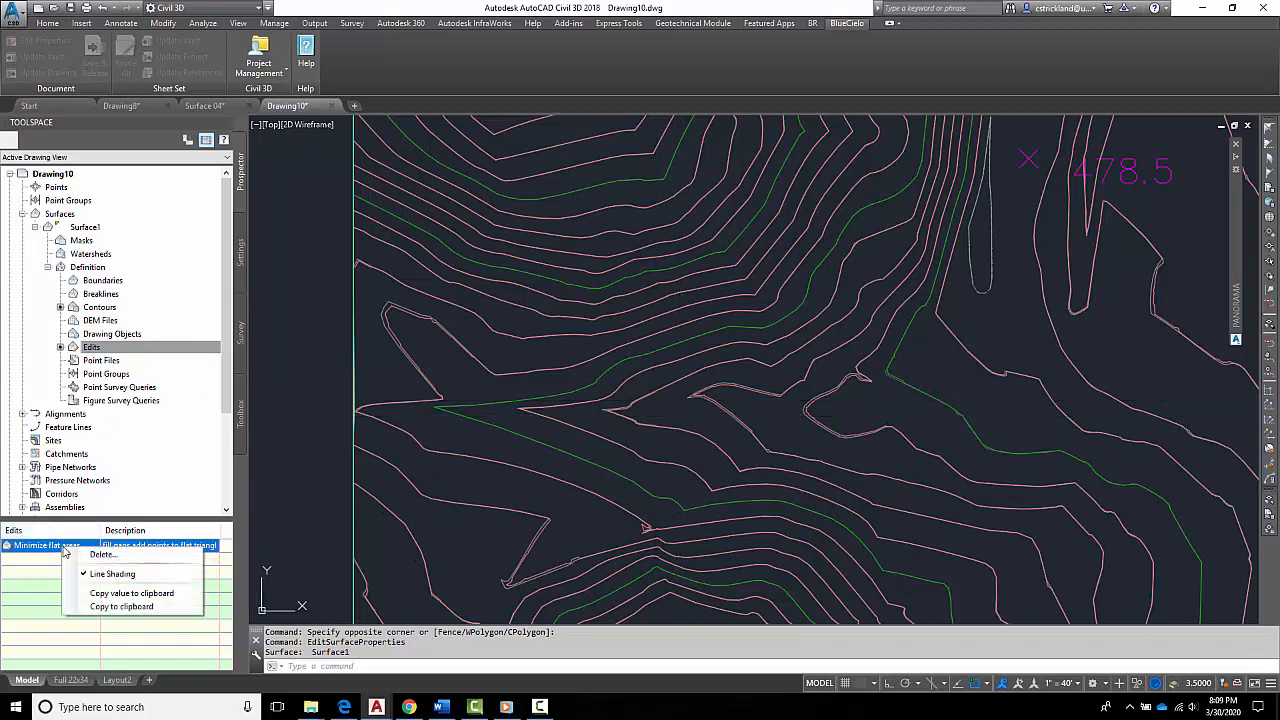
click(117, 558)
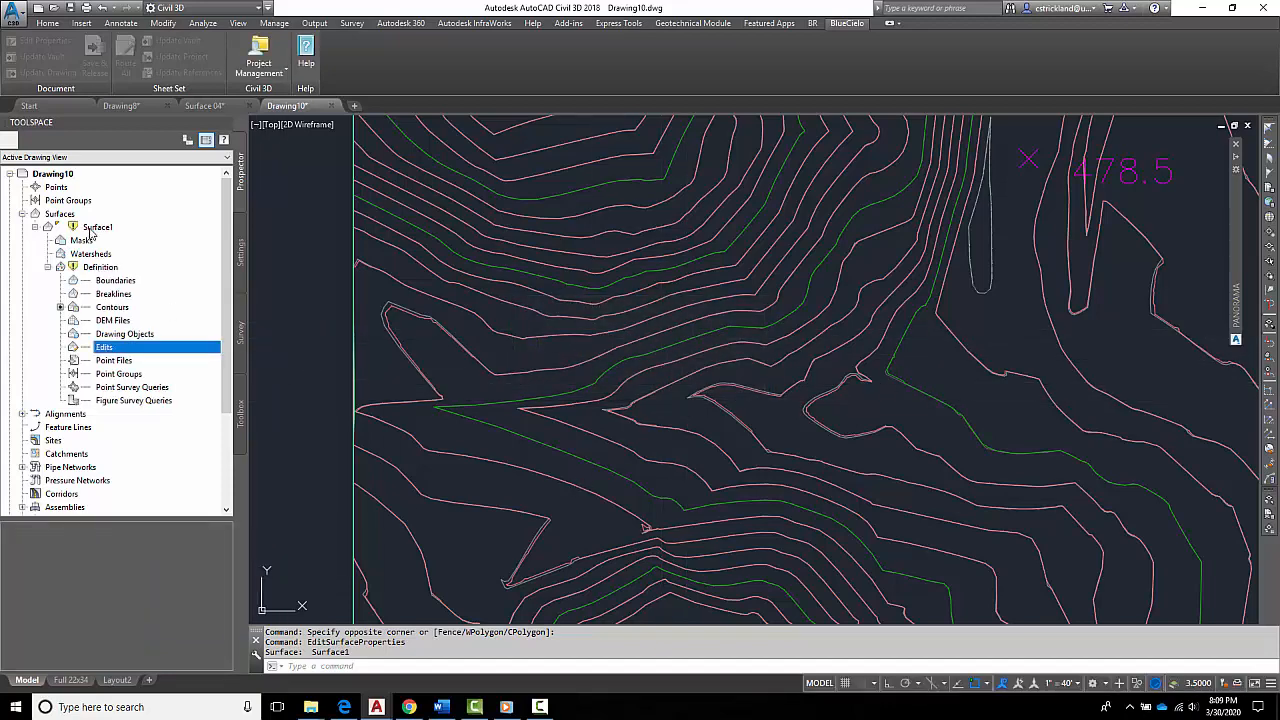
Rebuild the out-of-date Surface1 from its Prospector context menu.
right_click(97, 227)
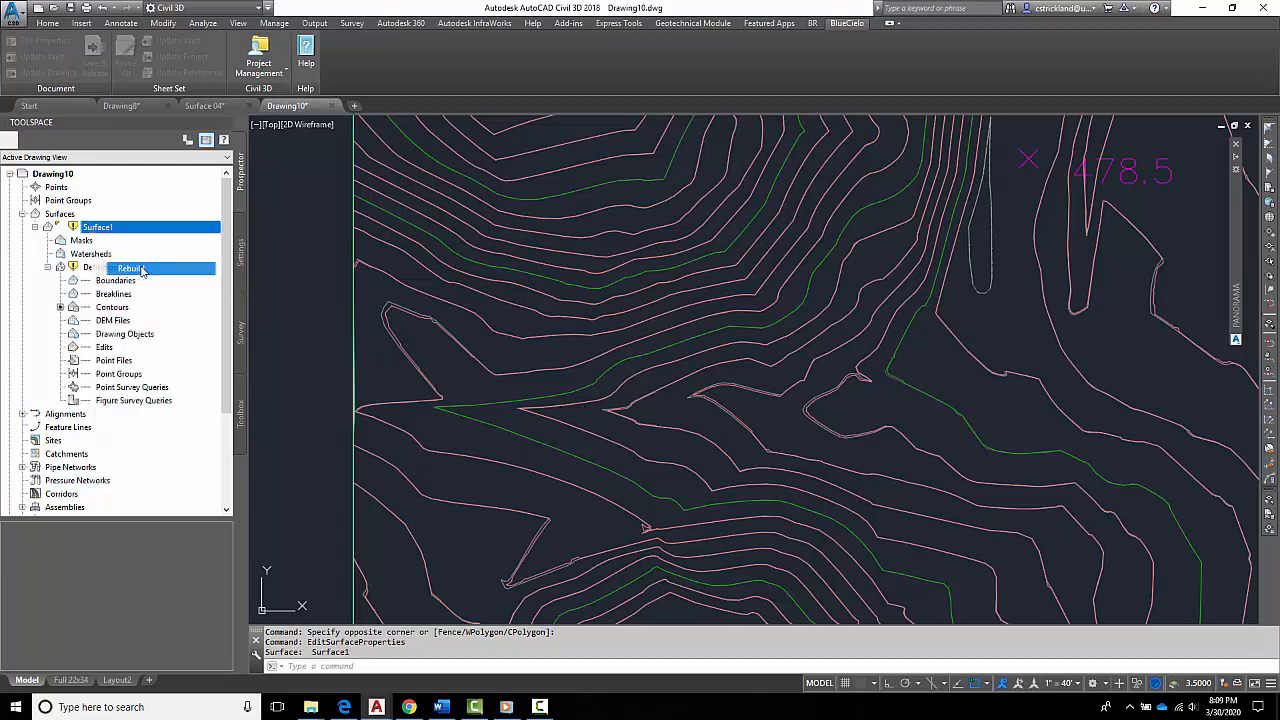
click(130, 268)
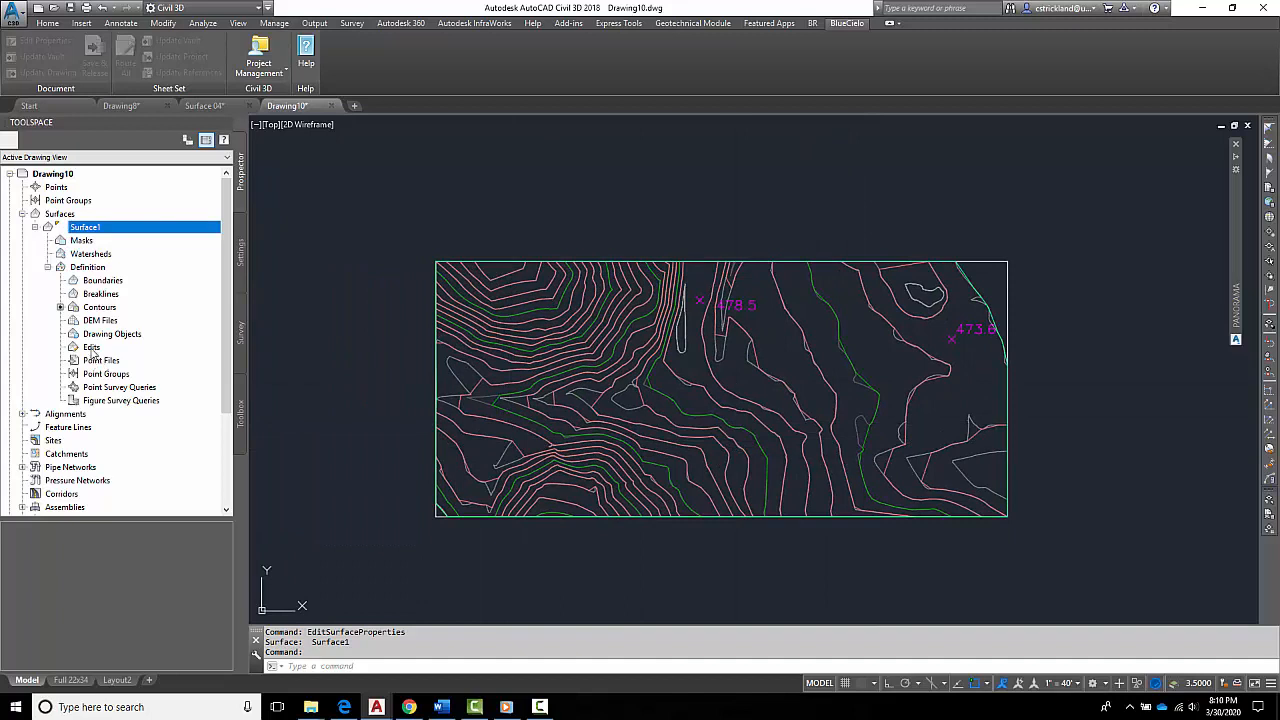
Add a Minimize Flat Areas edit to Surface1, keeping gap filling and flat-edge point options.
right_click(91, 347)
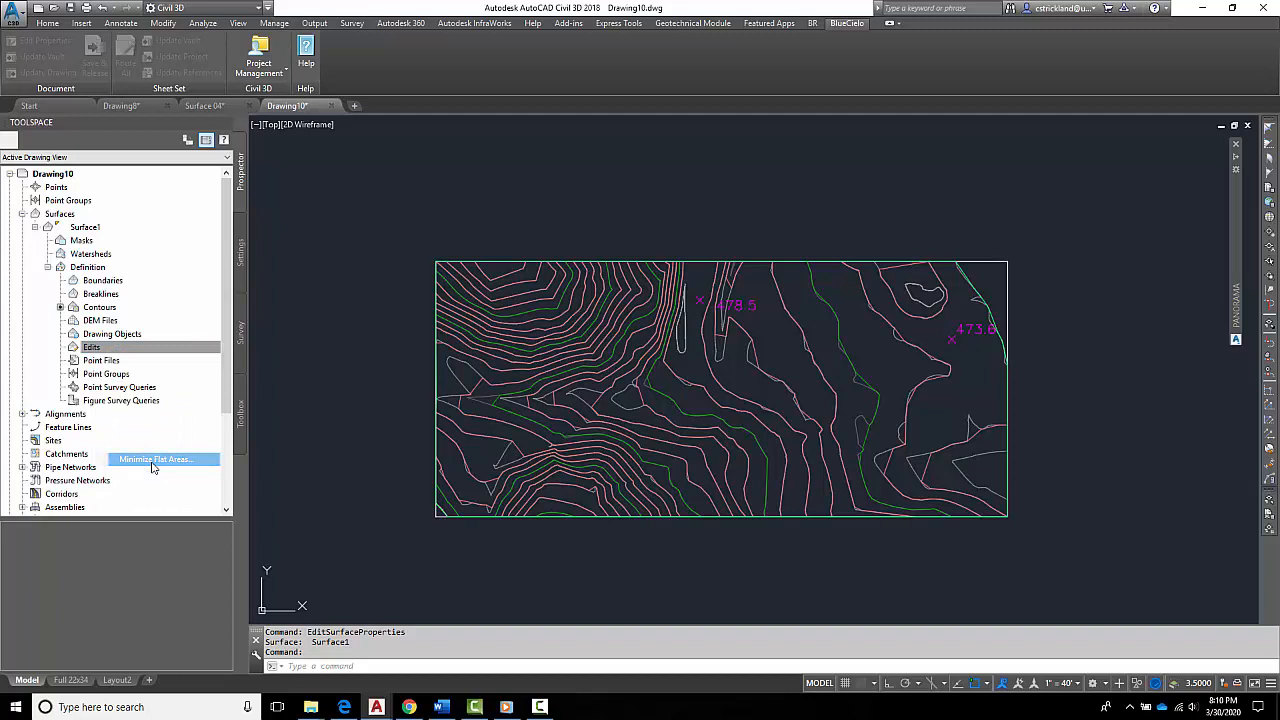
click(160, 459)
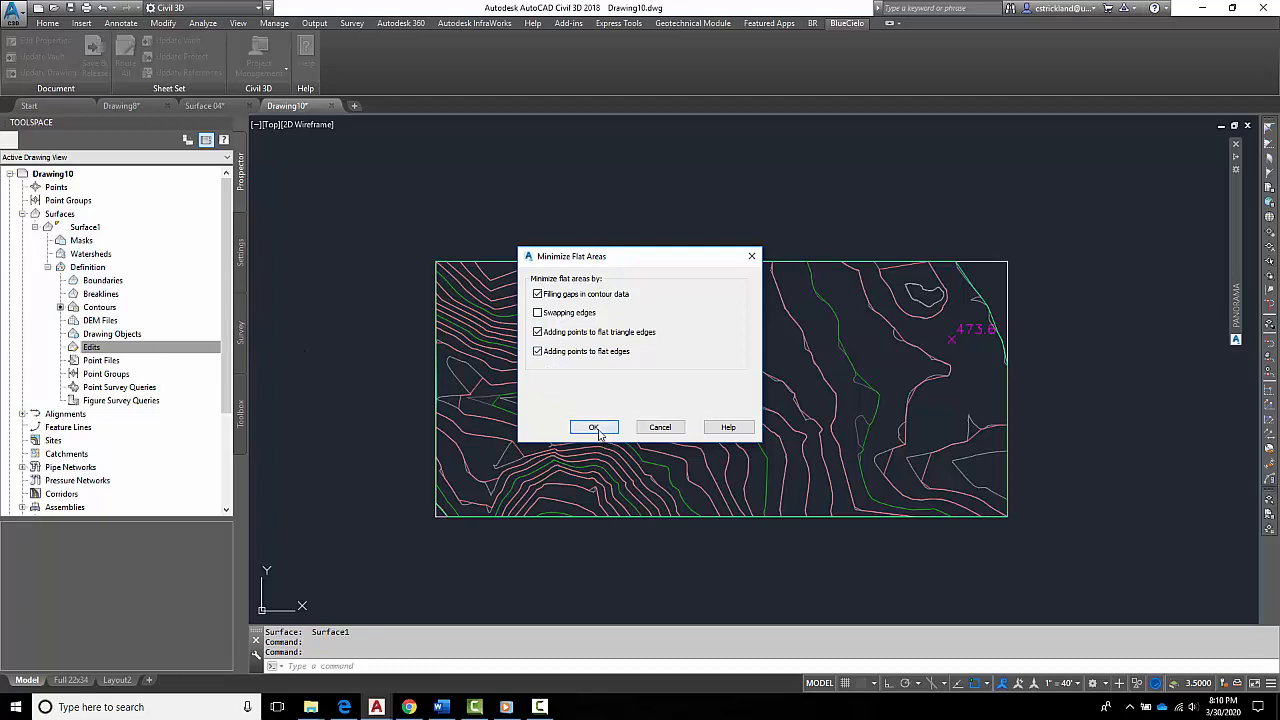
click(594, 427)
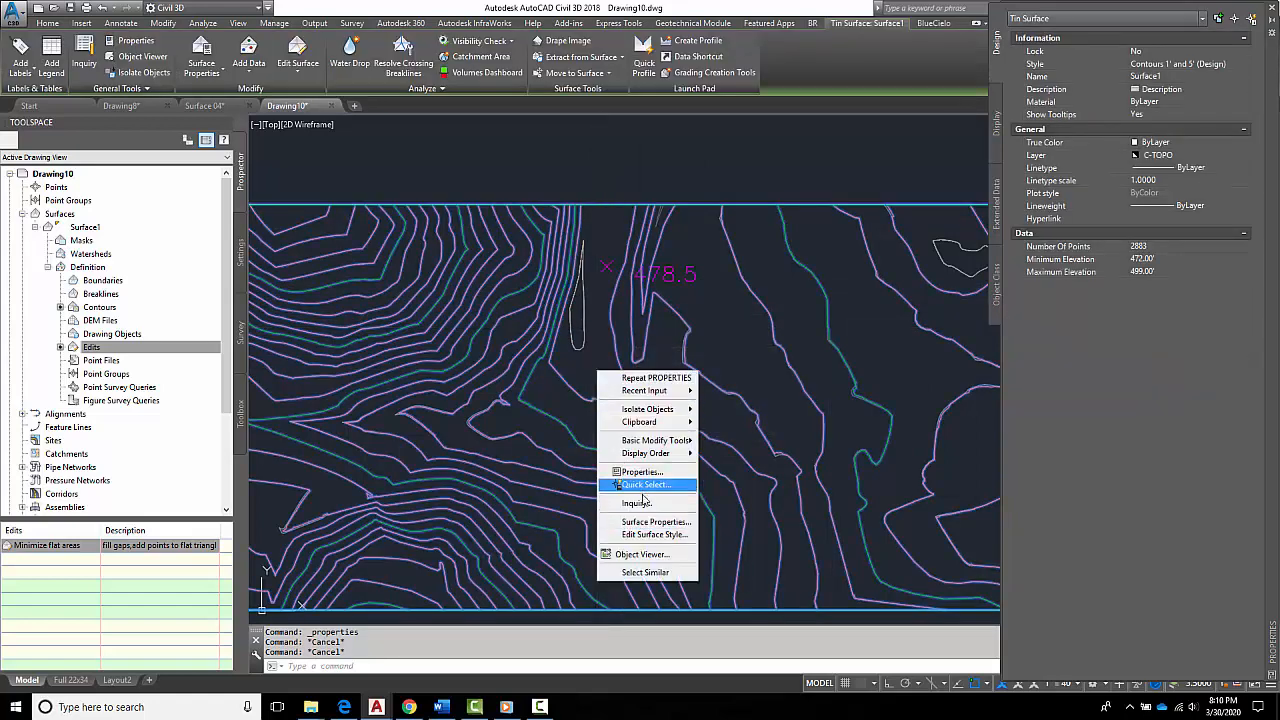
Change Surface1's style in Surface Properties to one that displays the triangles.
click(651, 521)
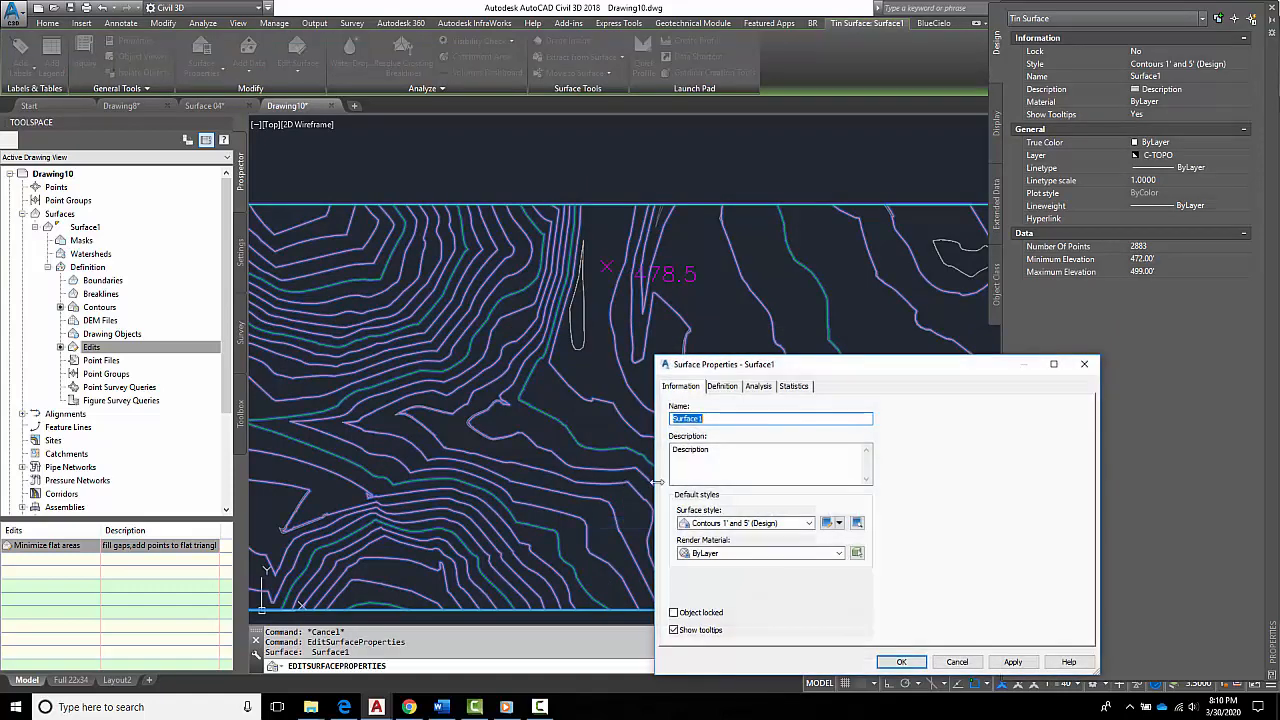
click(819, 522)
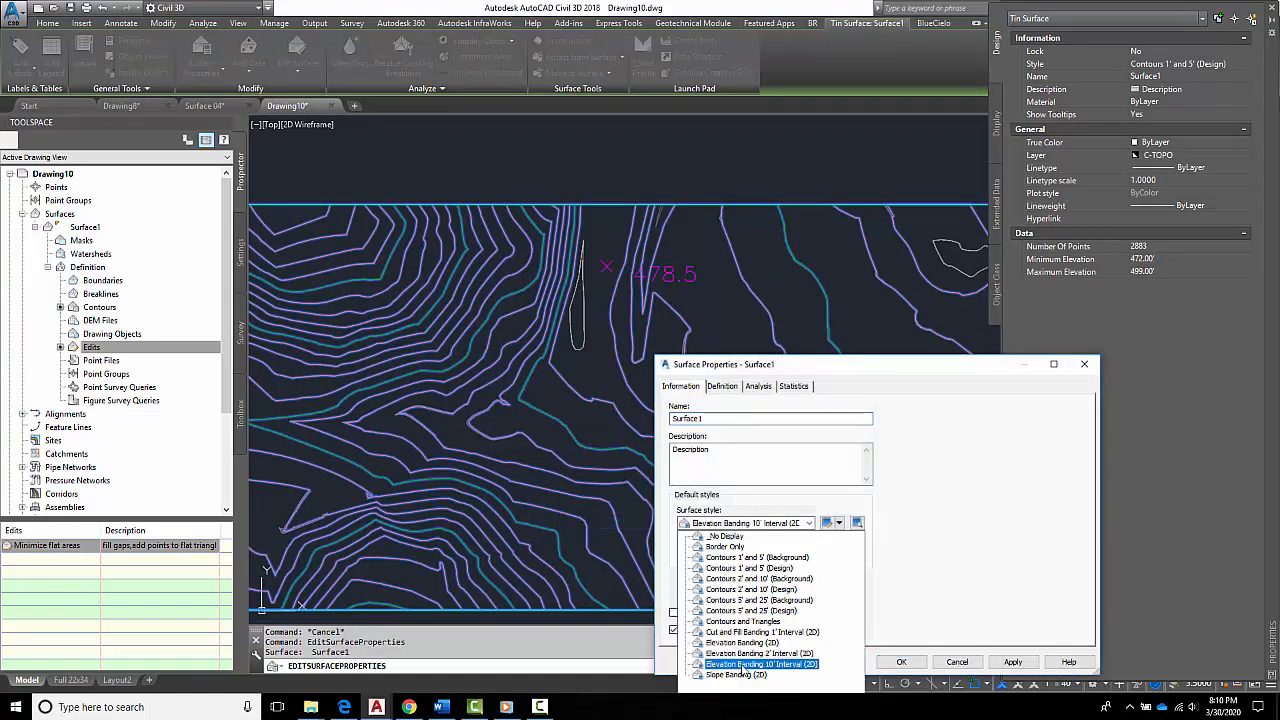
click(738, 621)
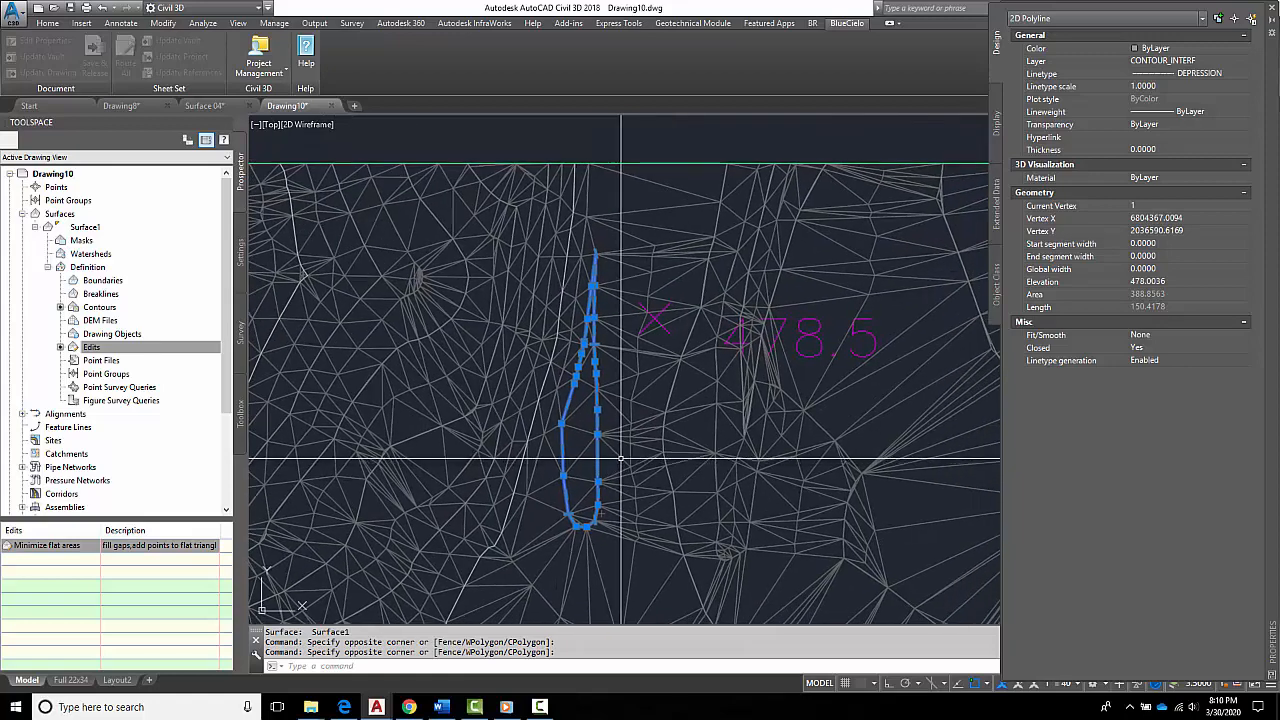
mouse_move(653, 366)
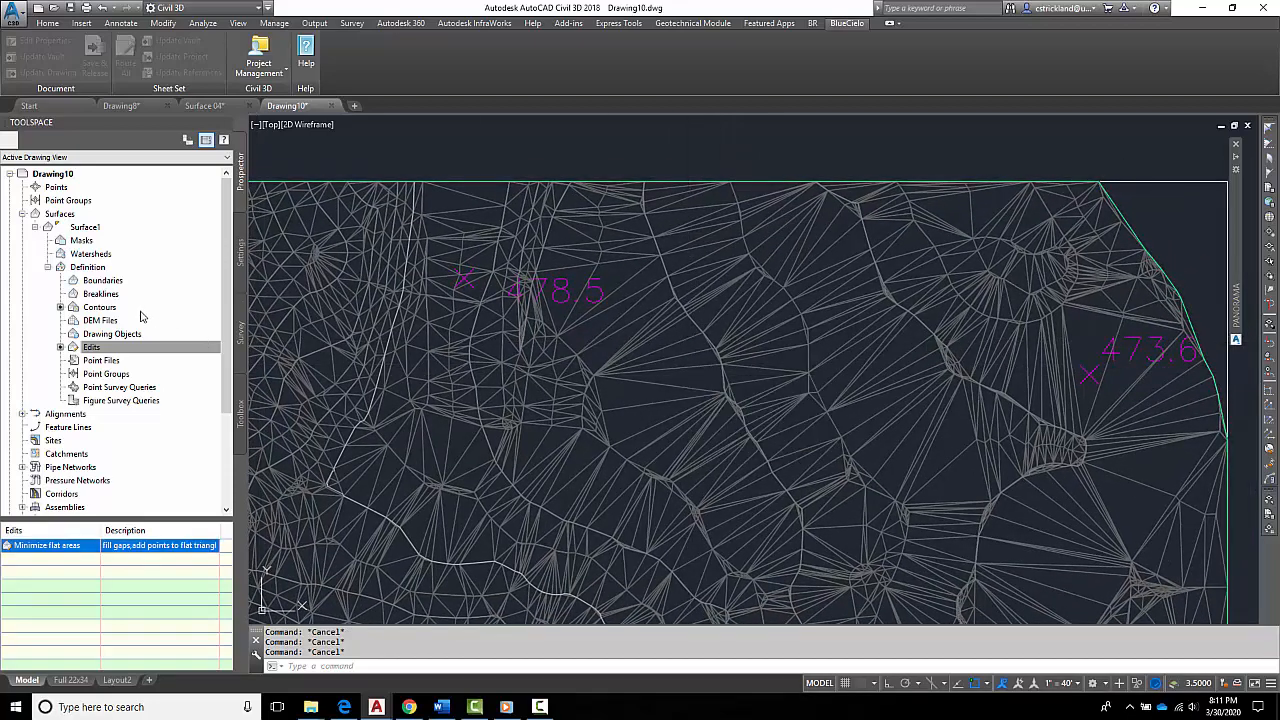
Add the 478.5 spot block to Surface1's drawing objects as Blocks described Spot1.
click(112, 333)
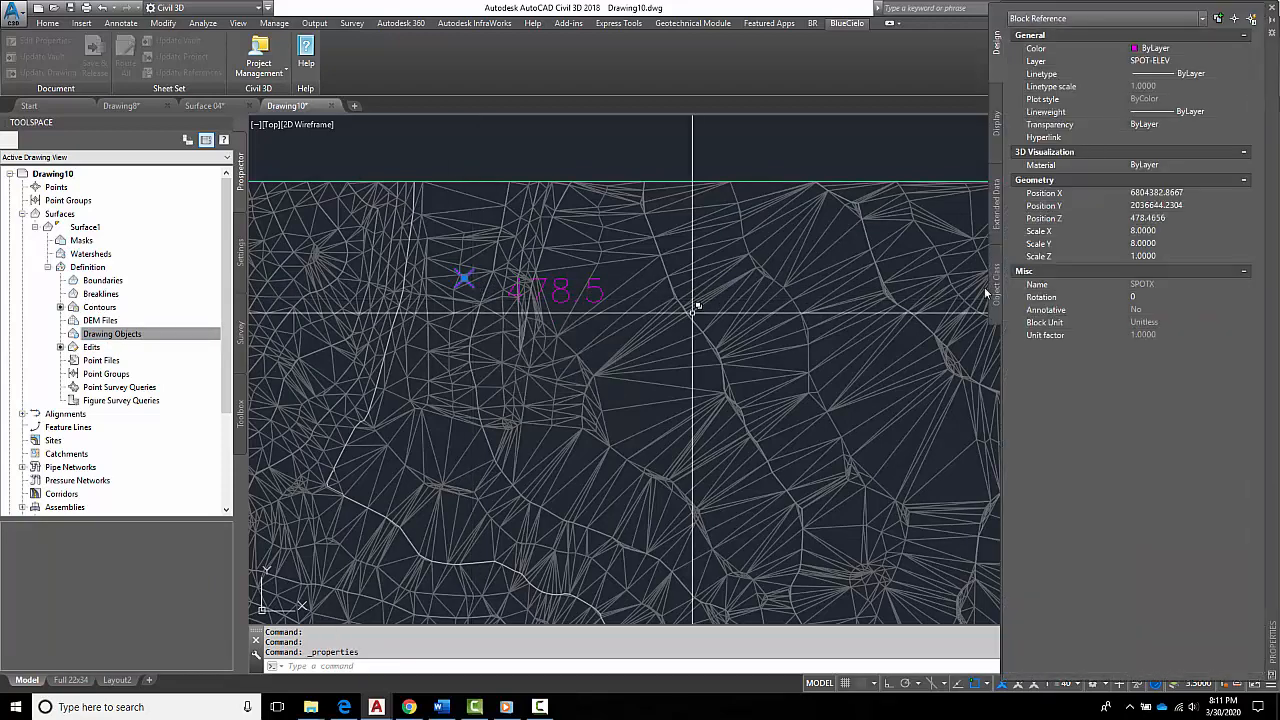
click(1237, 18)
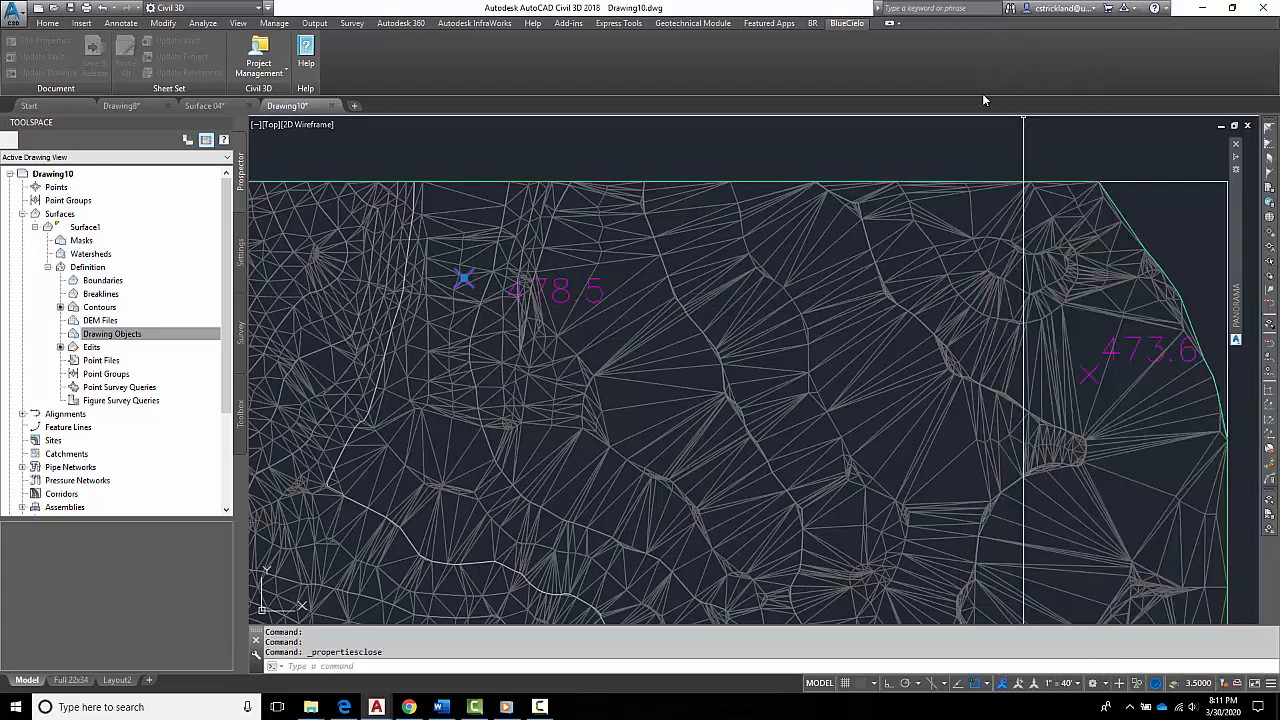
right_click(111, 333)
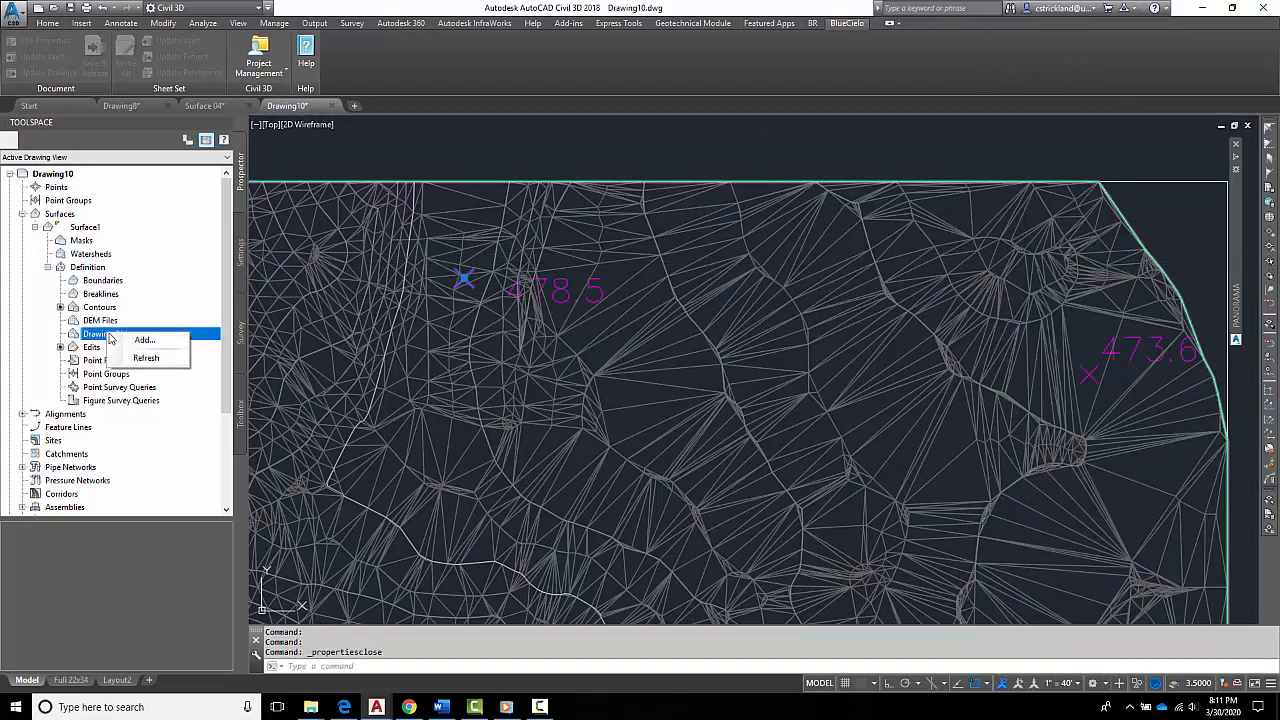
click(143, 340)
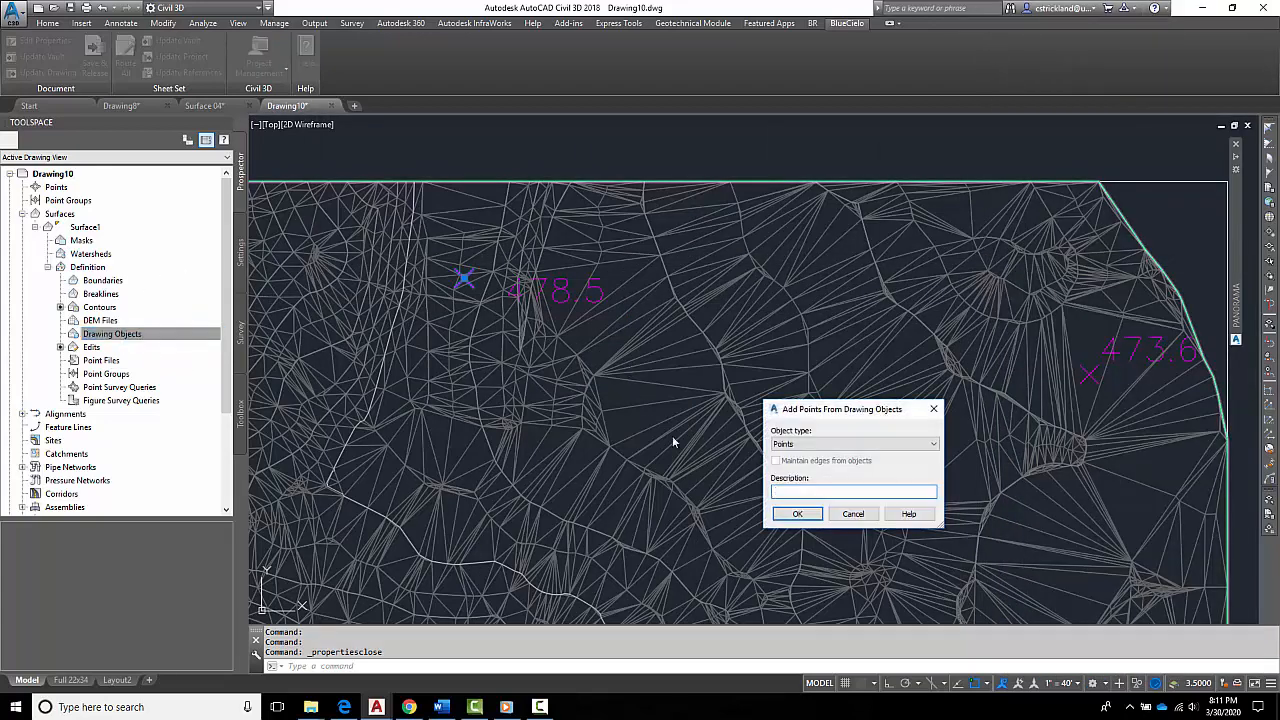
click(853, 491)
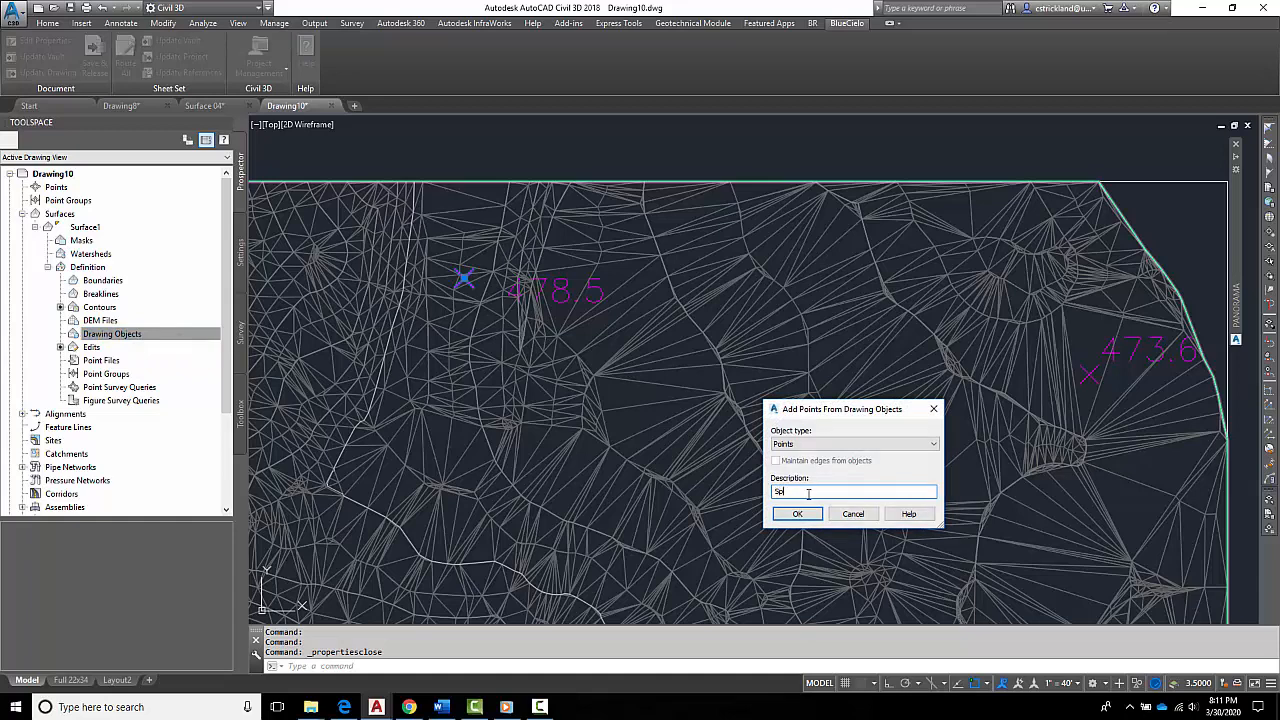
text(Spot1)
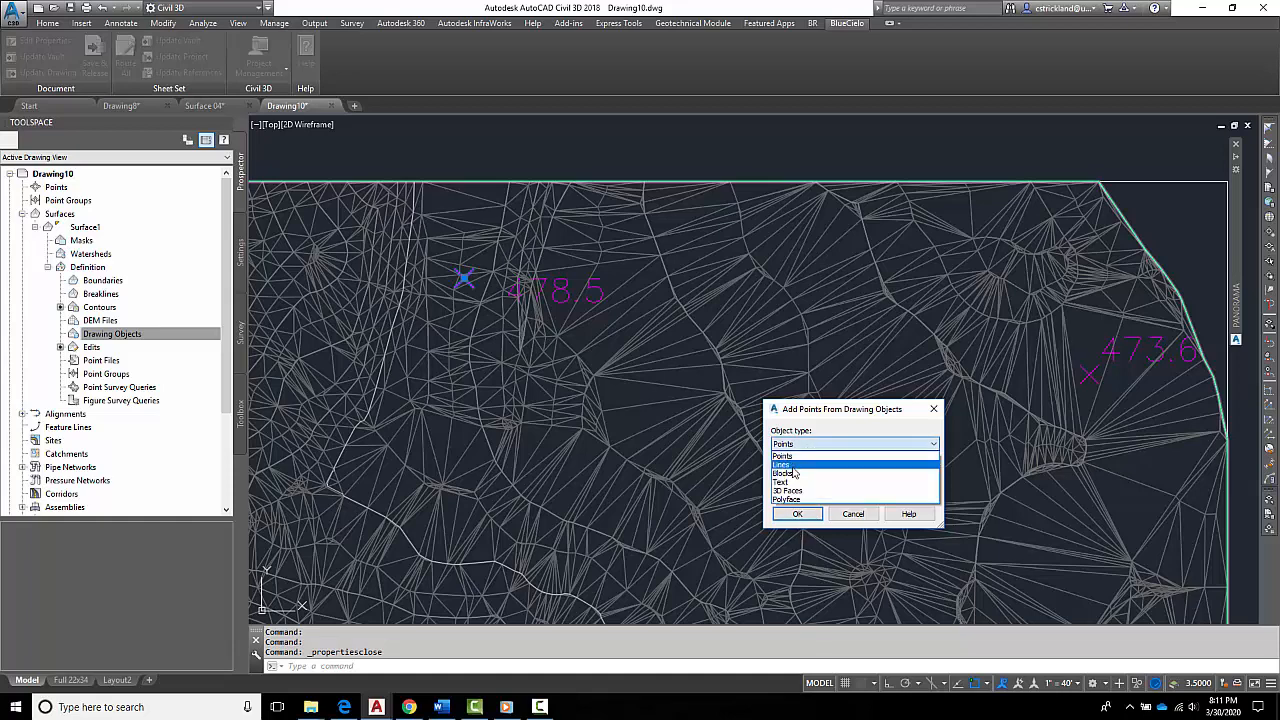
click(785, 473)
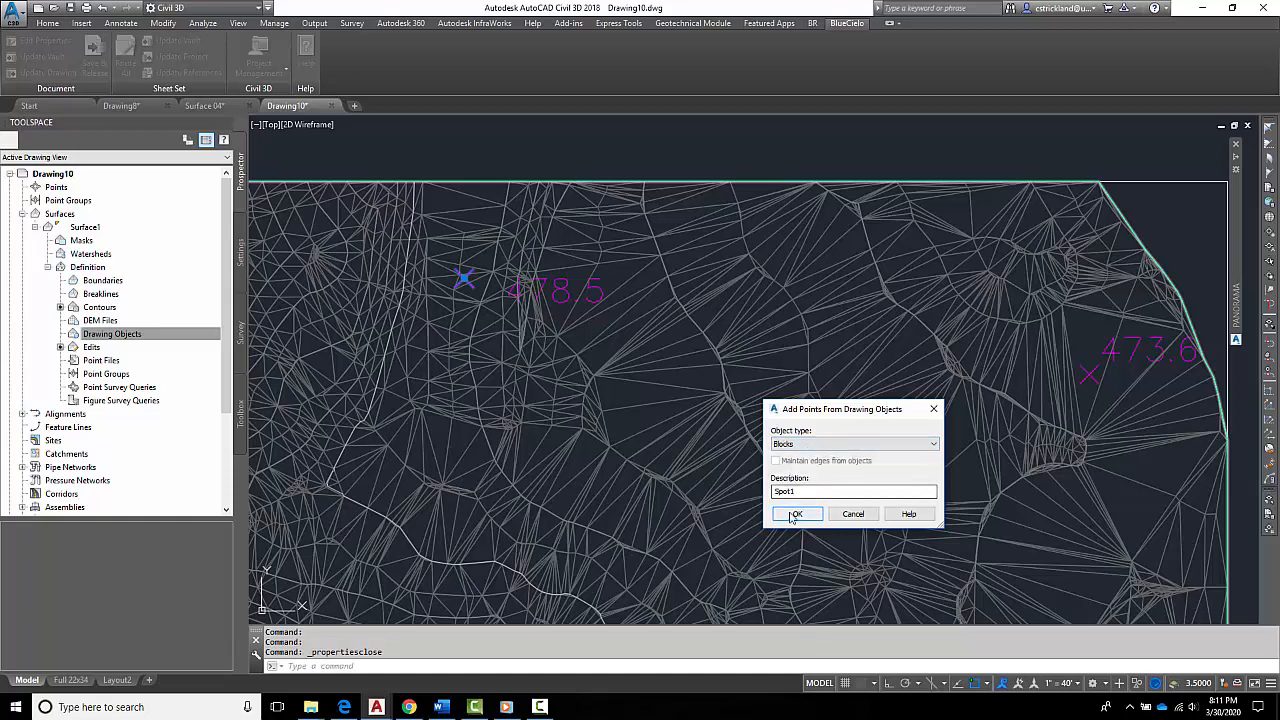
click(799, 513)
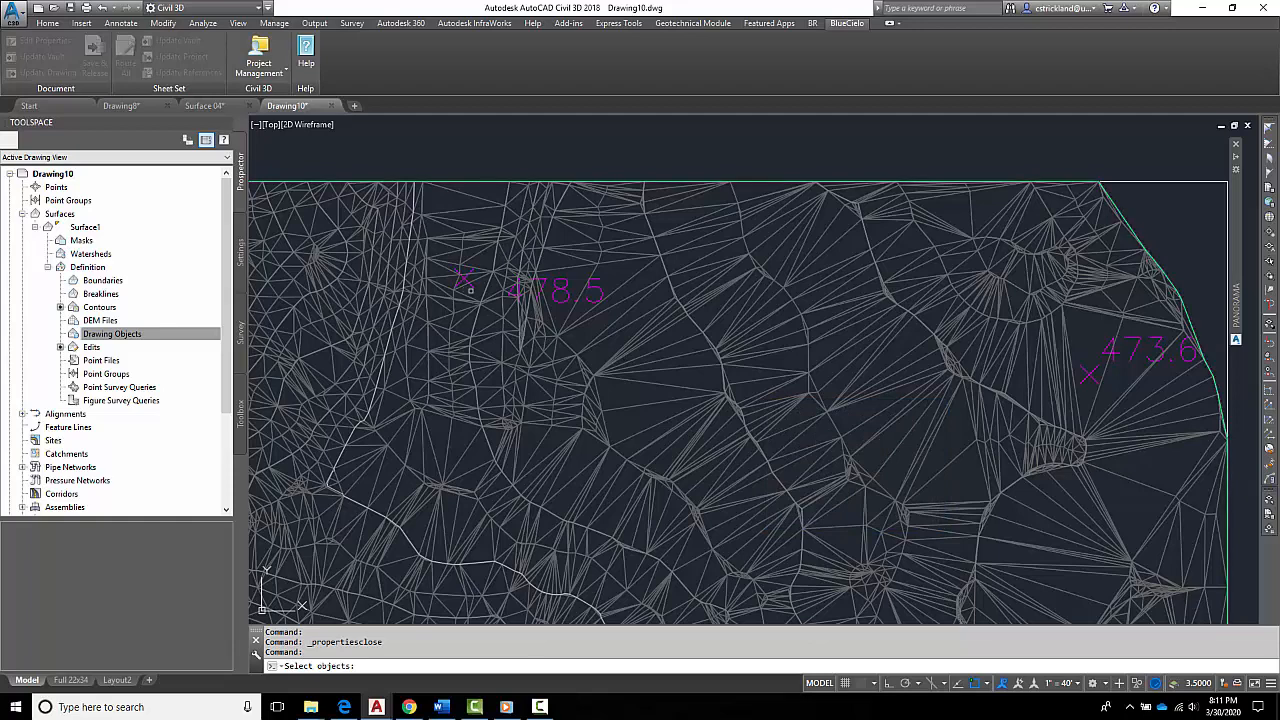
click(466, 280)
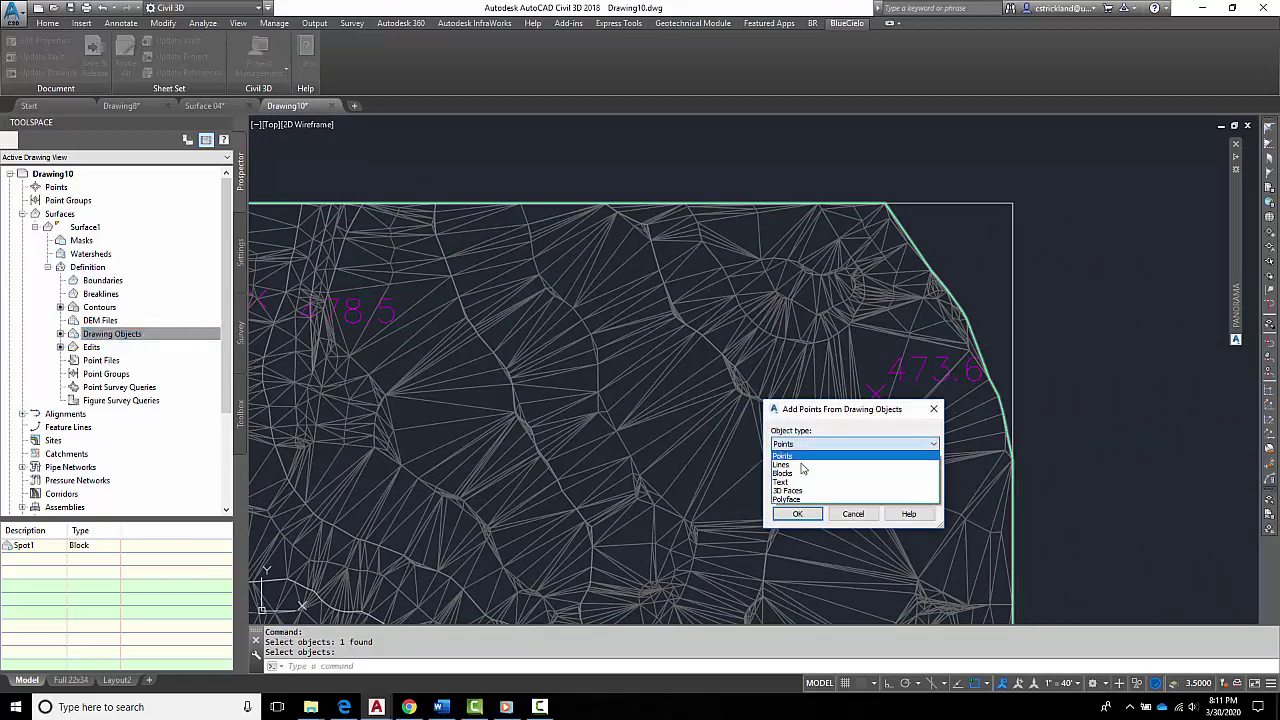
Add the 473.6 spot block as a second Blocks drawing object described Spot2.
click(782, 473)
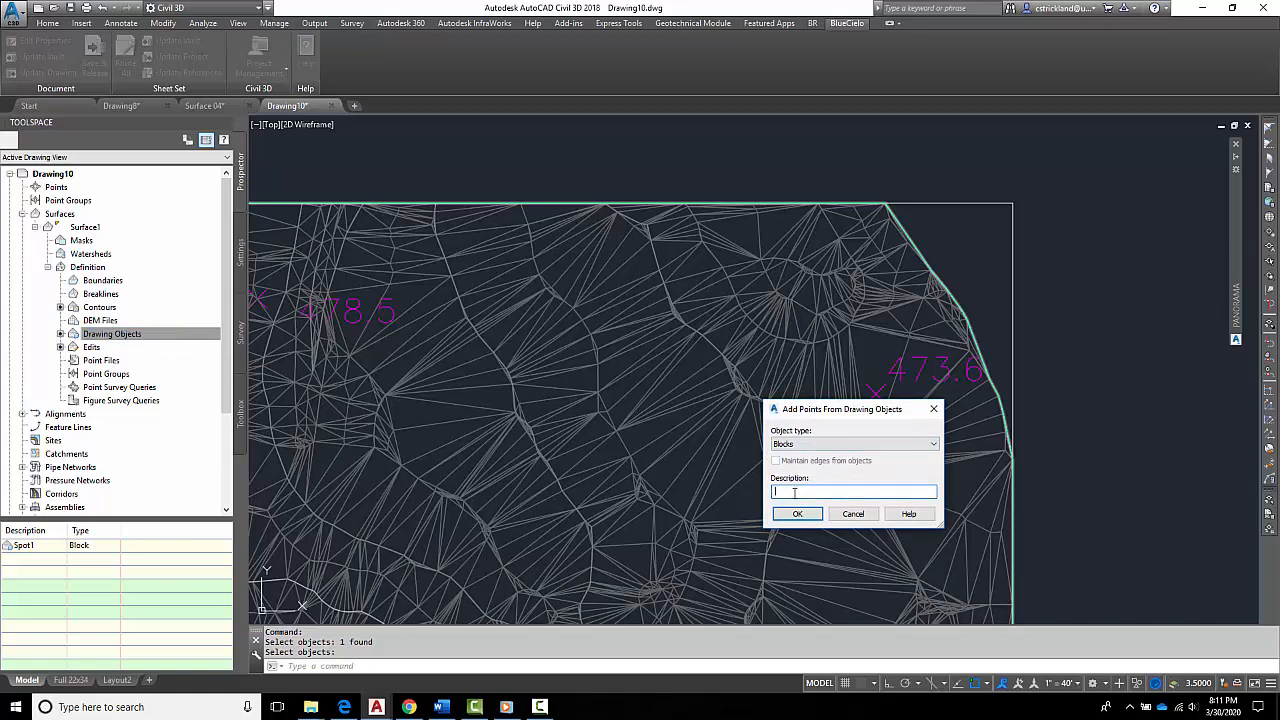
text(Spot)
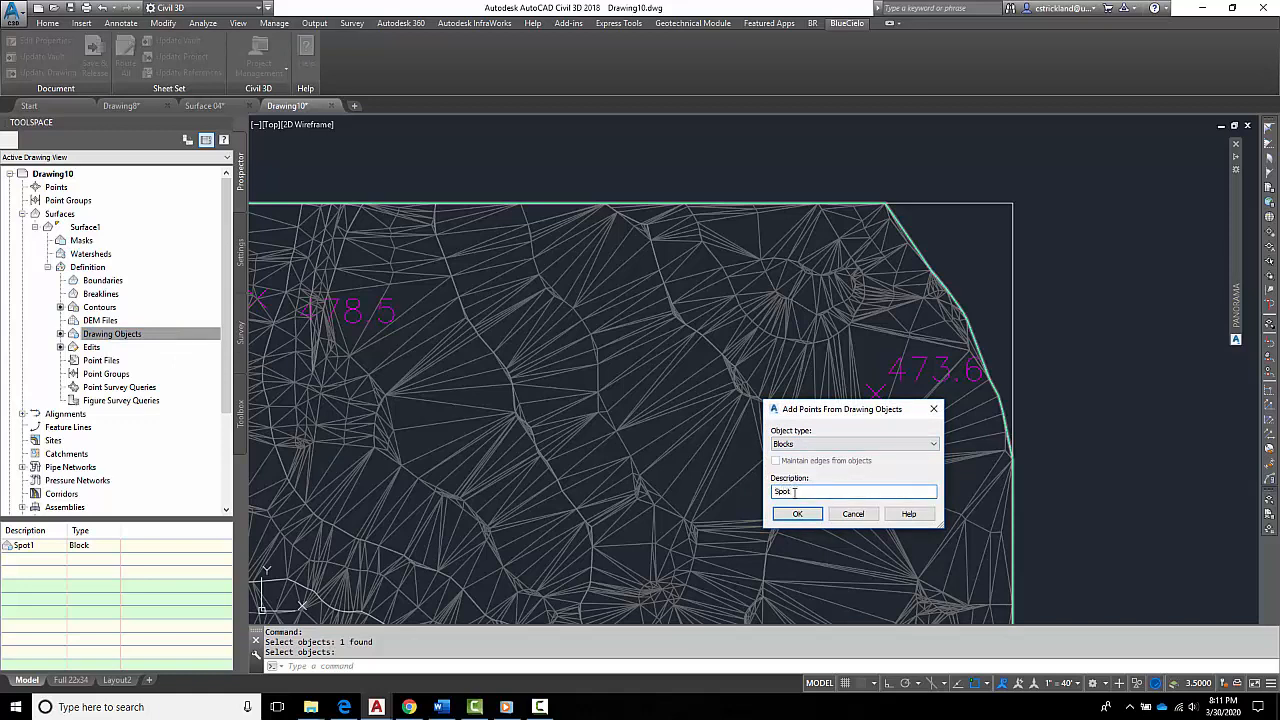
click(797, 514)
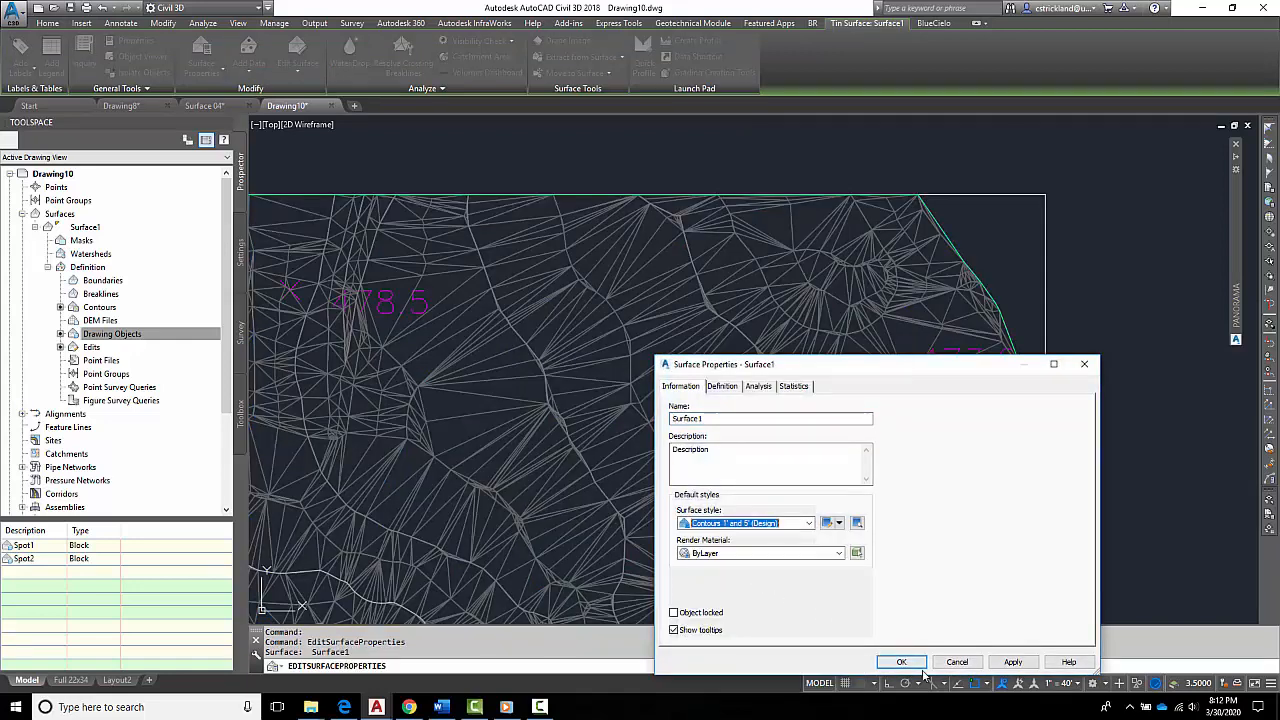
Apply the 1' and 5' contour style and draw a line across the 478.5 spot.
click(901, 661)
text(1)
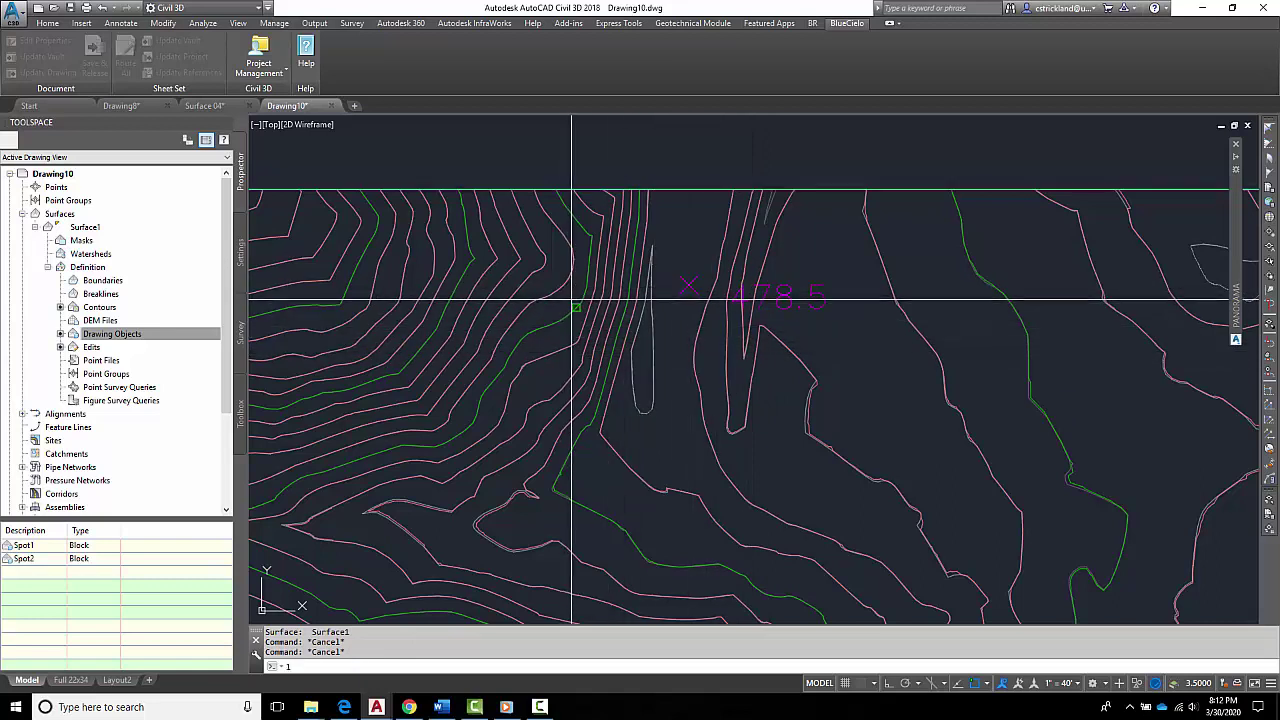
click(420, 270)
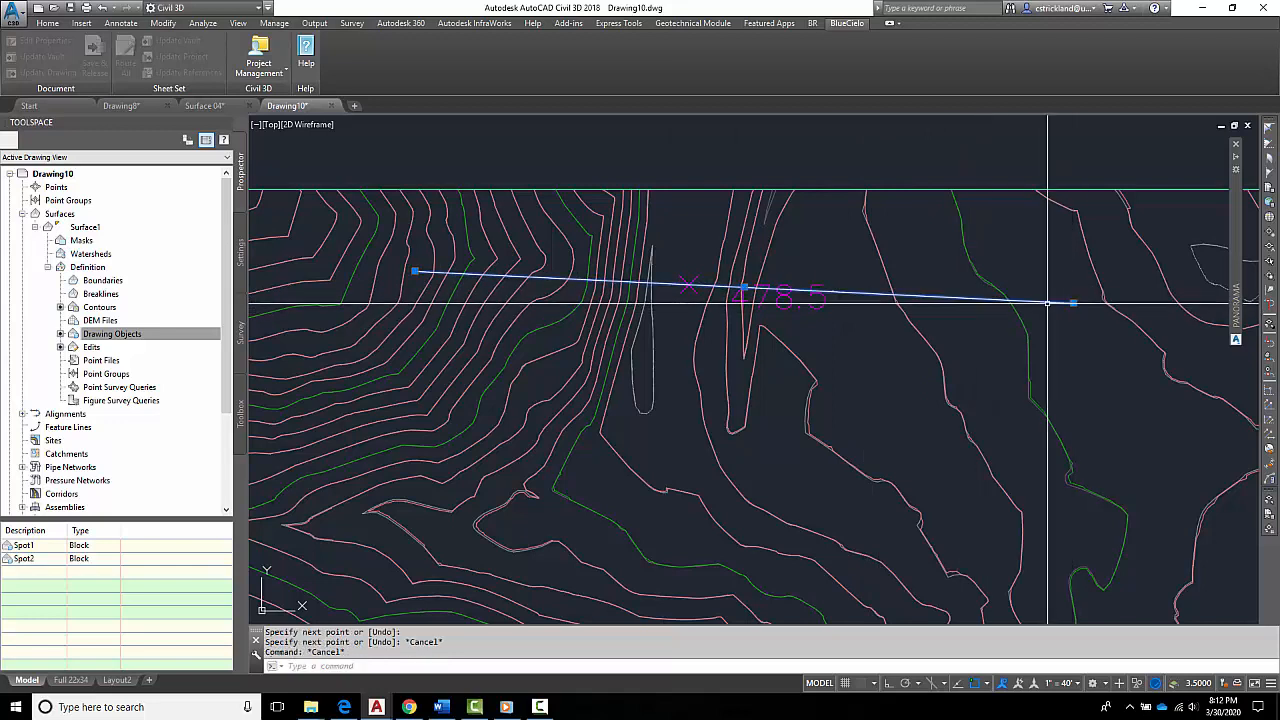
Create a quick profile along the line using the Major Grids view style, reviewing its Graph settings.
right_click(1071, 302)
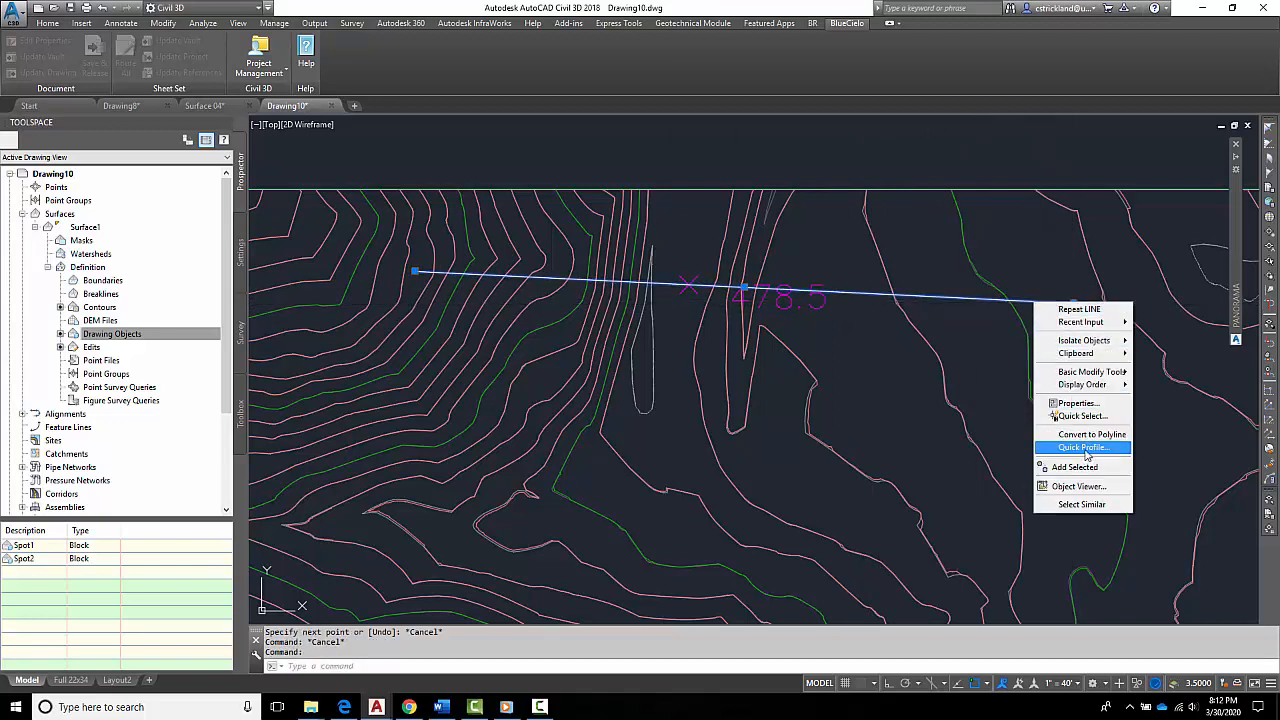
click(1080, 447)
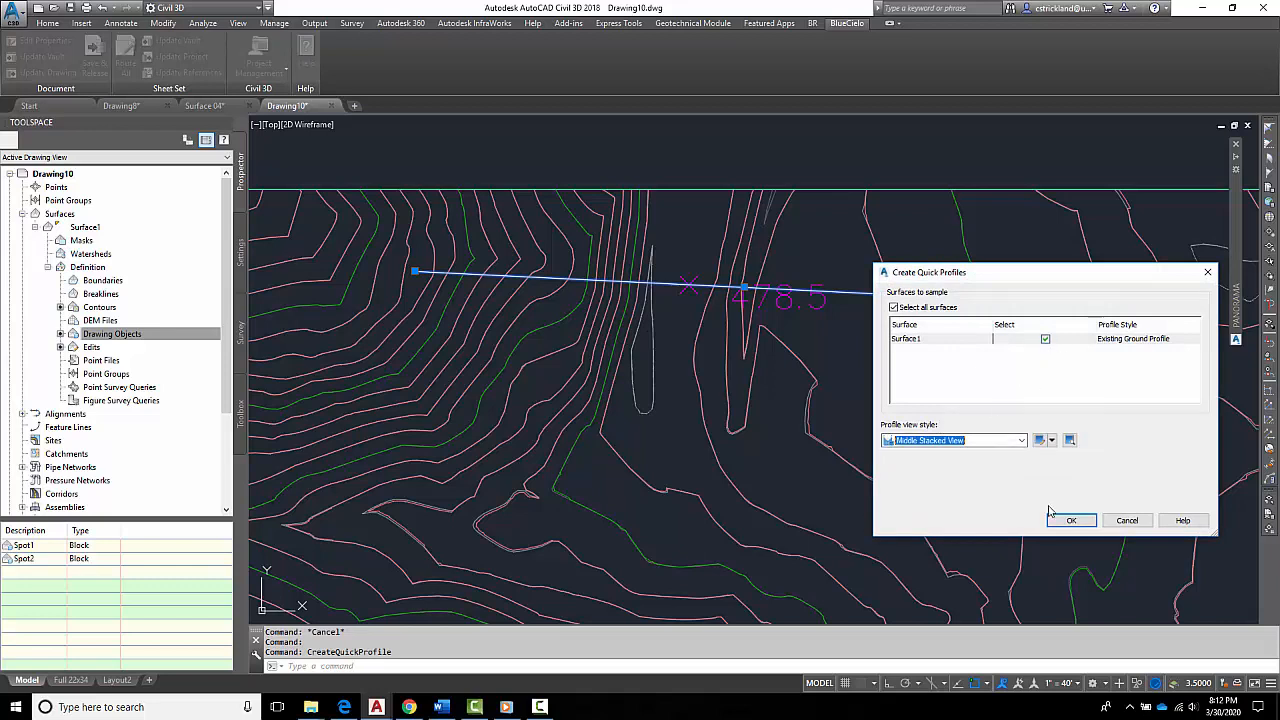
click(1017, 440)
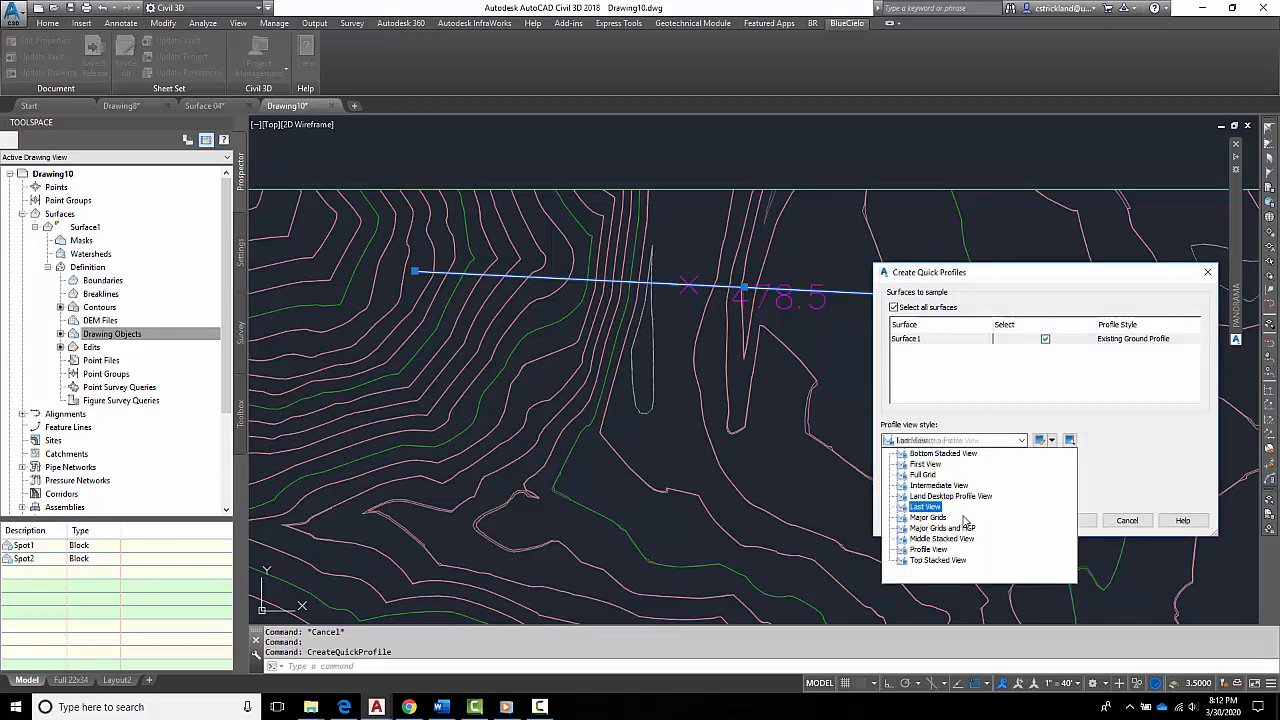
click(929, 517)
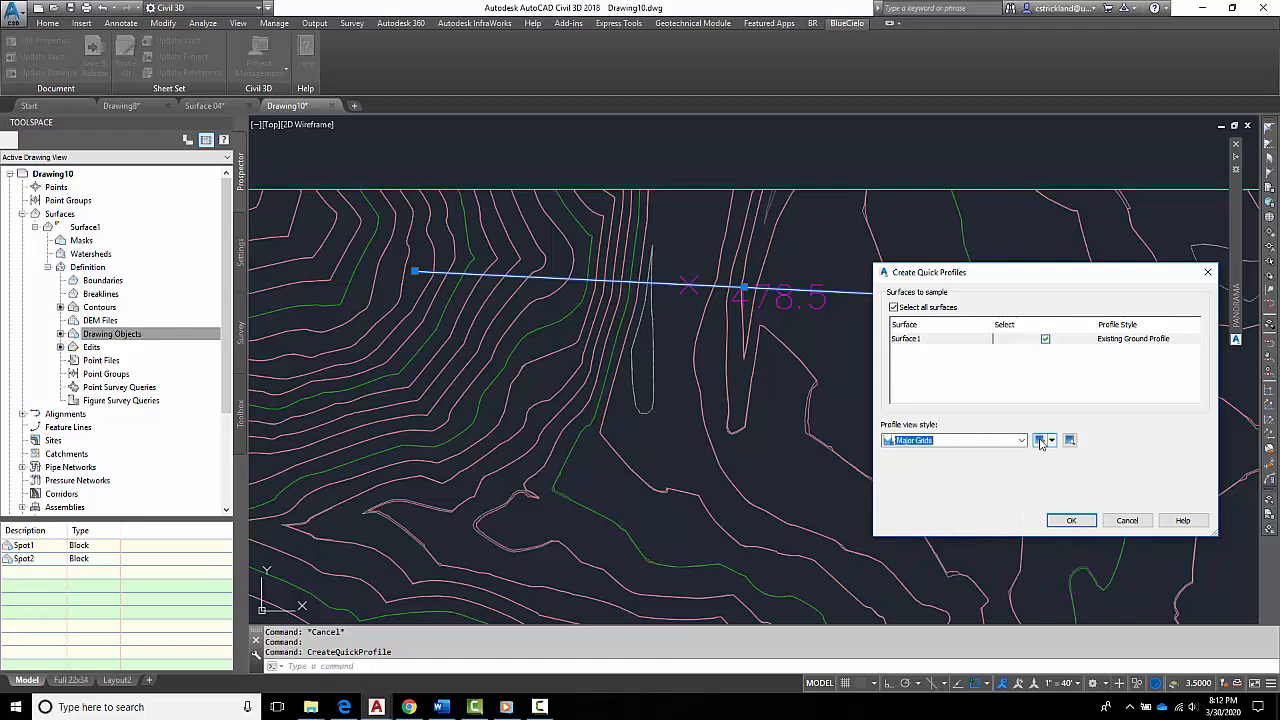
click(1039, 440)
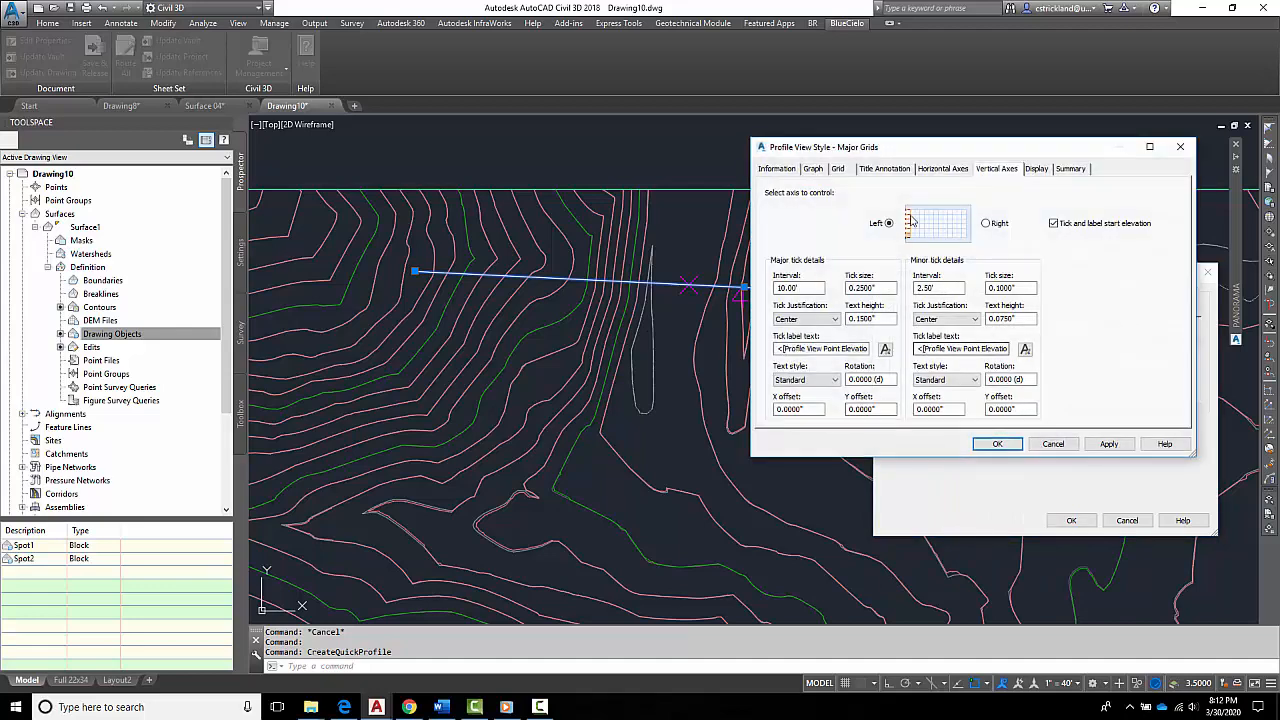
click(812, 168)
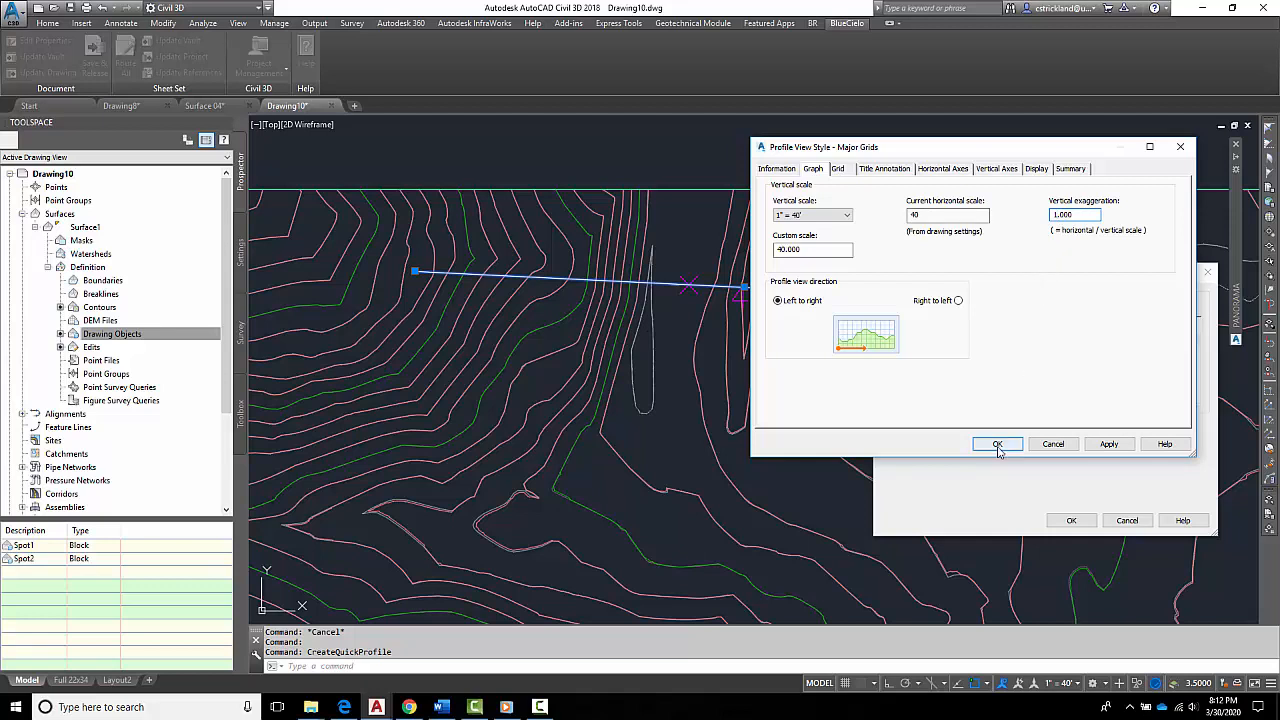
click(998, 443)
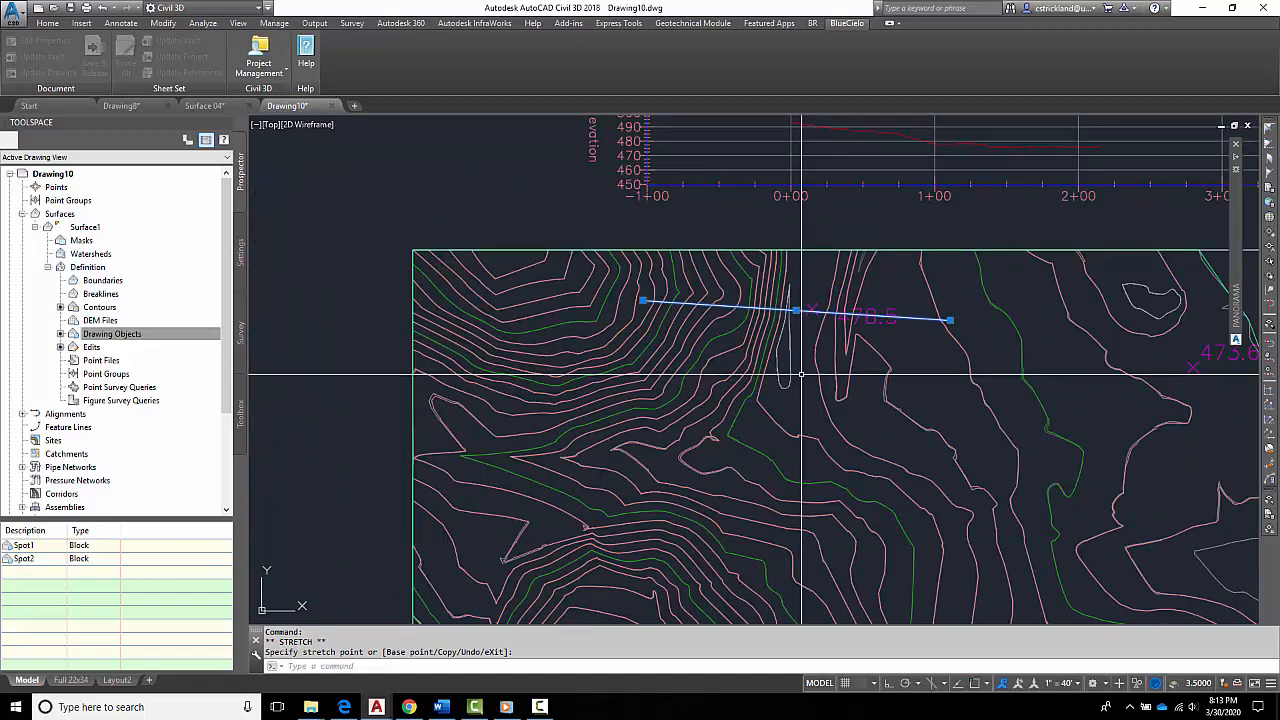
mouse_move(523, 302)
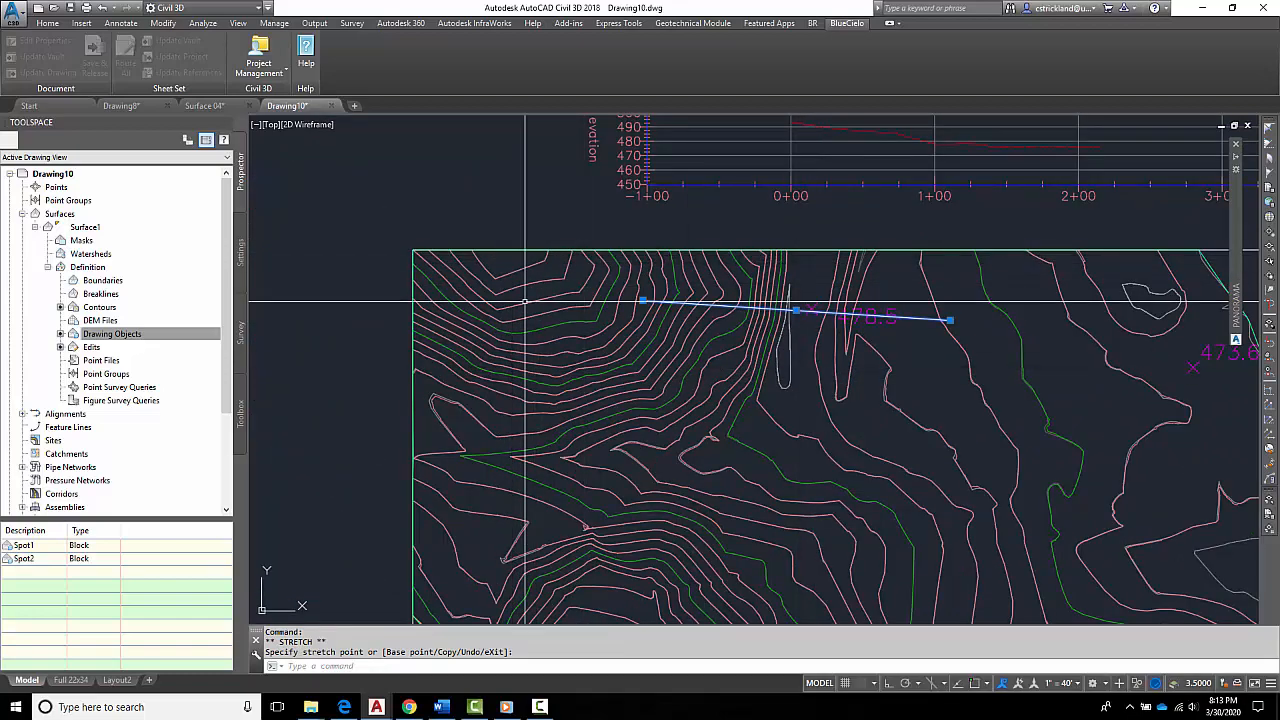